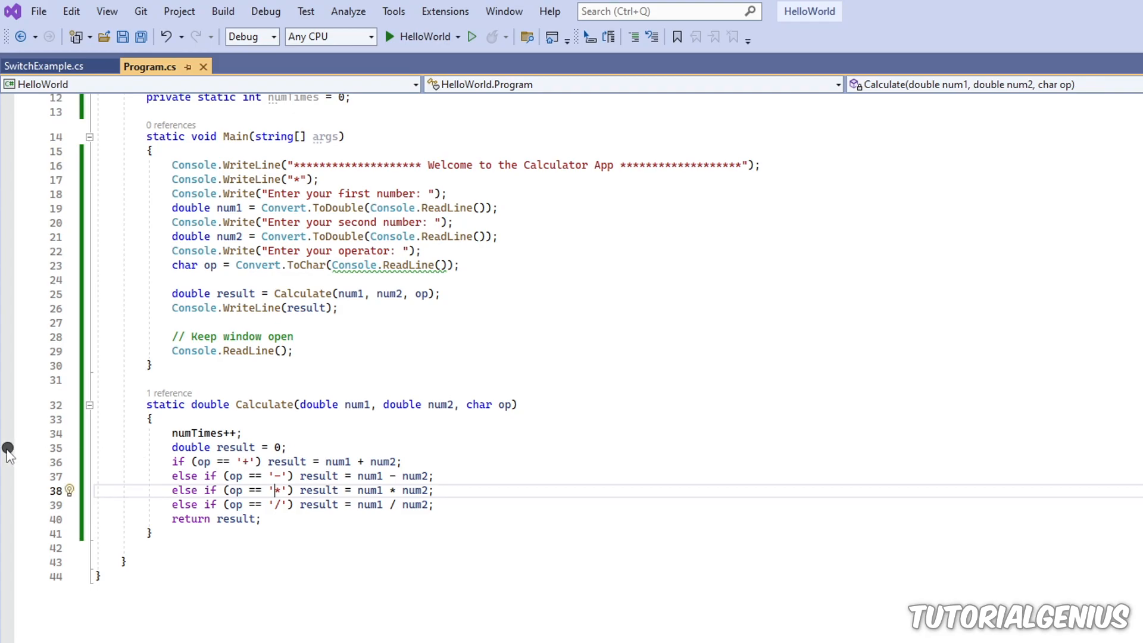
Set a breakpoint on line 35, the `double result = 0;` line inside Calculate
{"action": "left_click", "coordinate": [8, 447]}
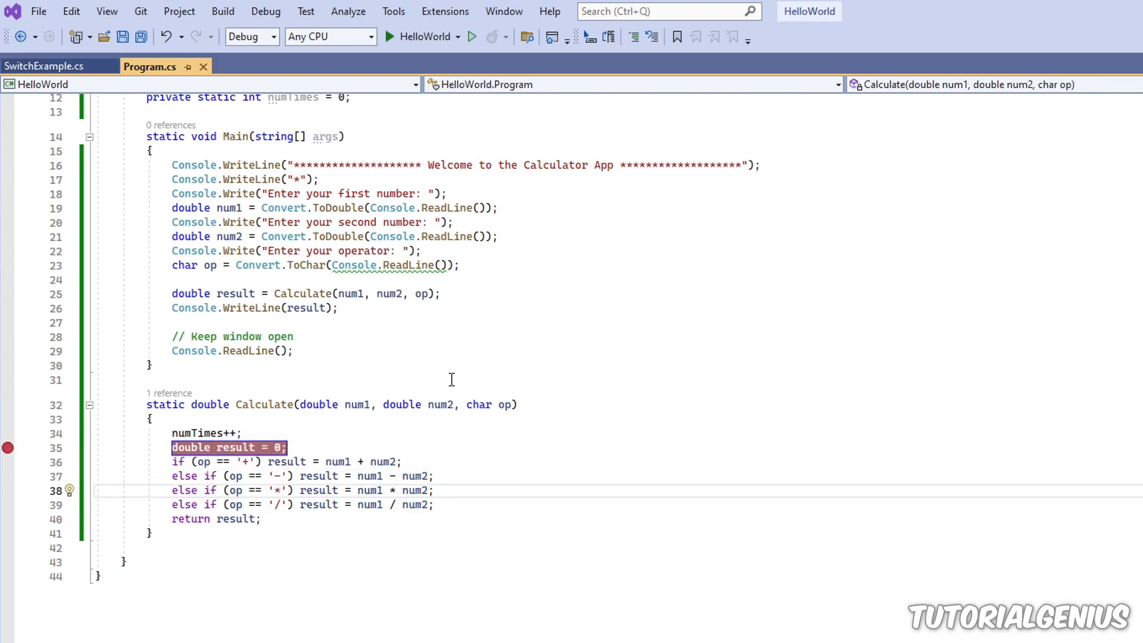
{"action": "mouse_move", "coordinate": [419, 37]}
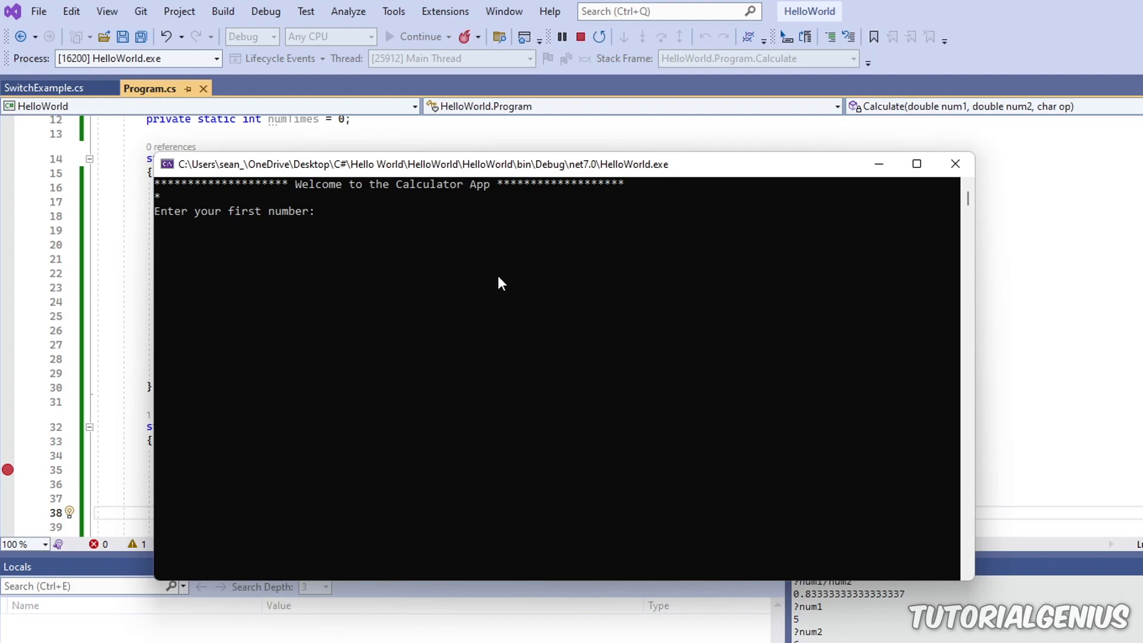
Enter 5 and 4 at the console prompts so execution reaches the breakpoint
{"action": "type", "text": "5"}
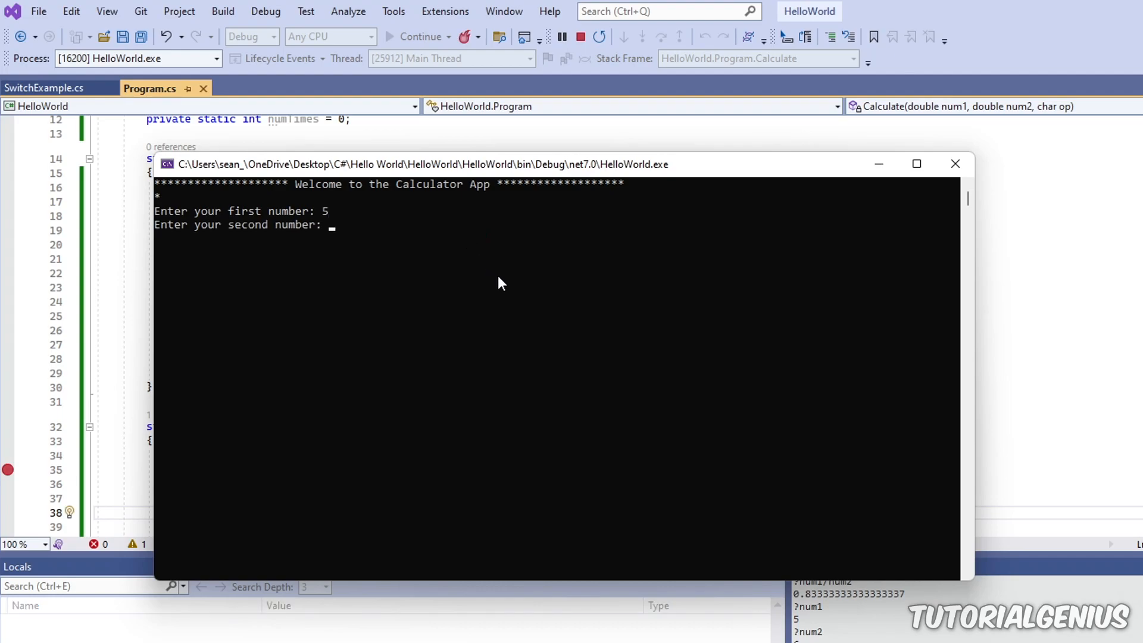
{"action": "type", "text": "4"}
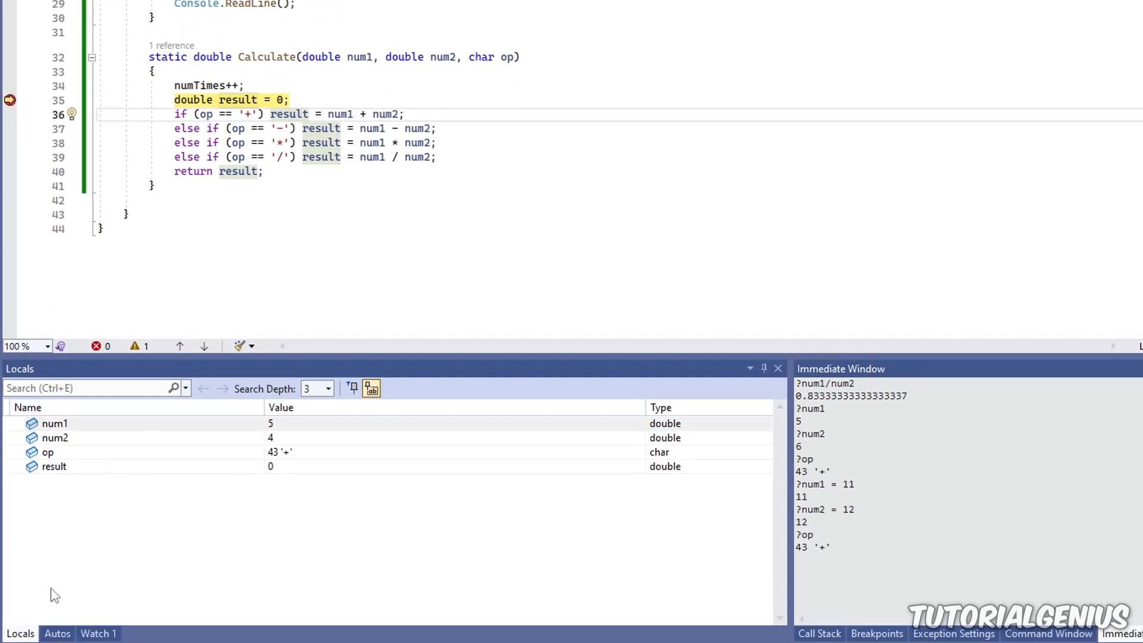
{"action": "left_click", "coordinate": [97, 632]}
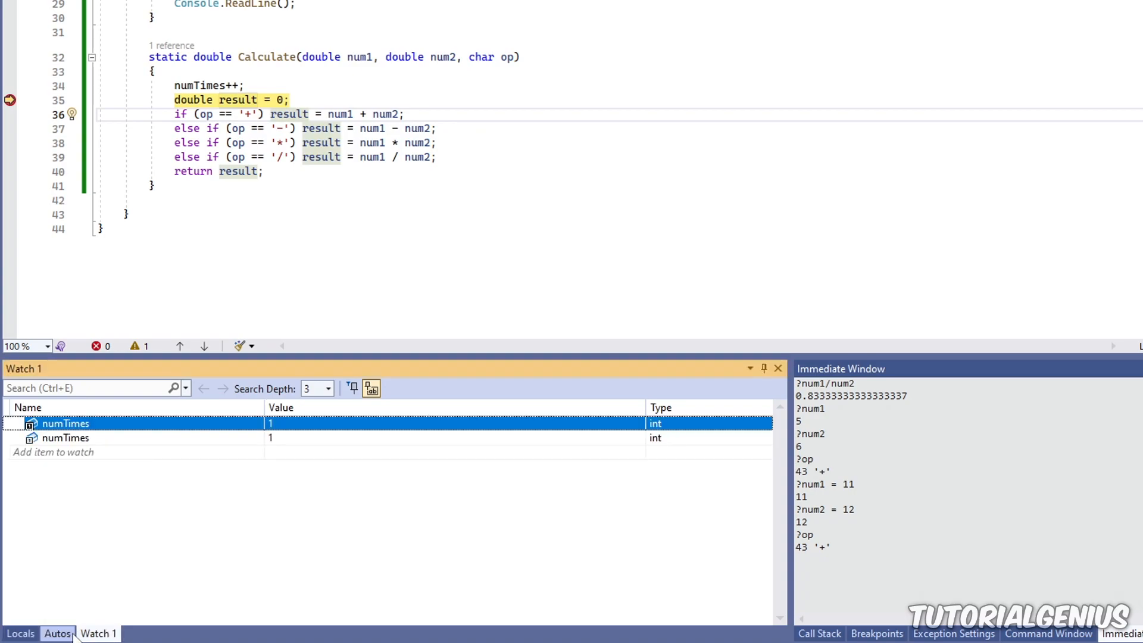
{"action": "left_click", "coordinate": [21, 633]}
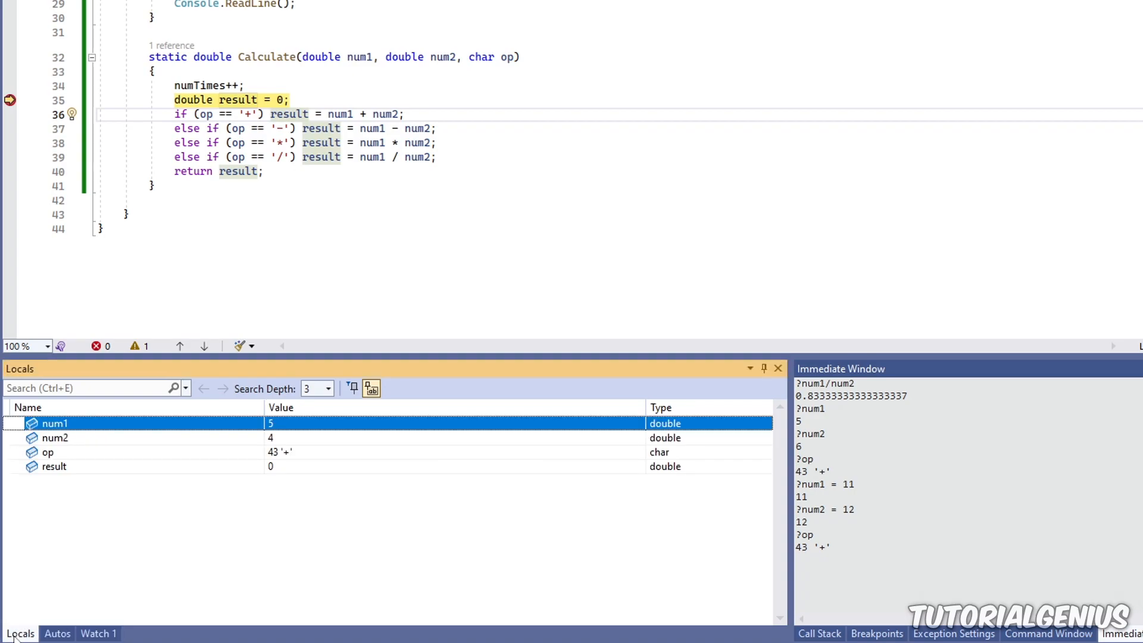
{"action": "left_click", "coordinate": [58, 634]}
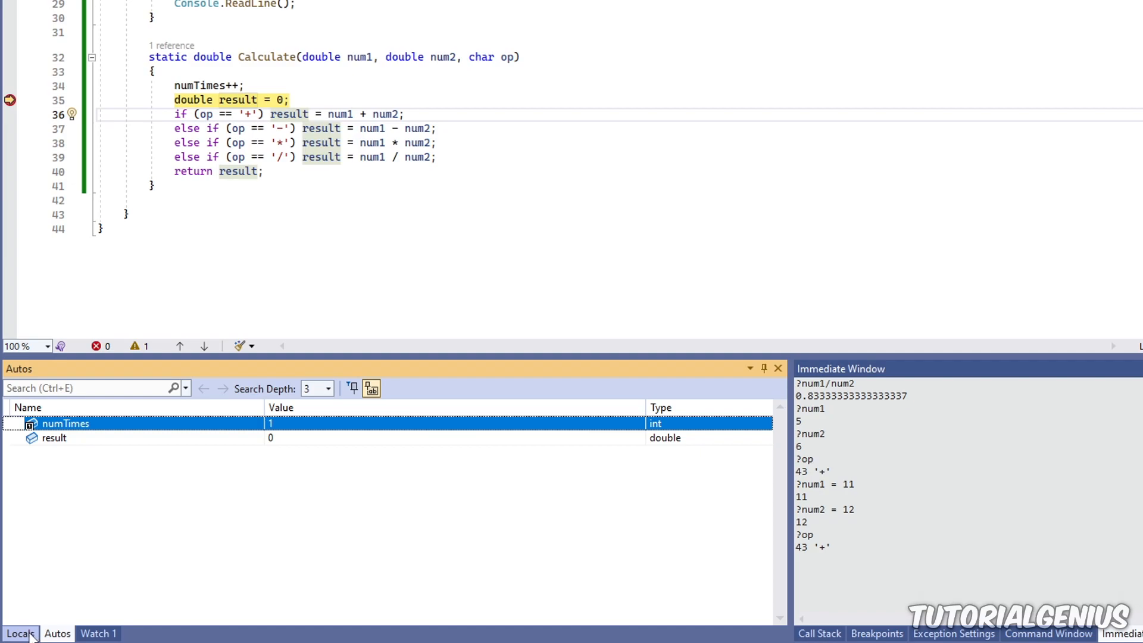
{"action": "left_click", "coordinate": [21, 633]}
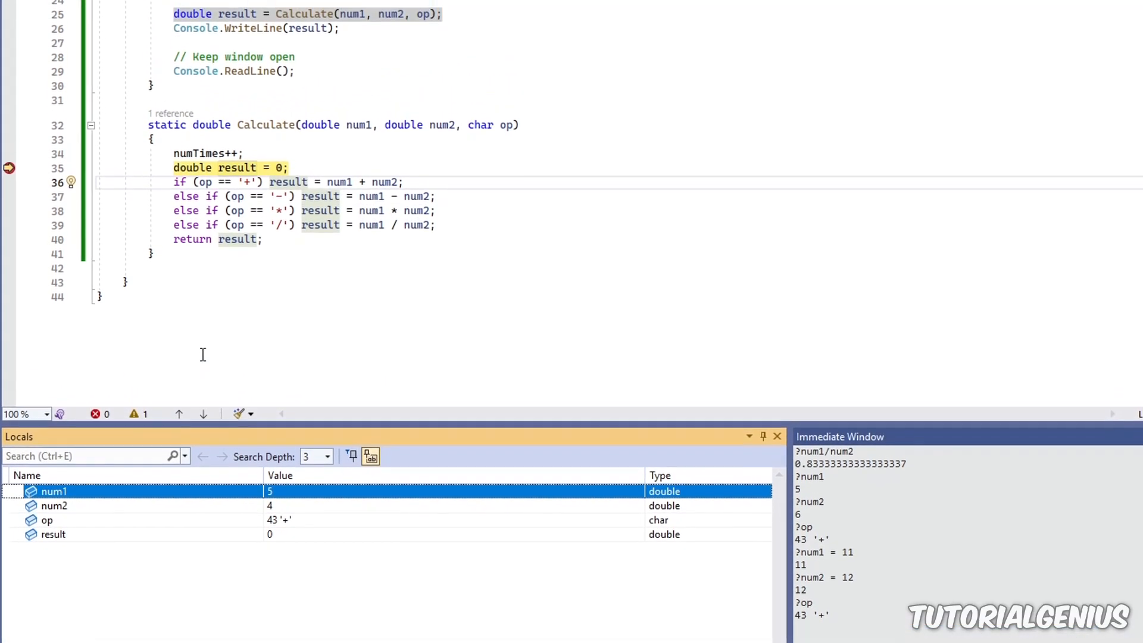
{"action": "left_click", "coordinate": [265, 11]}
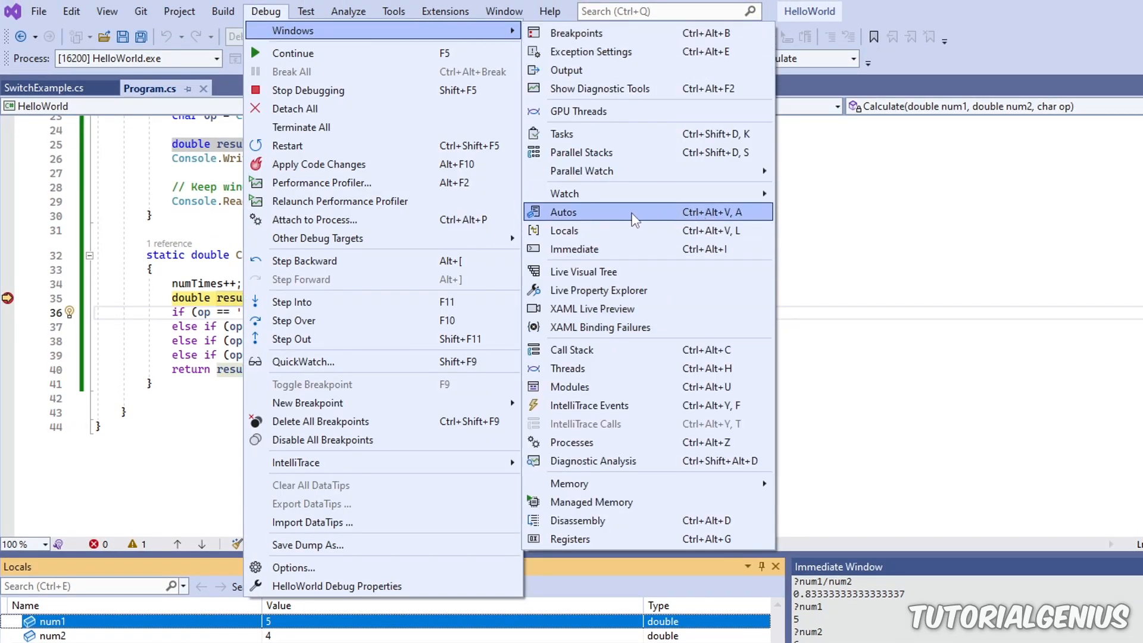
{"action": "mouse_move", "coordinate": [590, 230]}
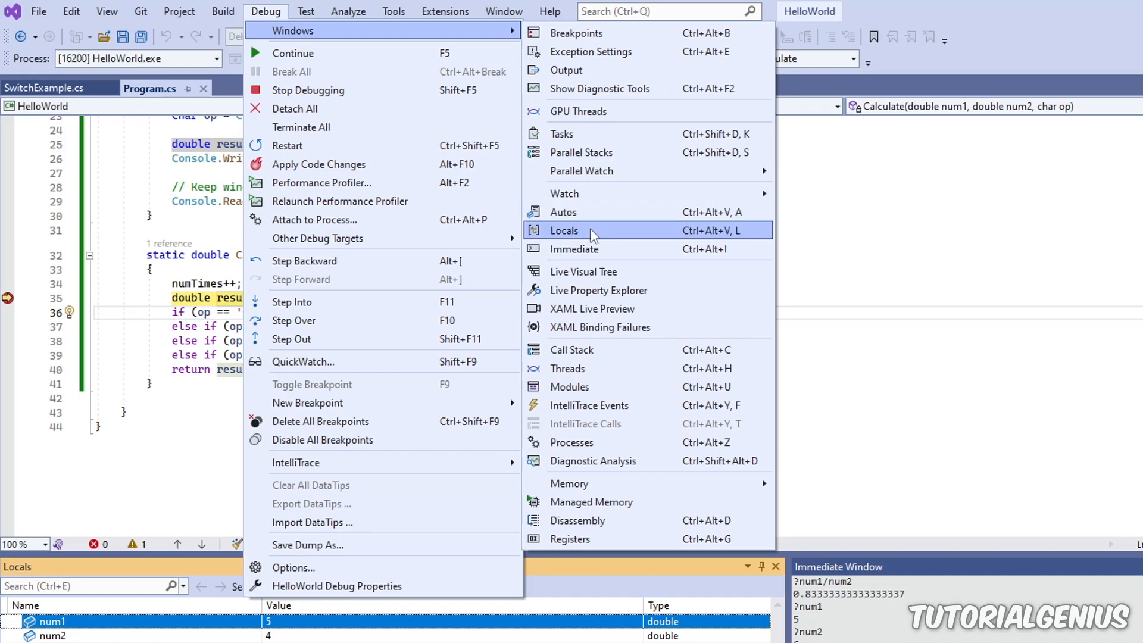
{"action": "mouse_move", "coordinate": [576, 216]}
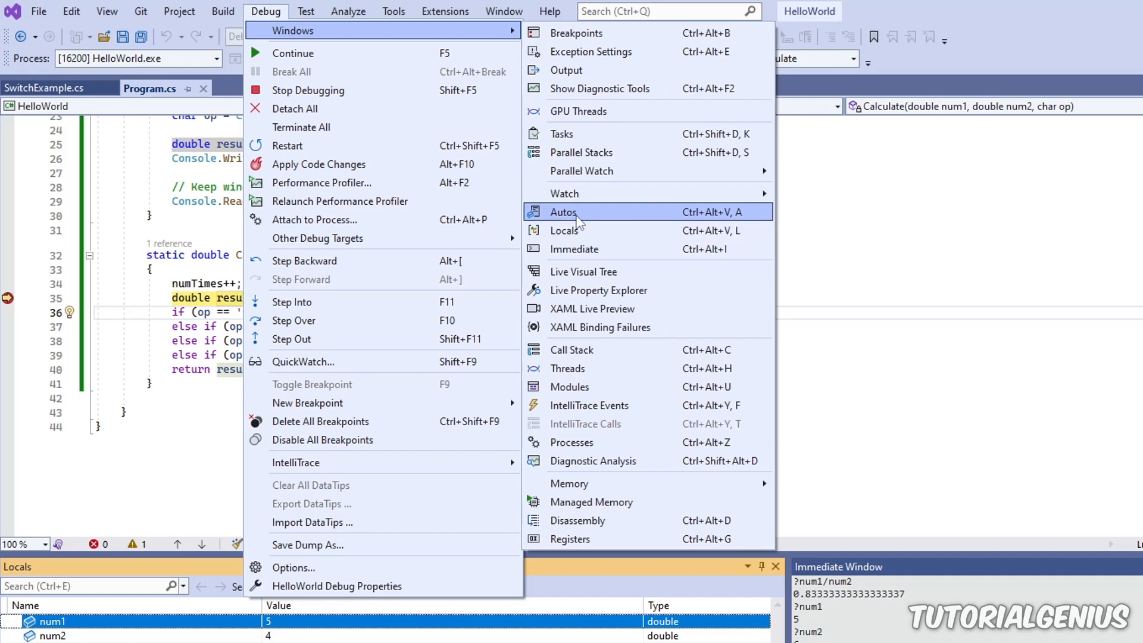
{"action": "mouse_move", "coordinate": [584, 229]}
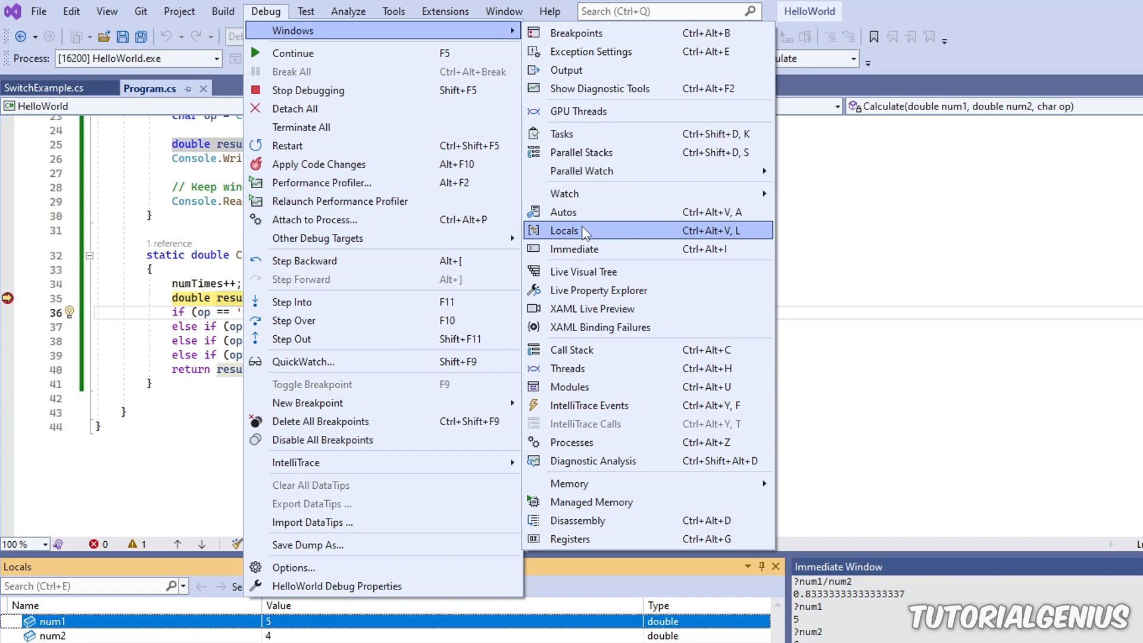
{"action": "mouse_move", "coordinate": [754, 227]}
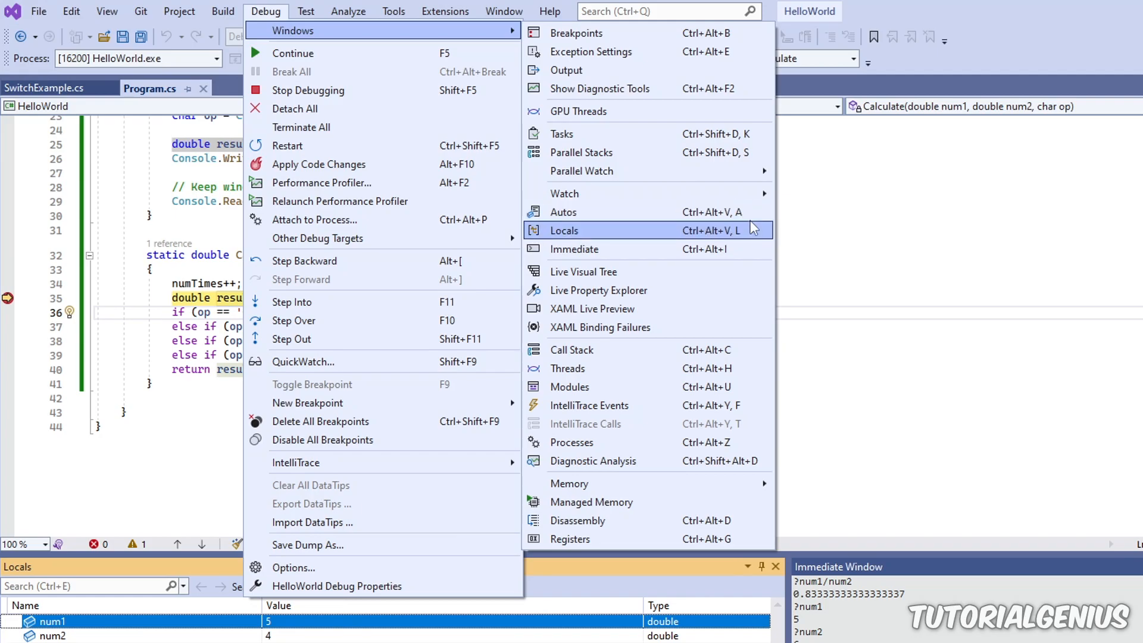
{"action": "mouse_move", "coordinate": [313, 219]}
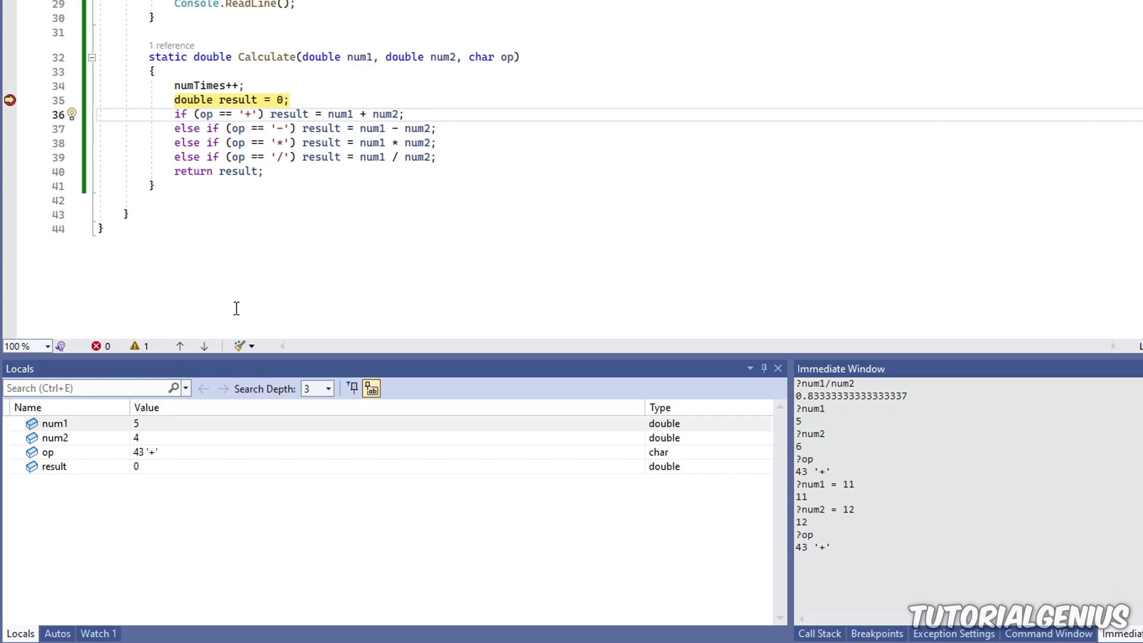
Select num1, op and num2 in Locals, then make num1's value (5) editable
{"action": "left_click", "coordinate": [136, 422]}
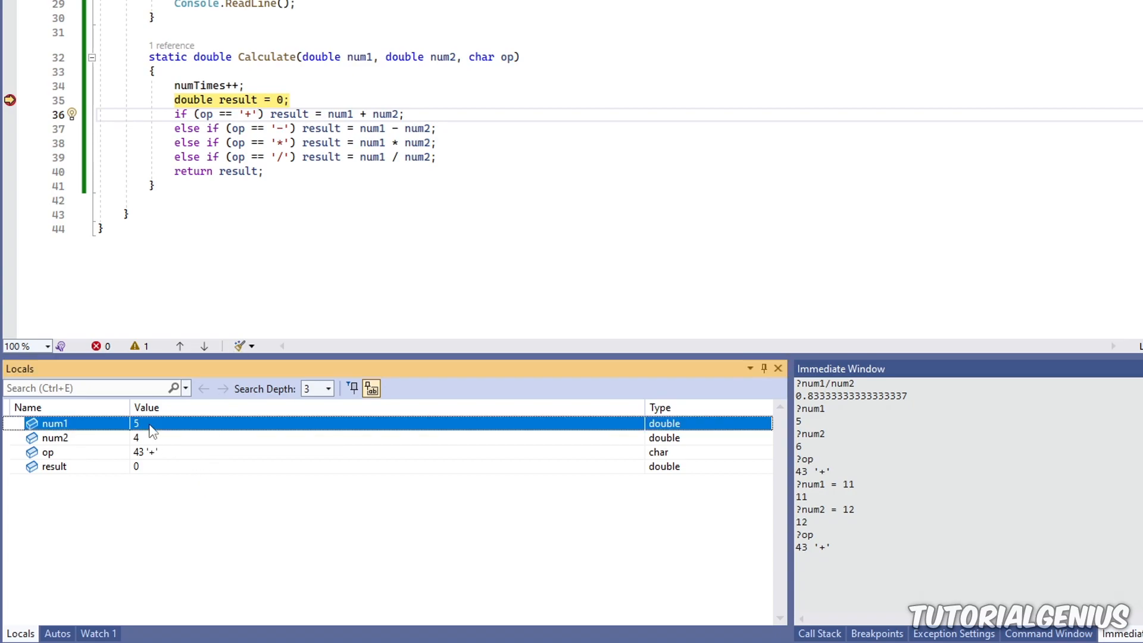
{"action": "left_click", "coordinate": [47, 452]}
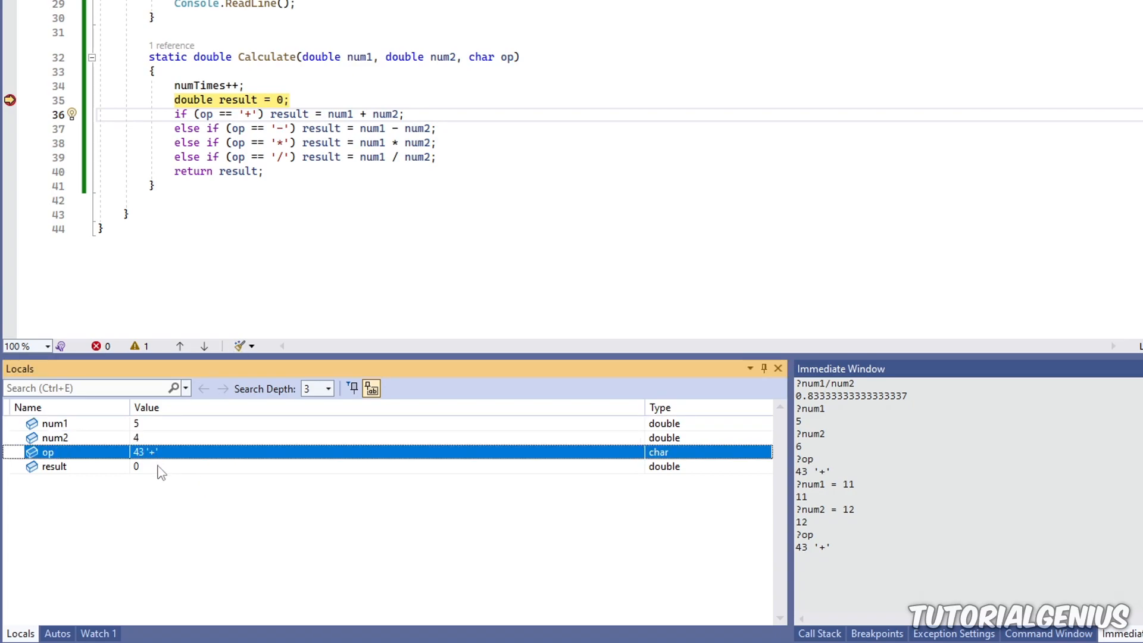
{"action": "left_click", "coordinate": [55, 423]}
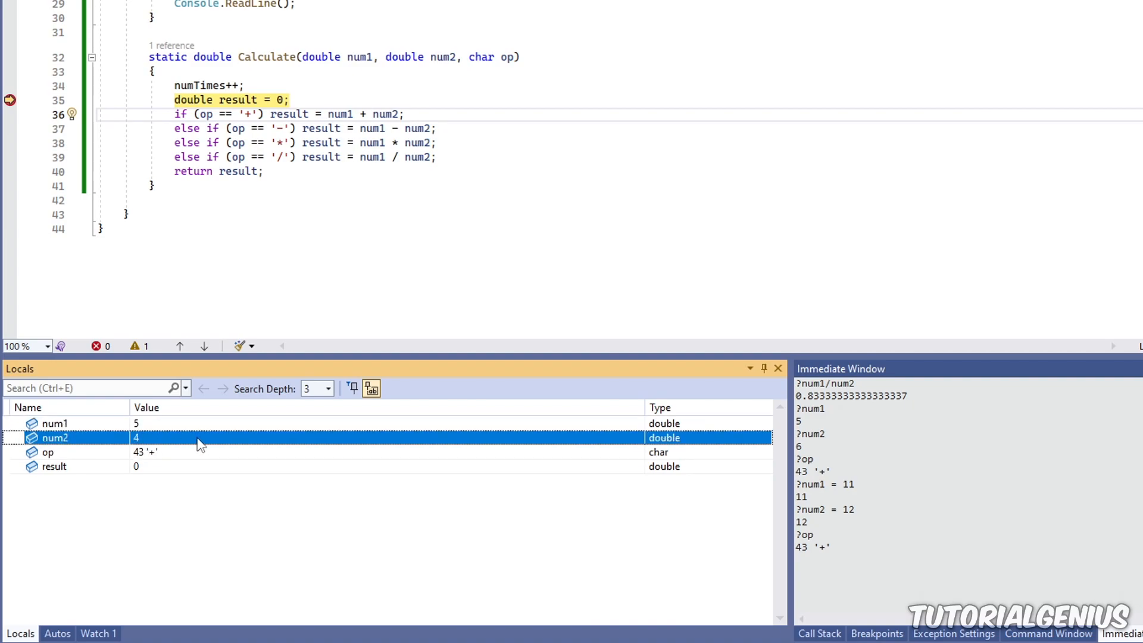
{"action": "mouse_move", "coordinate": [202, 441]}
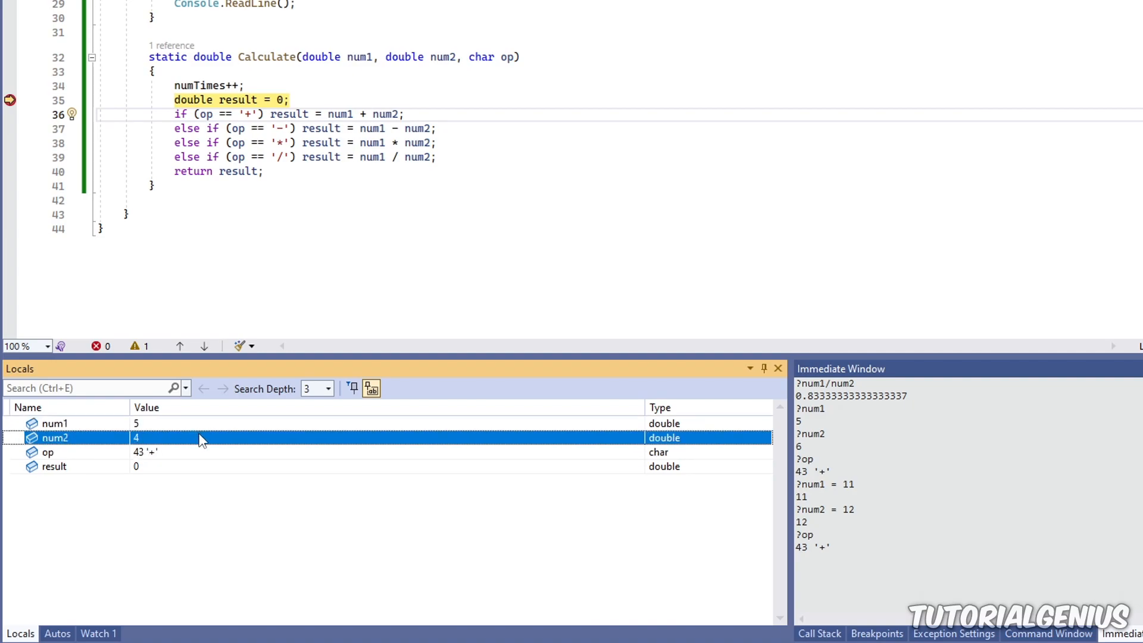
{"action": "left_click", "coordinate": [47, 452]}
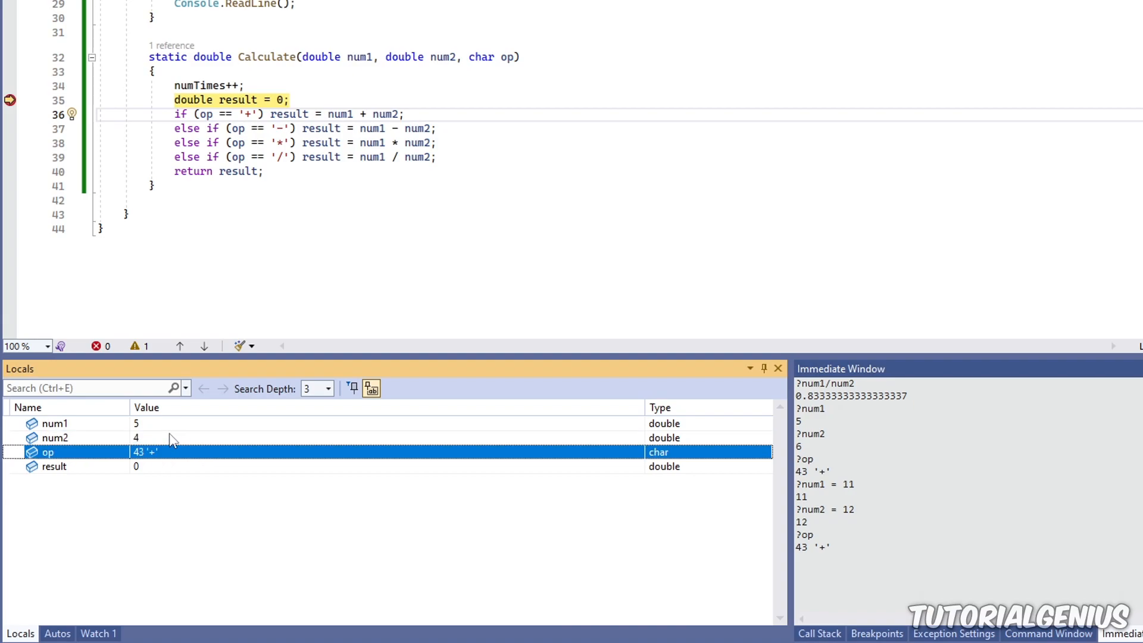
{"action": "left_click", "coordinate": [54, 437]}
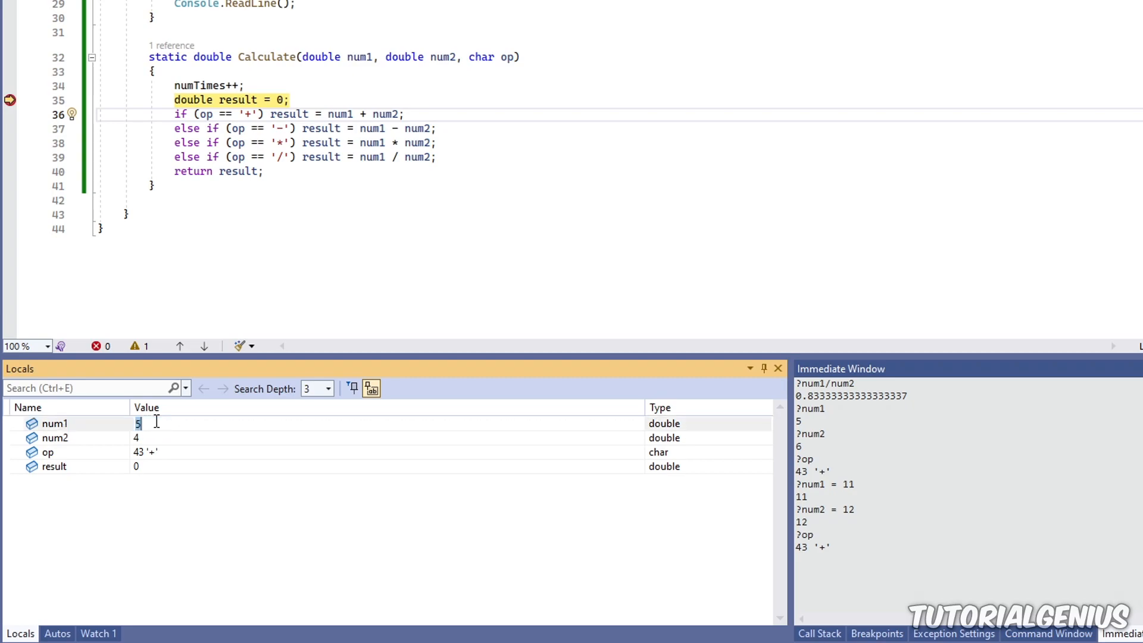
Set num1 to 3456 and result to 234 in Locals, with num2 11 and op '-'
{"action": "type", "text": "3456"}
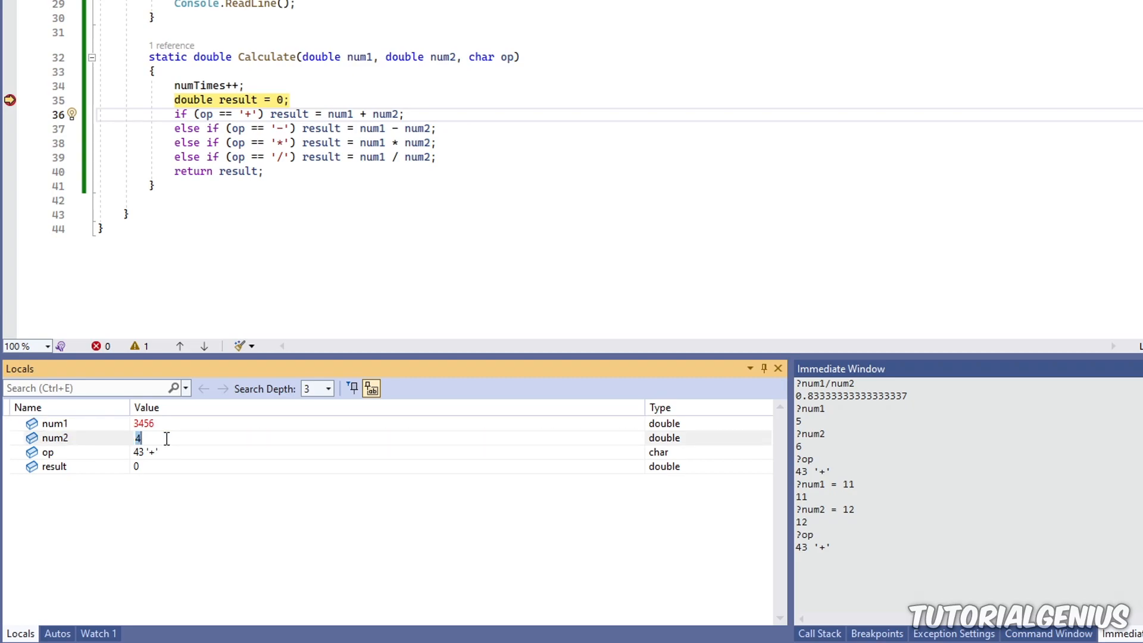
{"action": "left_click", "coordinate": [48, 452]}
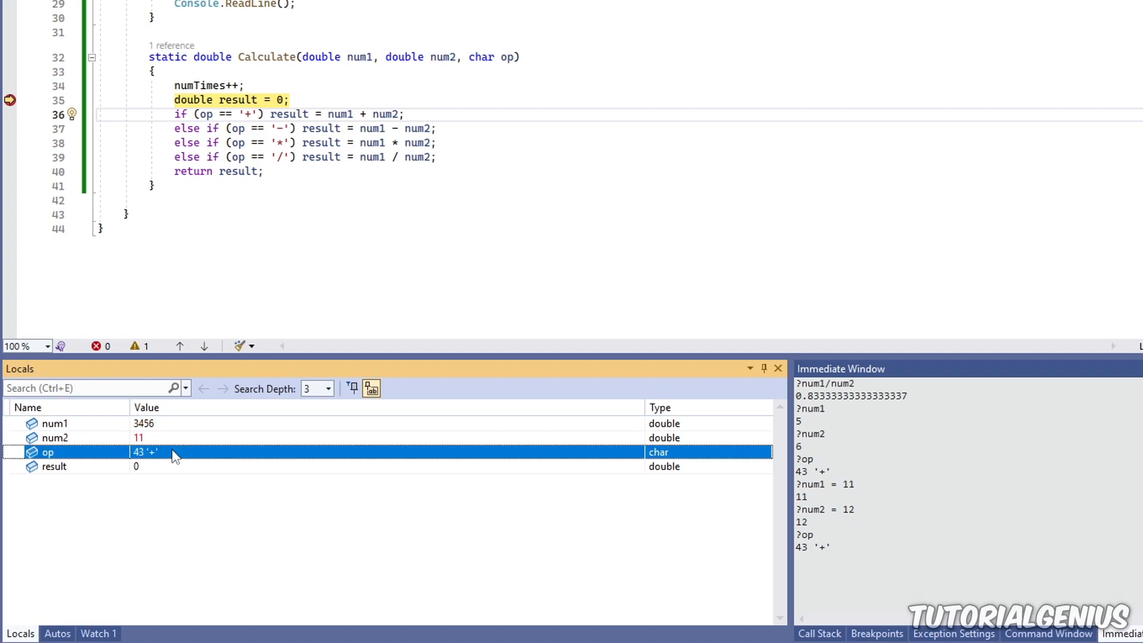
{"action": "left_click", "coordinate": [55, 466]}
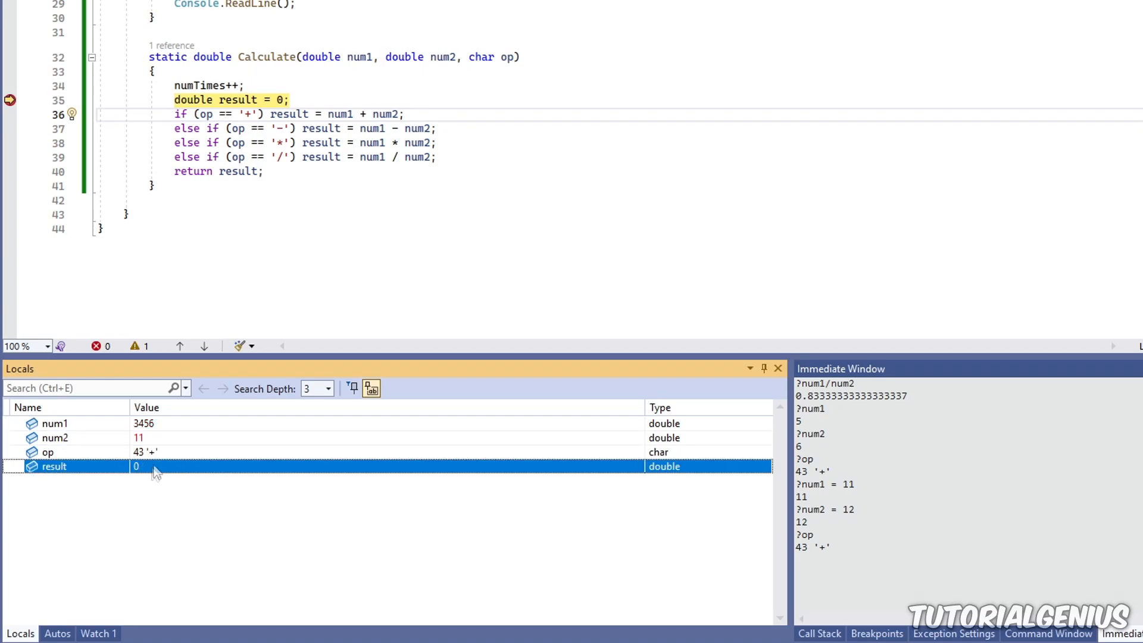
{"action": "type", "text": "234"}
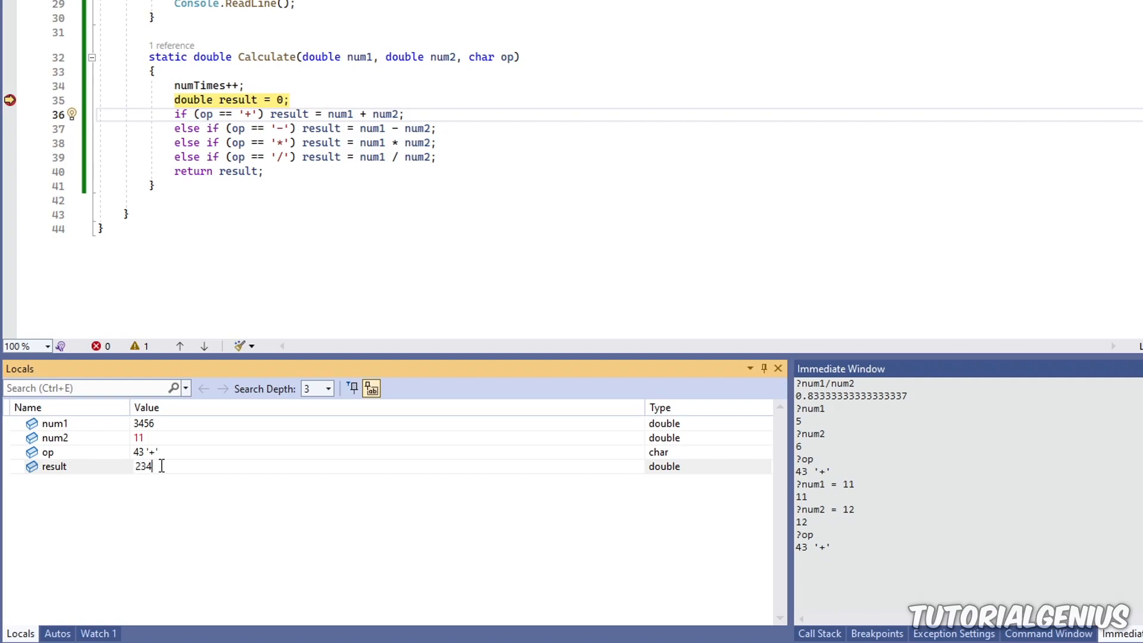
{"action": "left_click", "coordinate": [48, 452]}
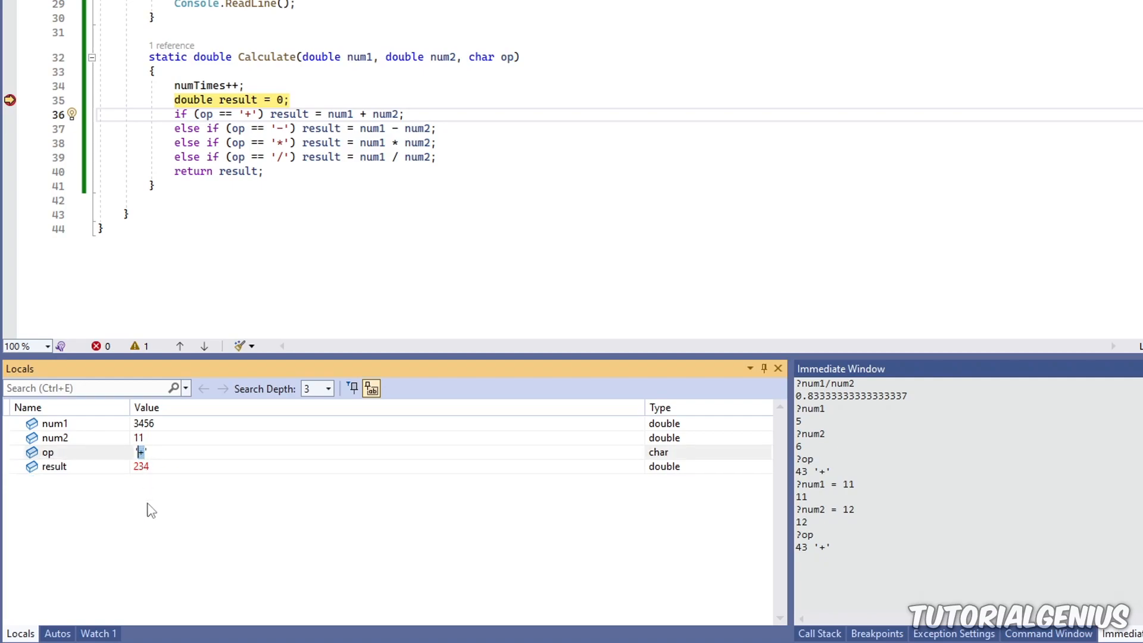
{"action": "left_click", "coordinate": [56, 437]}
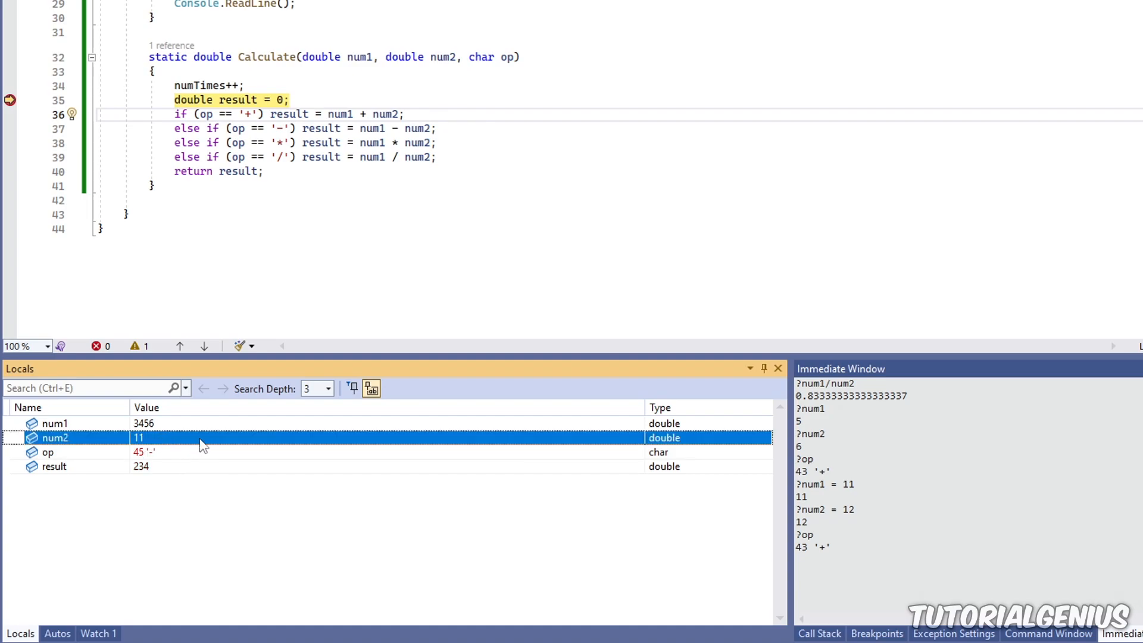
{"action": "left_click", "coordinate": [55, 423]}
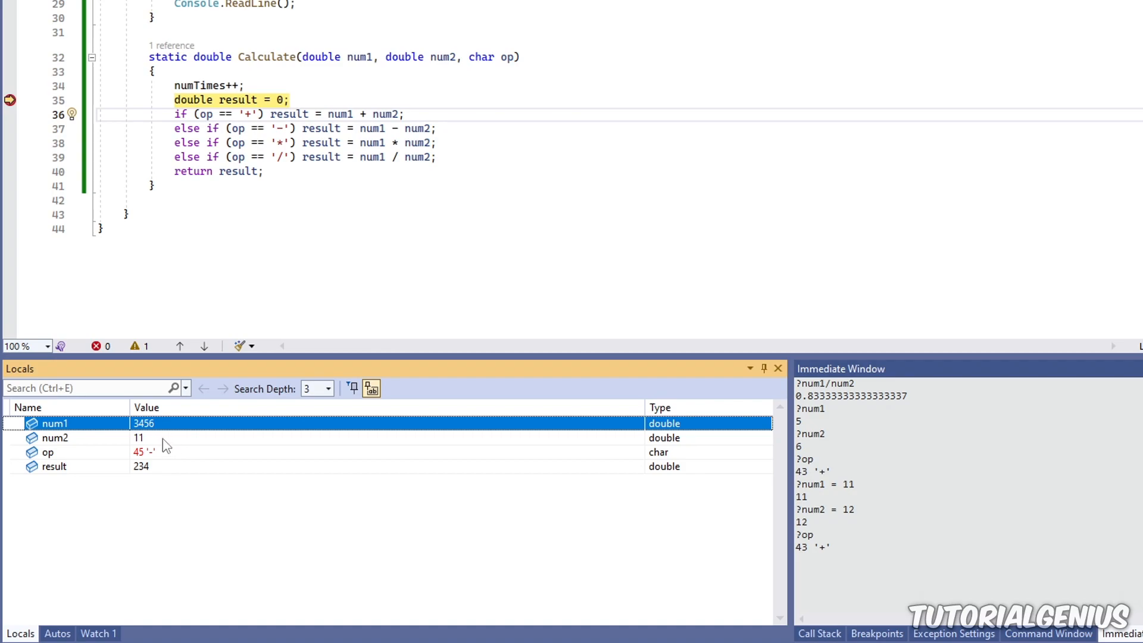
{"action": "mouse_move", "coordinate": [114, 612]}
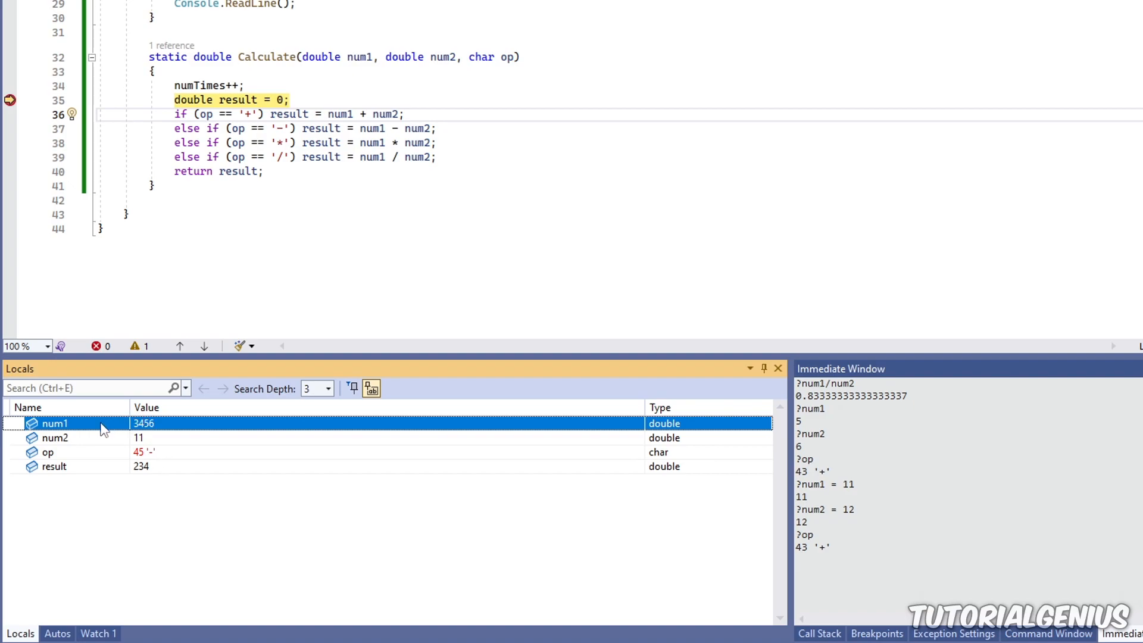
{"action": "mouse_move", "coordinate": [110, 428]}
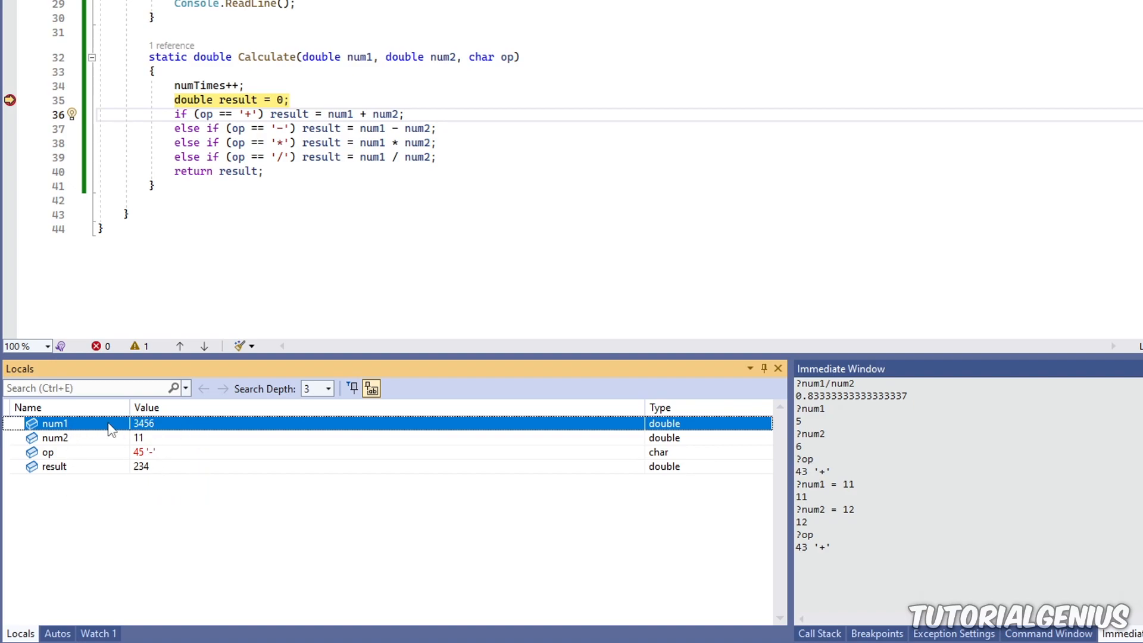
{"action": "mouse_move", "coordinate": [138, 558]}
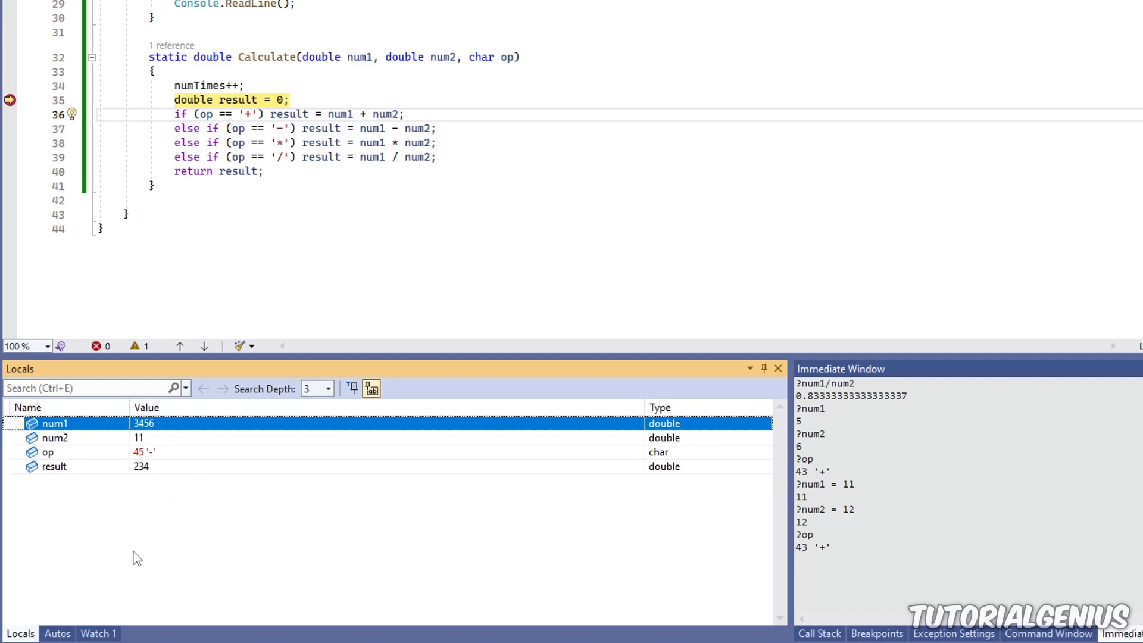
{"action": "mouse_move", "coordinate": [314, 420]}
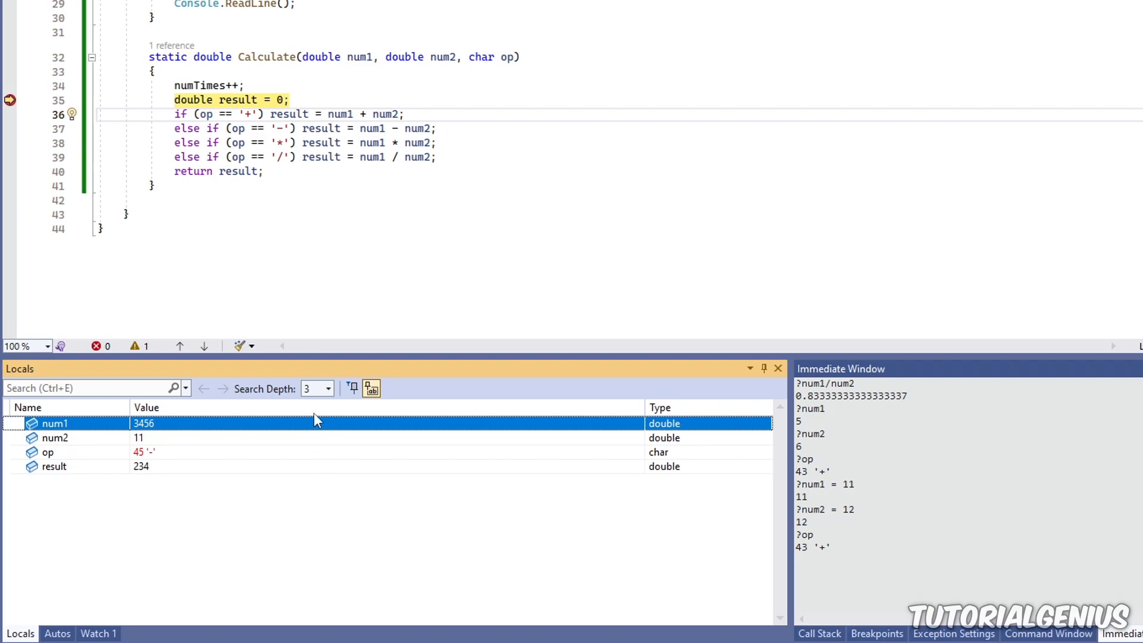
{"action": "mouse_move", "coordinate": [58, 219]}
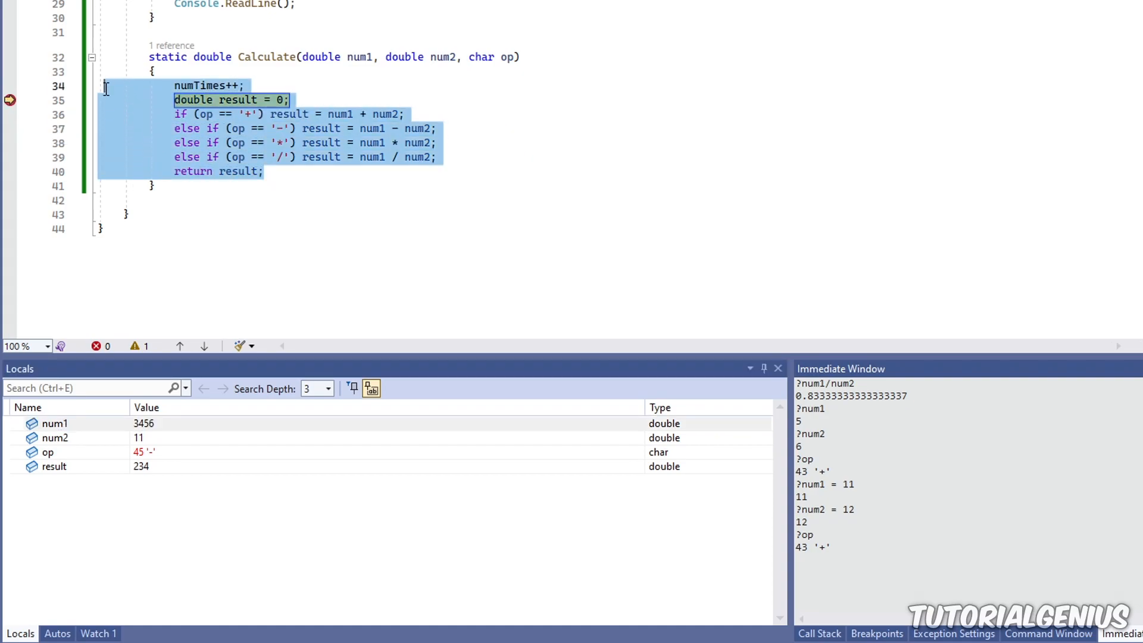
{"action": "left_click", "coordinate": [386, 72]}
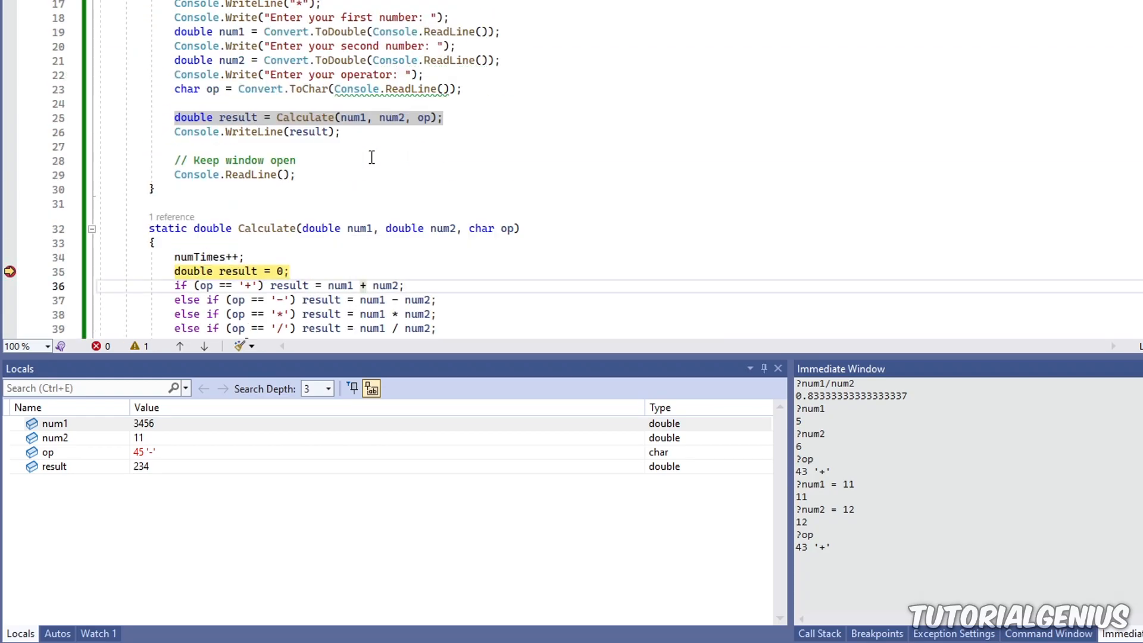
{"action": "scroll", "scroll_direction": "down", "scroll_amount": 3}
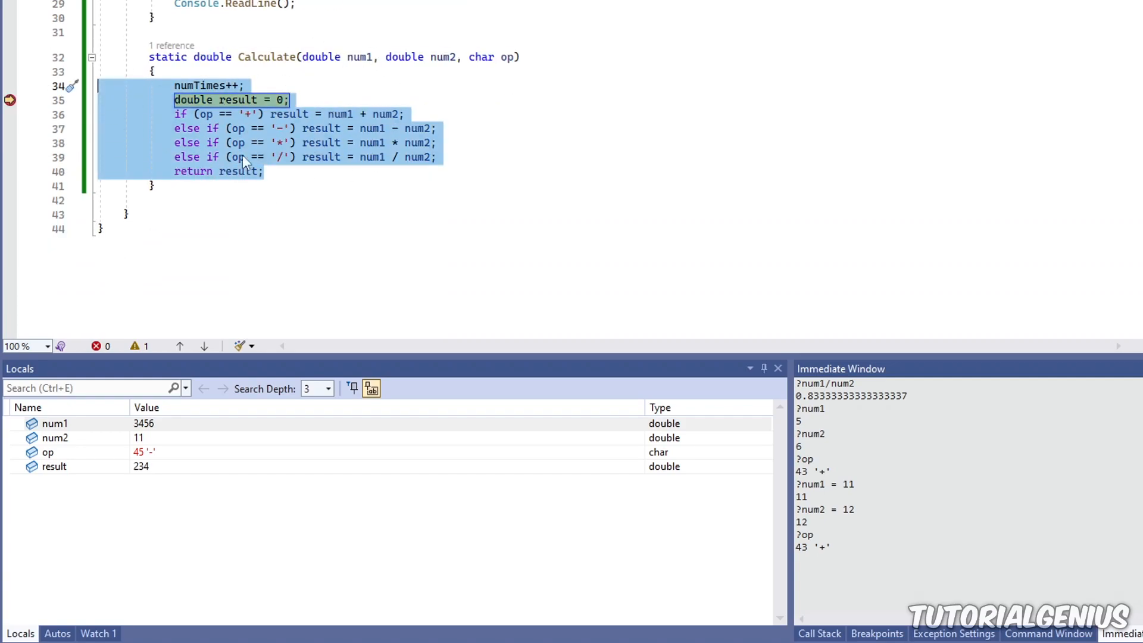
{"action": "left_click", "coordinate": [55, 423]}
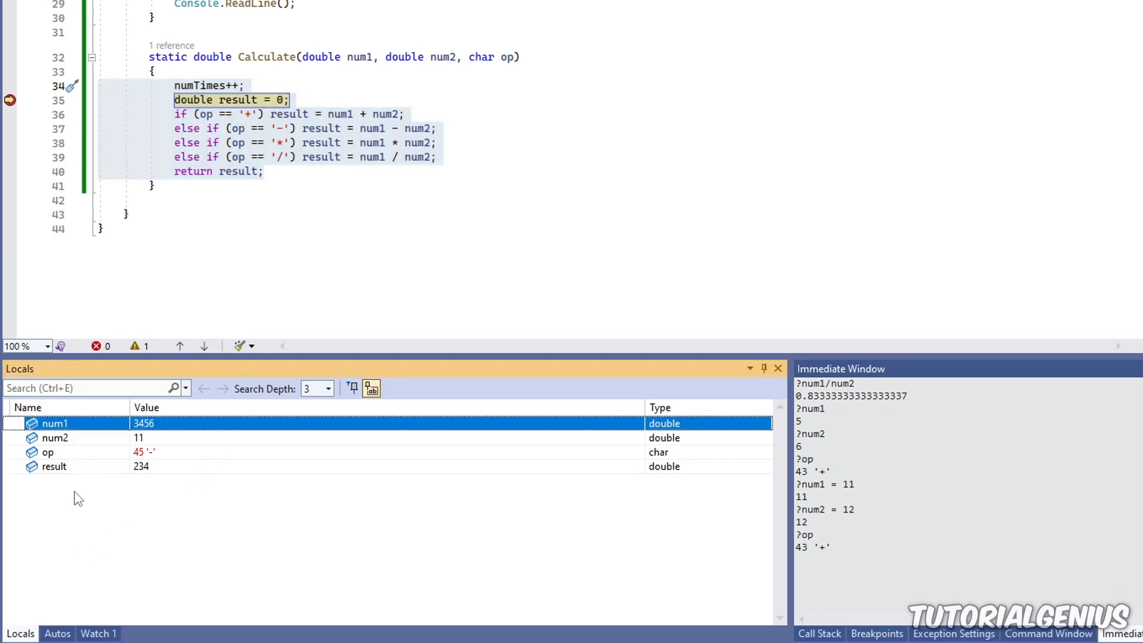
{"action": "mouse_move", "coordinate": [368, 560]}
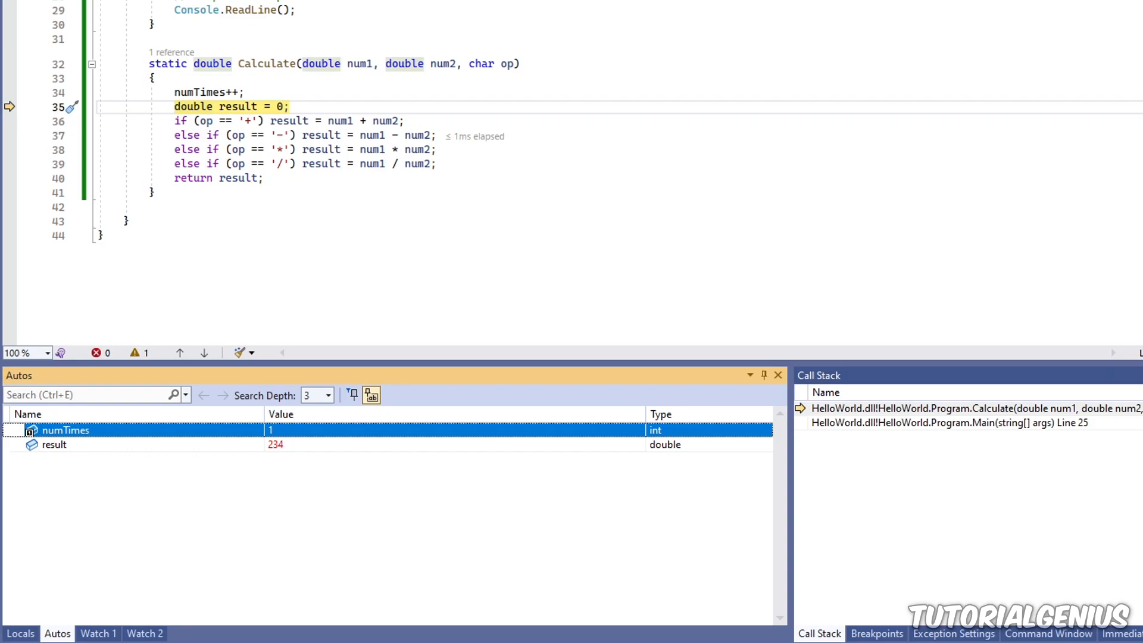
{"action": "mouse_move", "coordinate": [268, 556]}
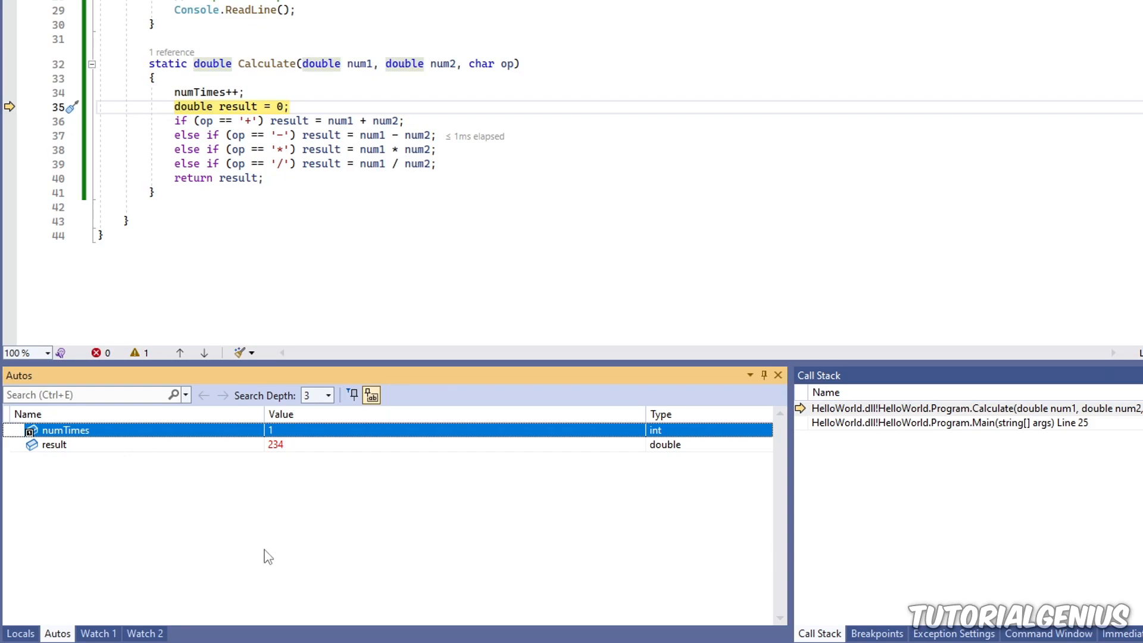
{"action": "mouse_move", "coordinate": [295, 452]}
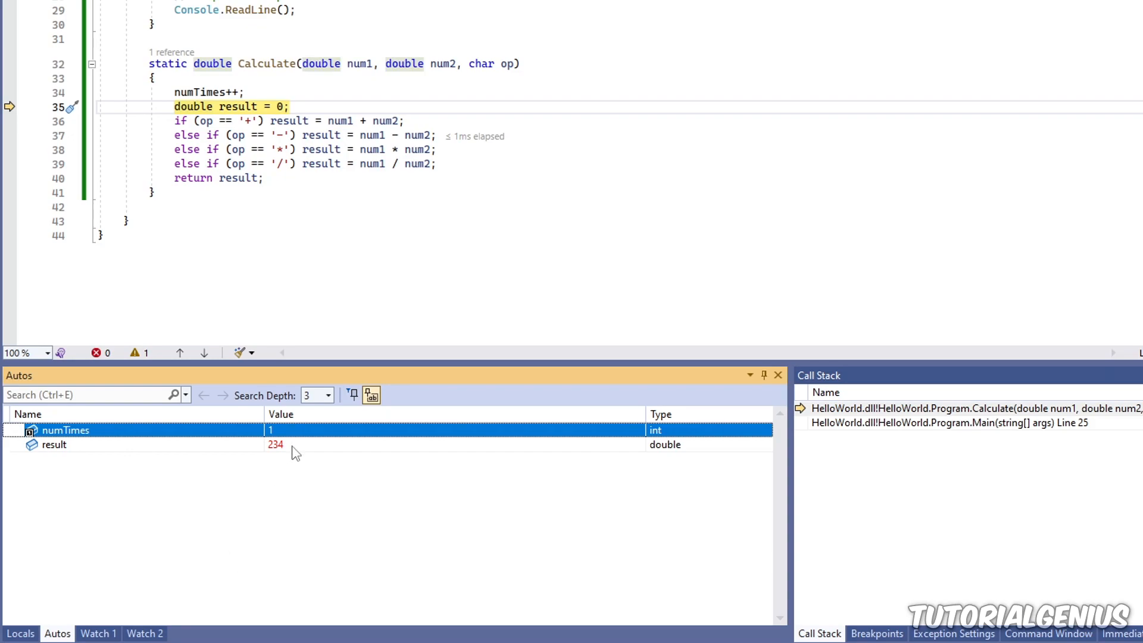
Select the result row (234) in Autos beside numTimes 1, then refocus the code editor
{"action": "left_click", "coordinate": [55, 444]}
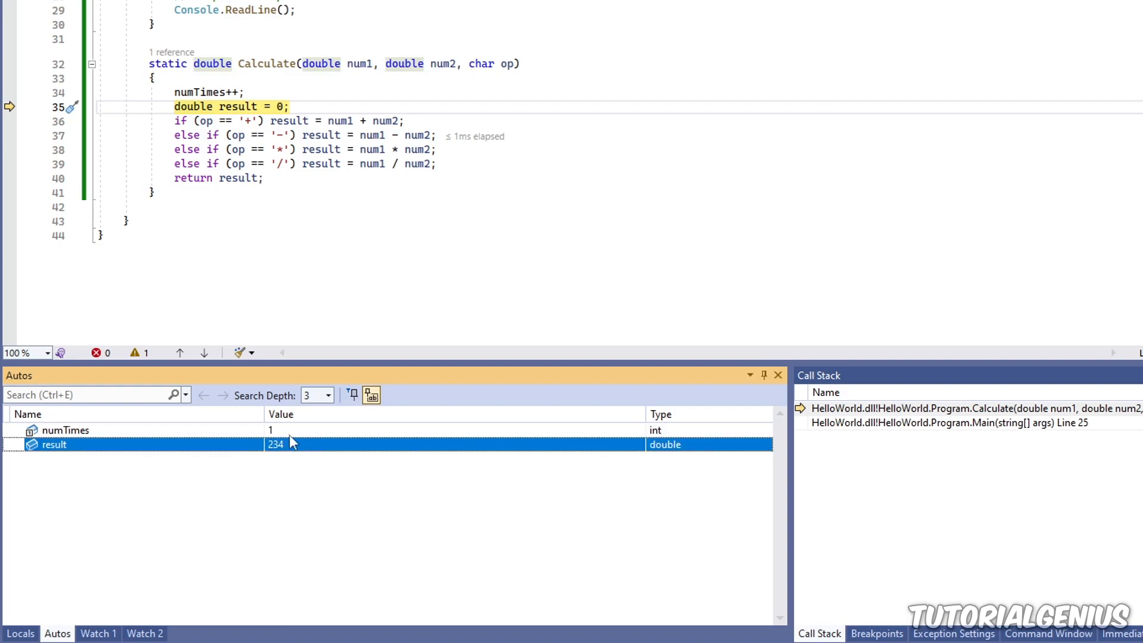
{"action": "mouse_move", "coordinate": [286, 436]}
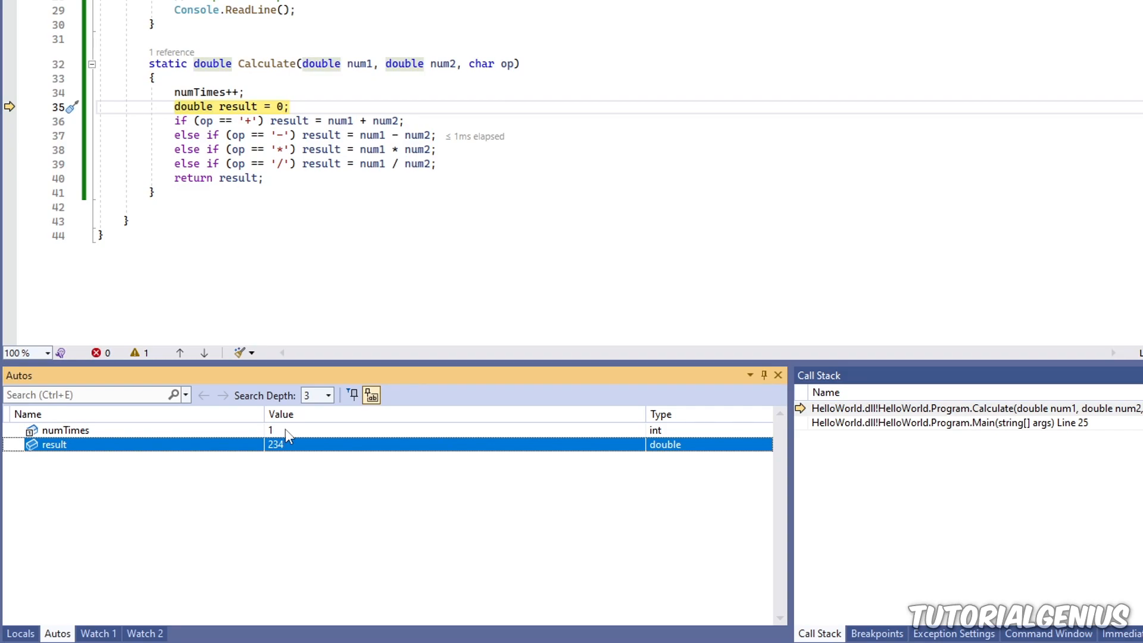
{"action": "left_click", "coordinate": [65, 430]}
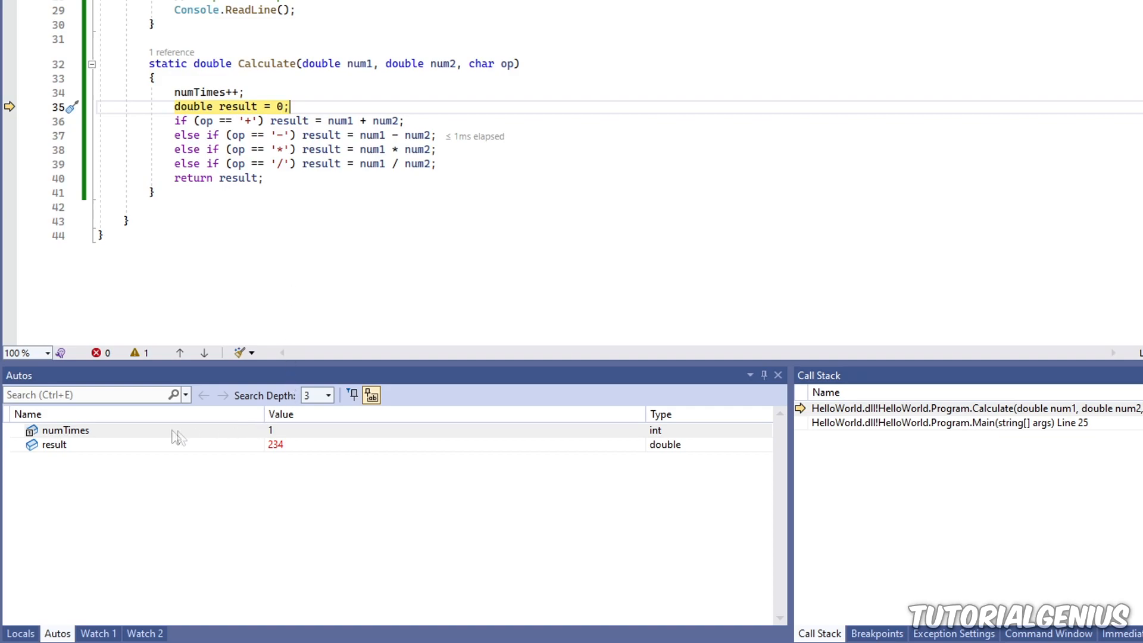
{"action": "left_click", "coordinate": [54, 444]}
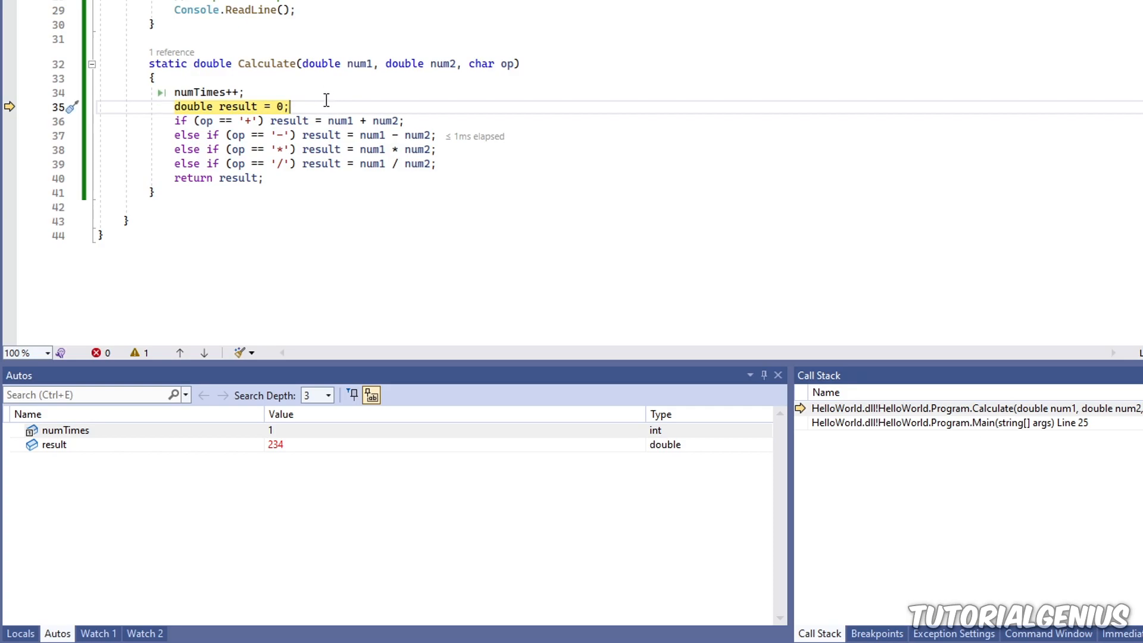
Step over to line 36 with F10 and select op, now showing '-' with result 0
{"action": "key", "text": "F10"}
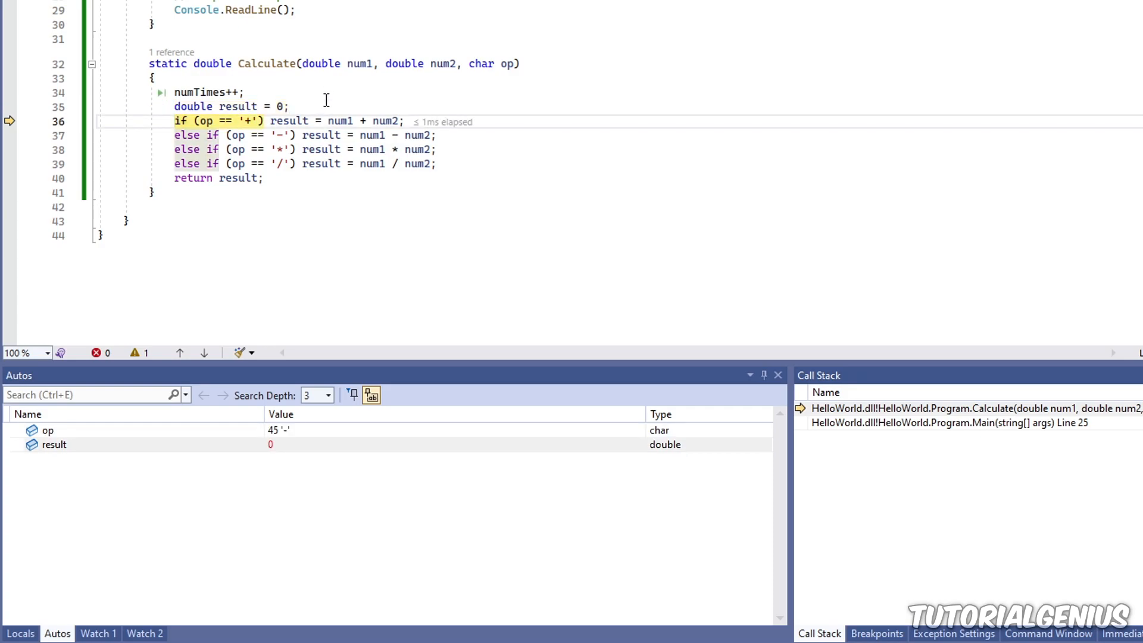
{"action": "left_click", "coordinate": [48, 429]}
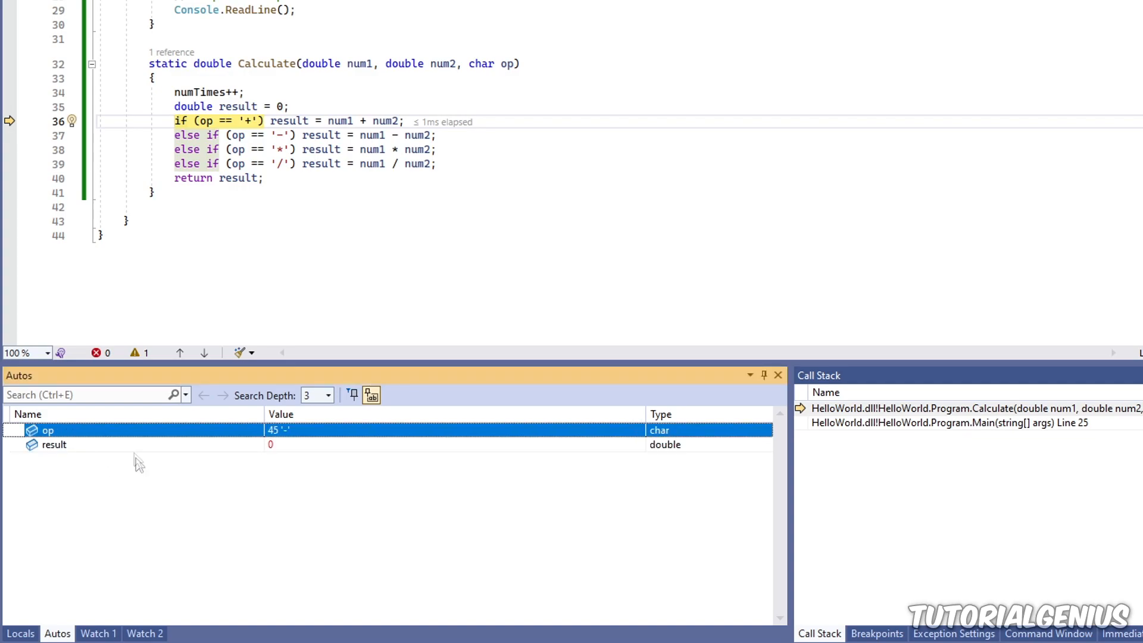
{"action": "mouse_move", "coordinate": [163, 482]}
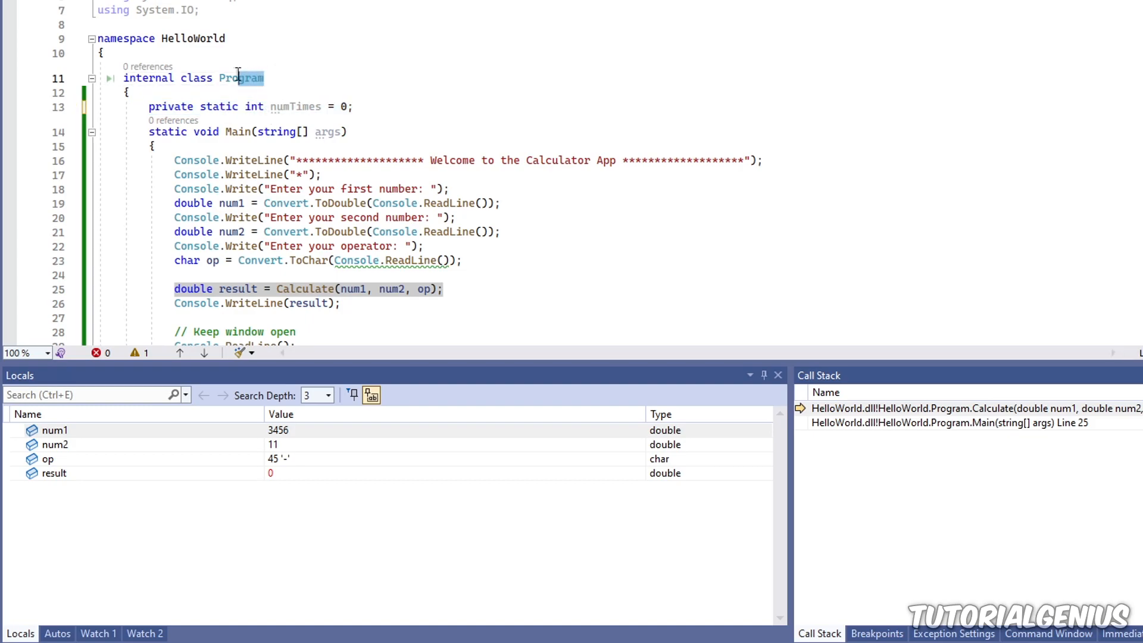
{"action": "key", "text": "F11"}
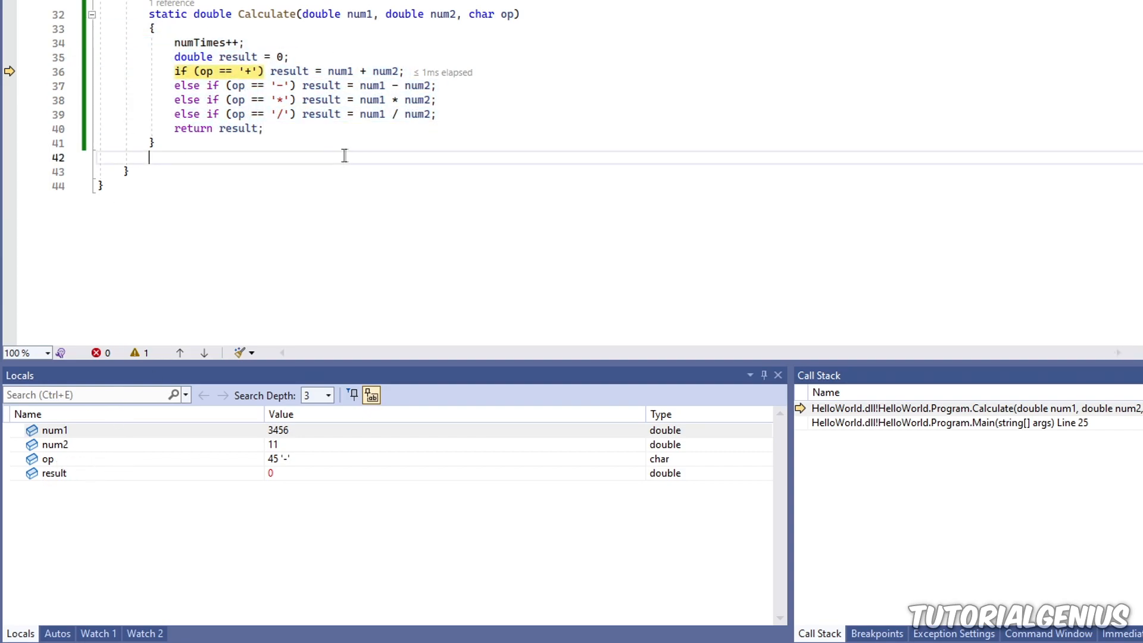
{"action": "left_click", "coordinate": [57, 632]}
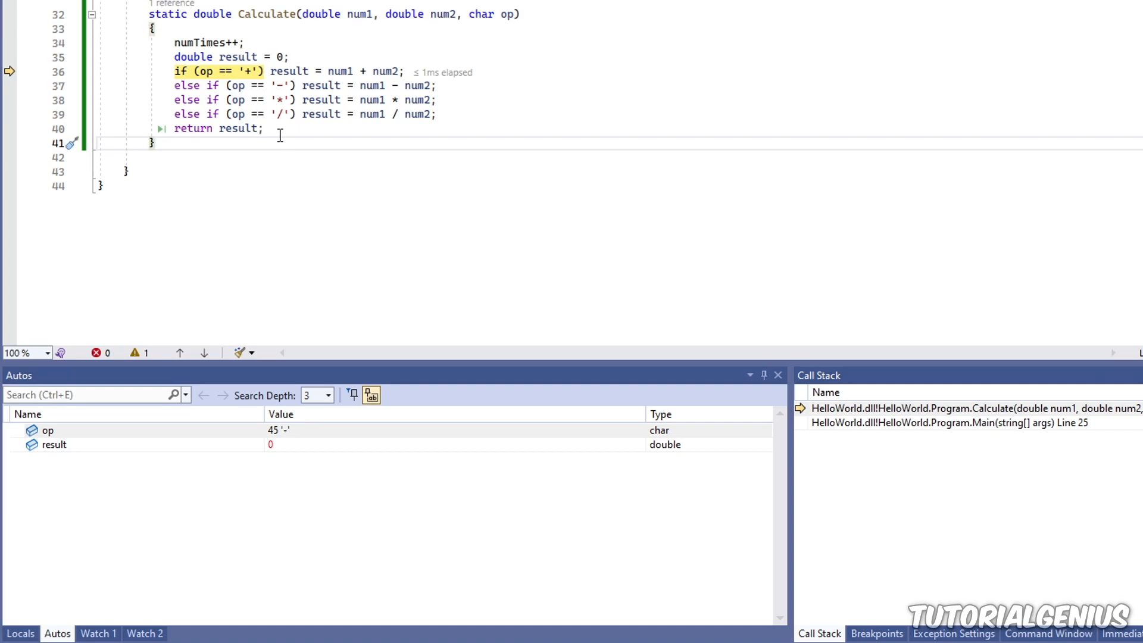
{"action": "mouse_move", "coordinate": [296, 461]}
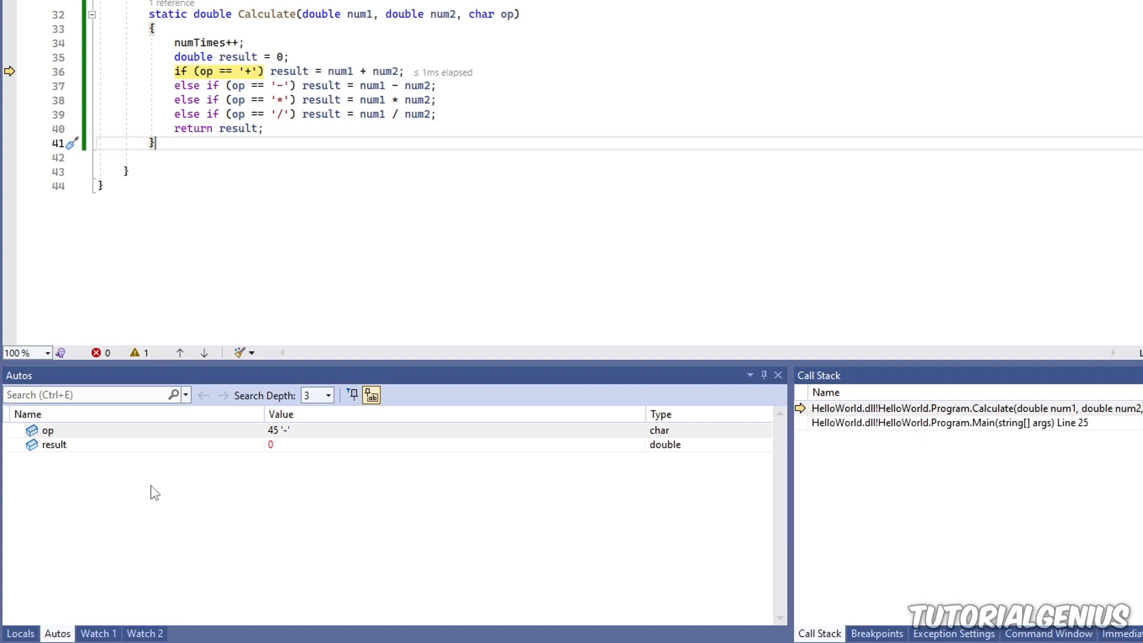
{"action": "mouse_move", "coordinate": [279, 453]}
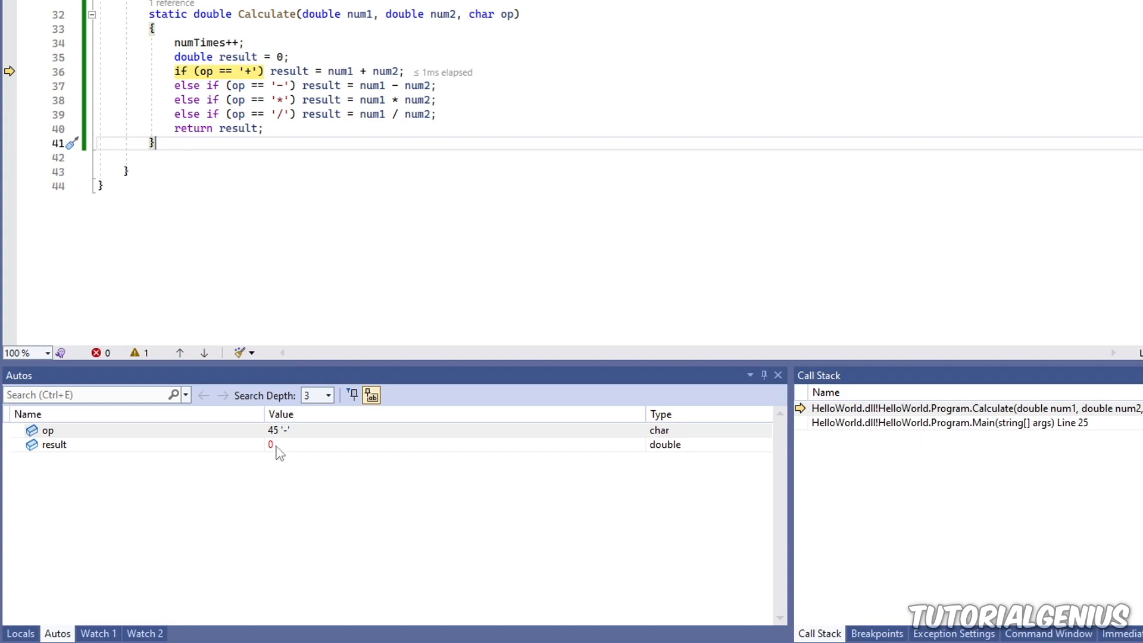
Edit result in Autos with an expression using num and +5, giving 4023
{"action": "left_click", "coordinate": [53, 444]}
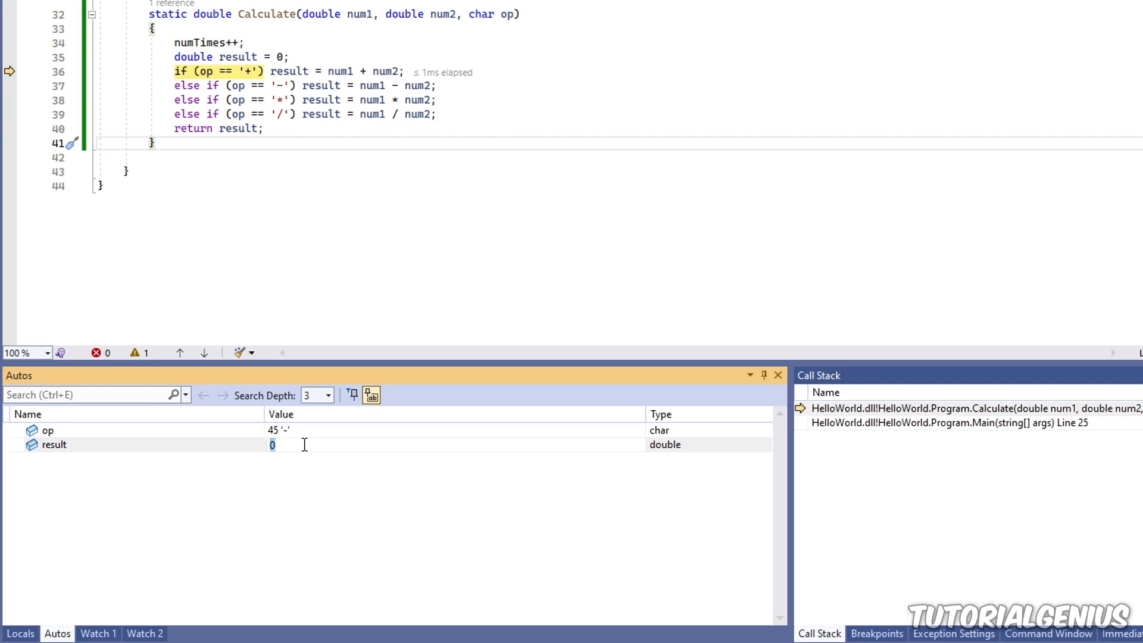
{"action": "type", "text": "5+"}
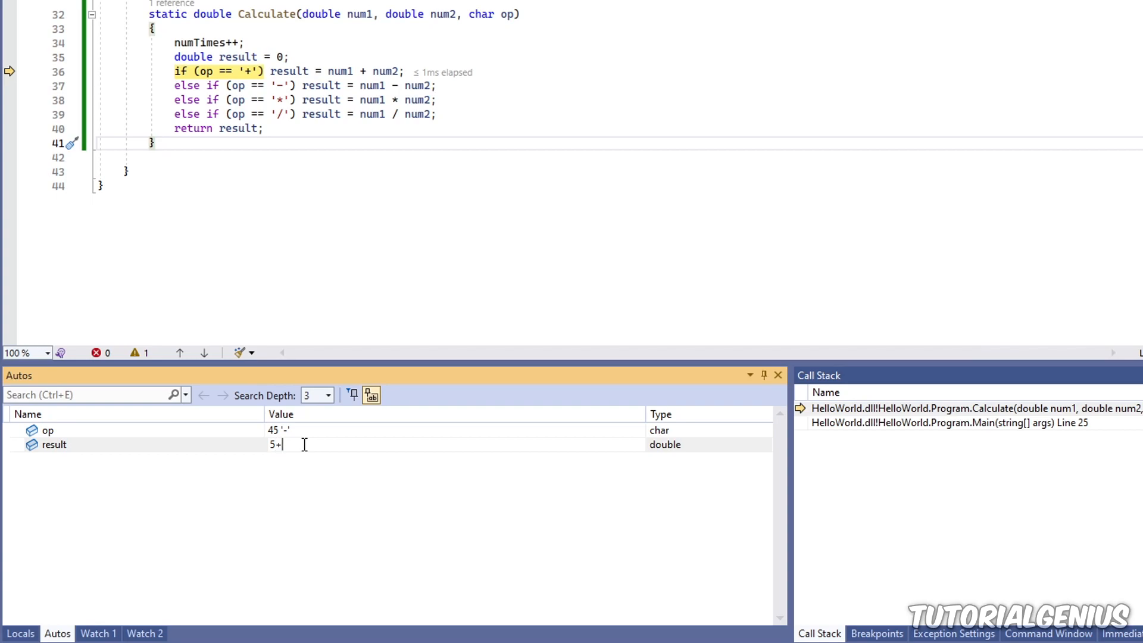
{"action": "left_click", "coordinate": [53, 444]}
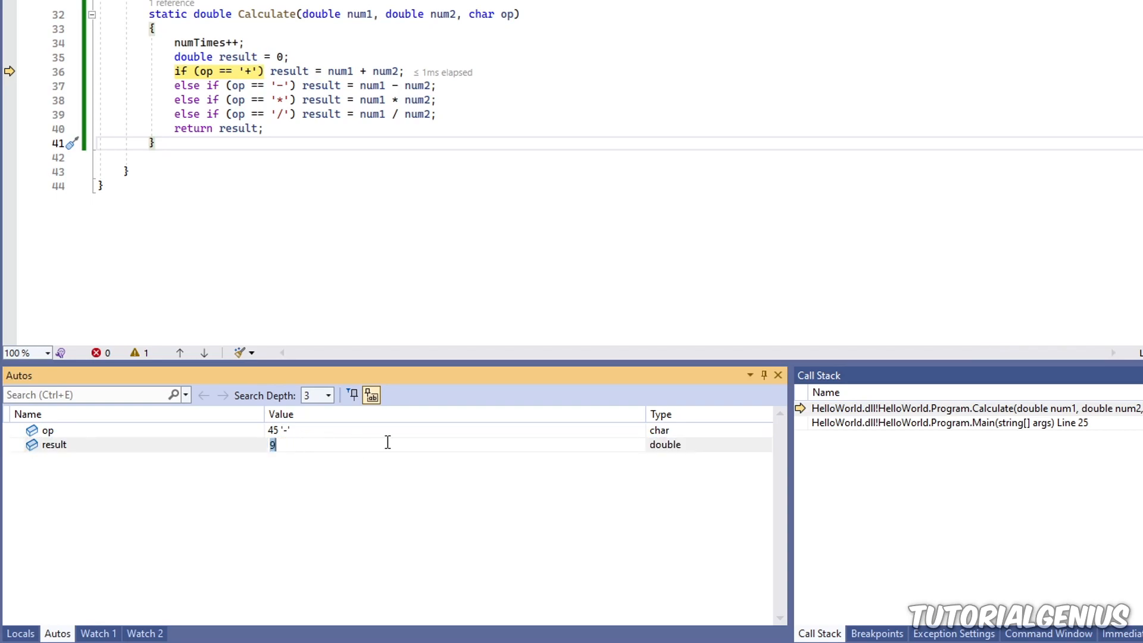
{"action": "type", "text": "num1"}
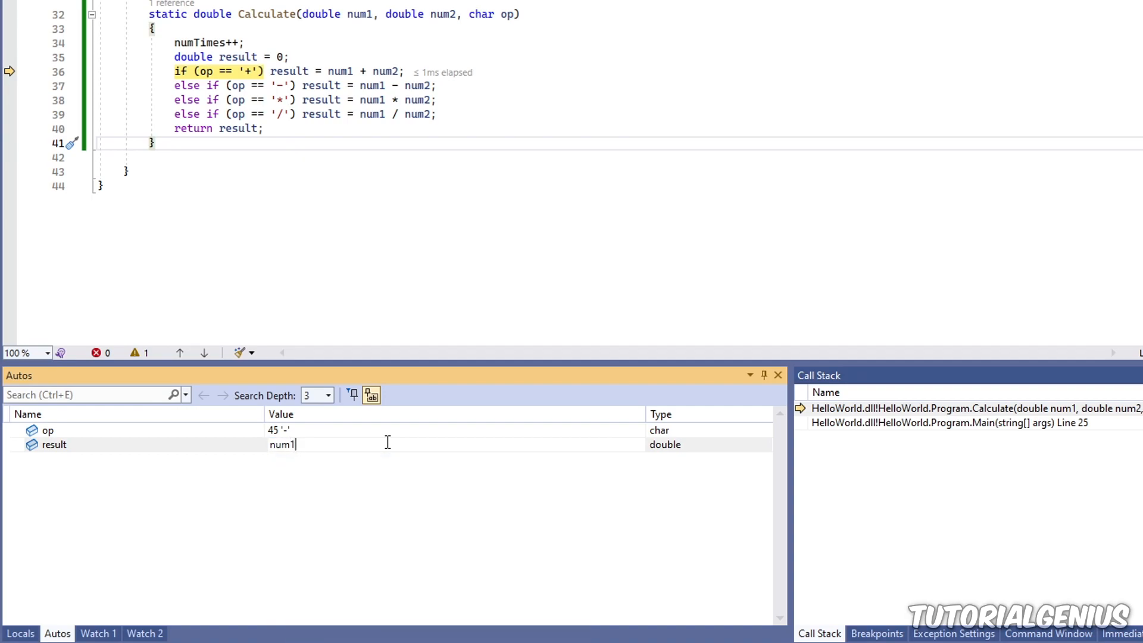
{"action": "type", "text": "+5"}
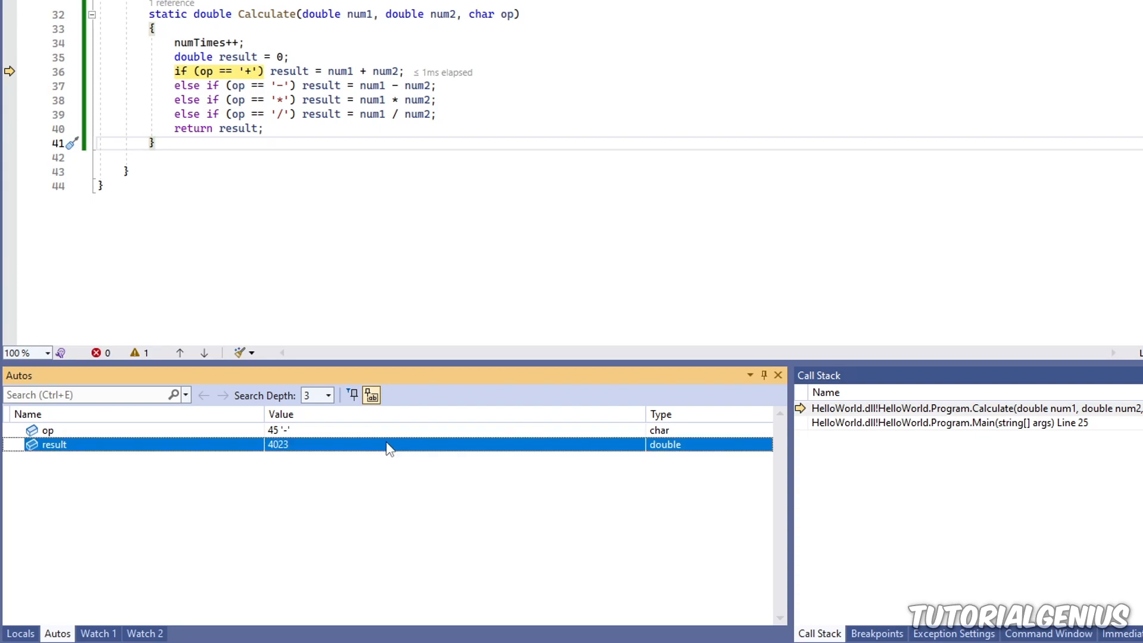
{"action": "mouse_move", "coordinate": [295, 449]}
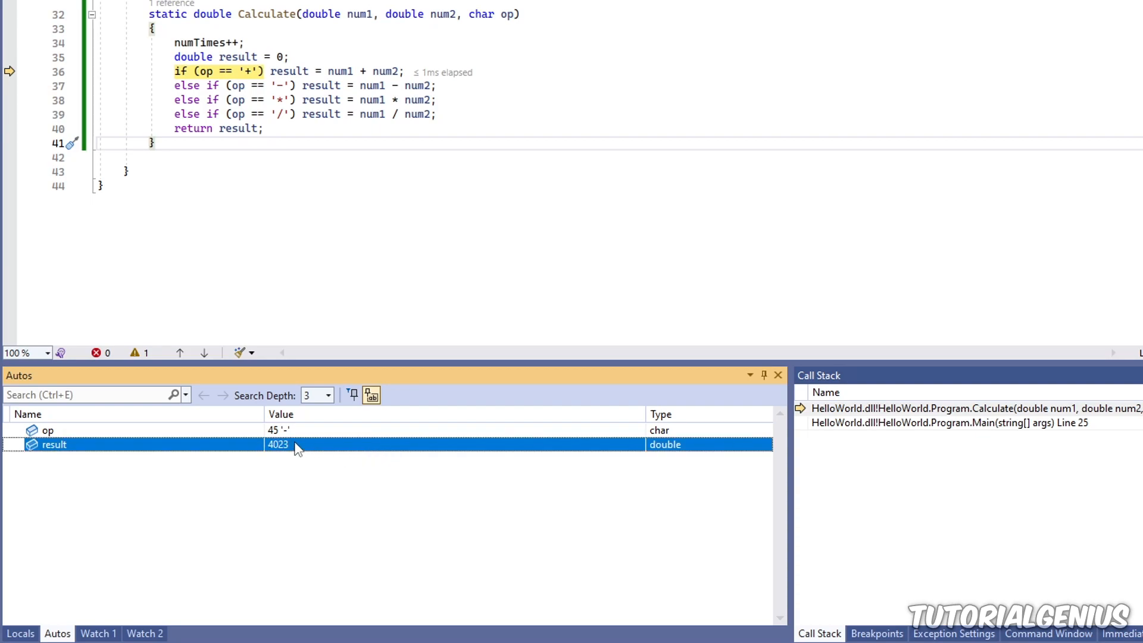
{"action": "mouse_move", "coordinate": [277, 488]}
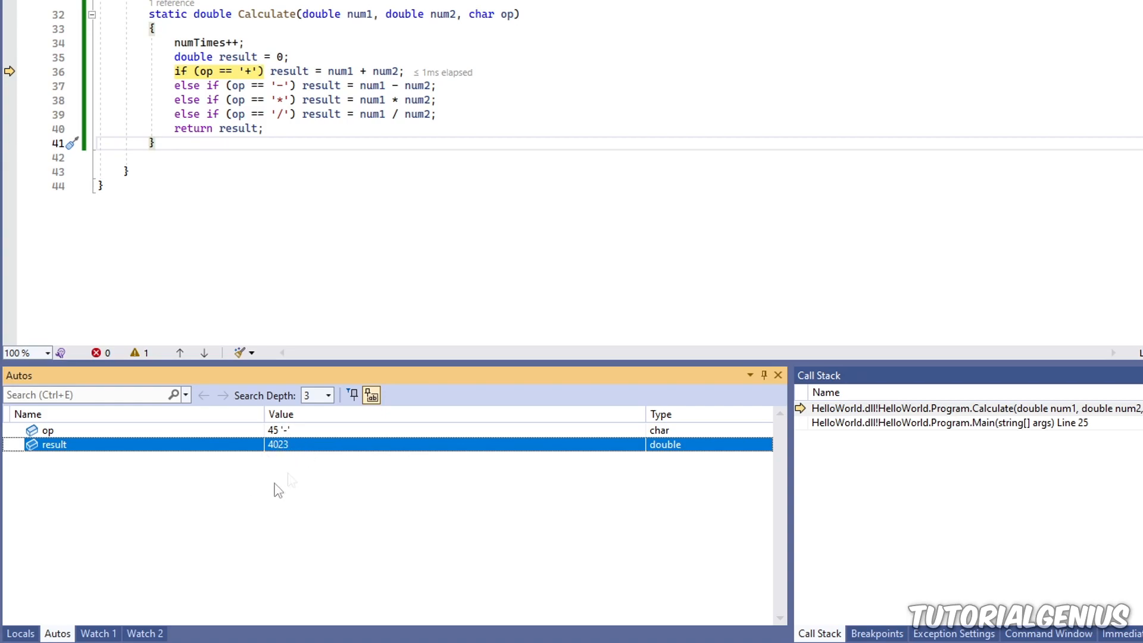
{"action": "left_click", "coordinate": [20, 632]}
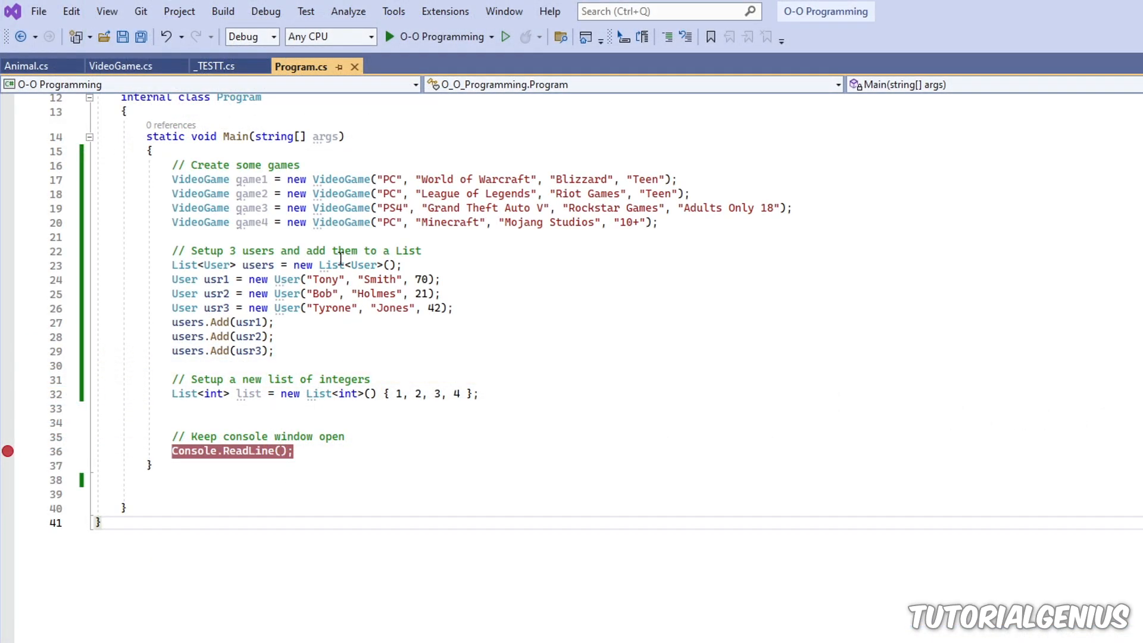
Start debugging the O-O Programming project from the toolbar Start button
{"action": "left_click_drag", "start_coordinate": [171, 179], "coordinate": [656, 223]}
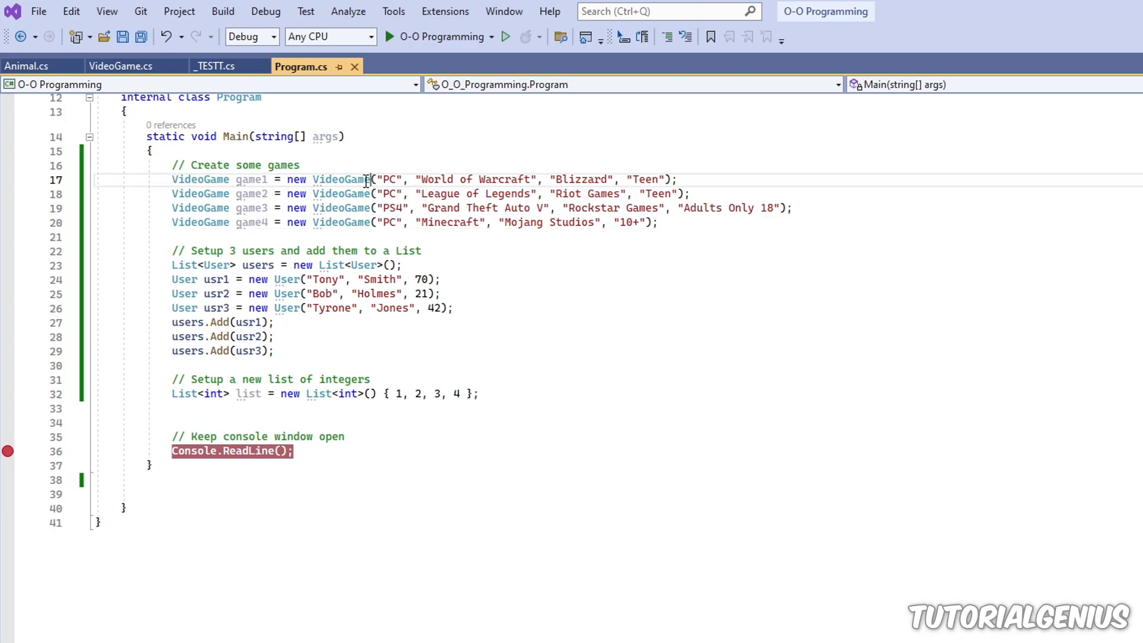
{"action": "left_click_drag", "start_coordinate": [416, 180], "coordinate": [670, 180]}
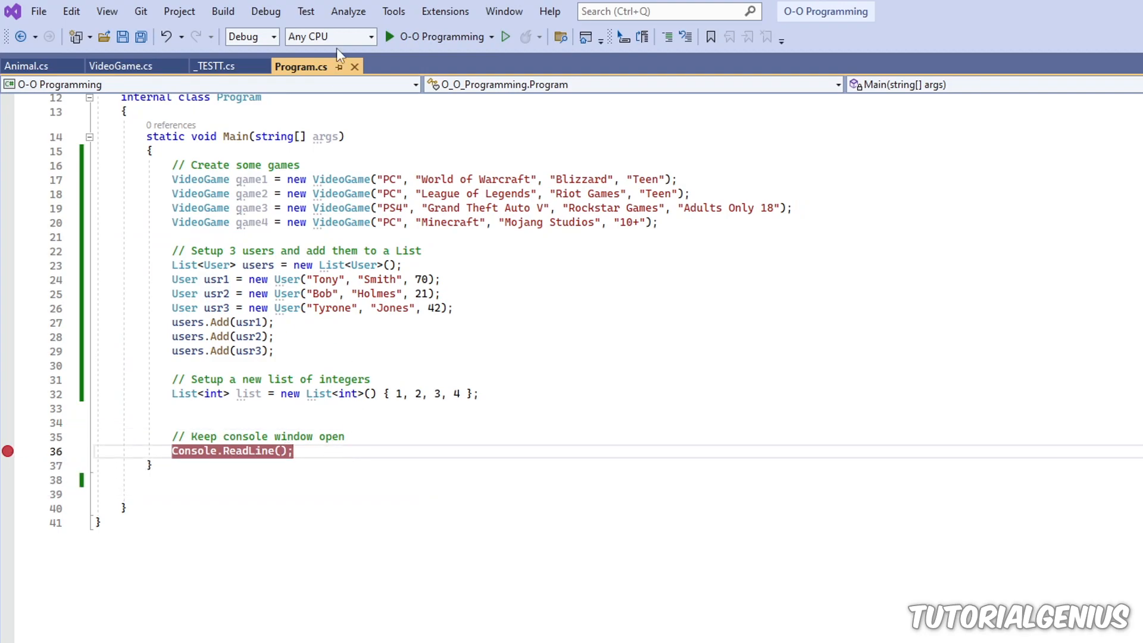
{"action": "left_click", "coordinate": [391, 37]}
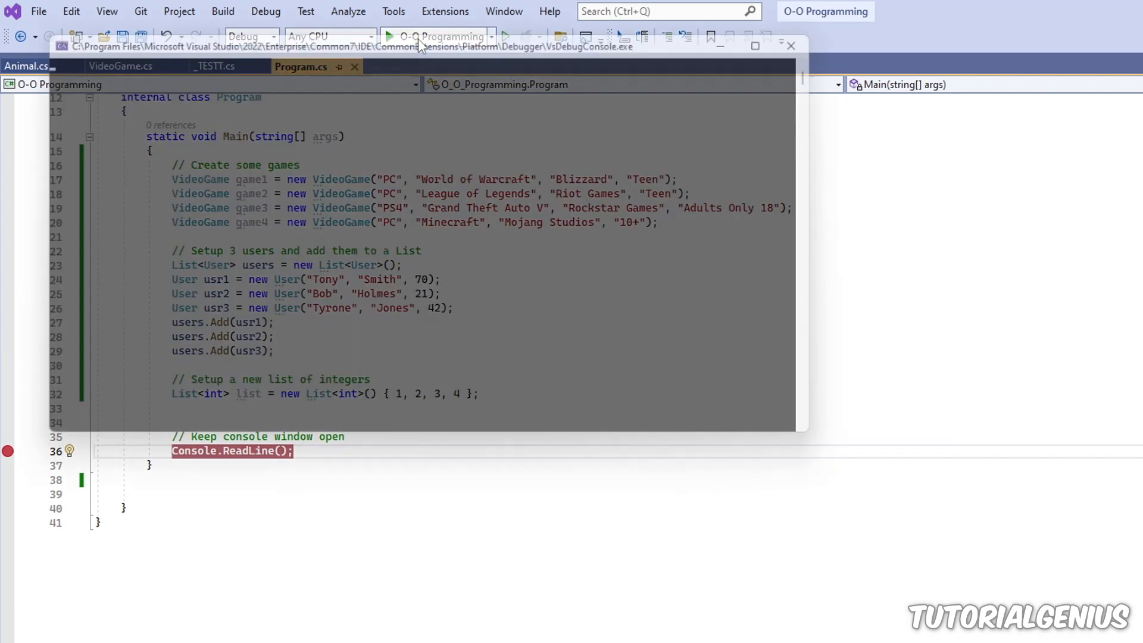
Hit the Console.ReadLine breakpoint and select game1 among Main's locals
{"action": "left_click", "coordinate": [390, 37]}
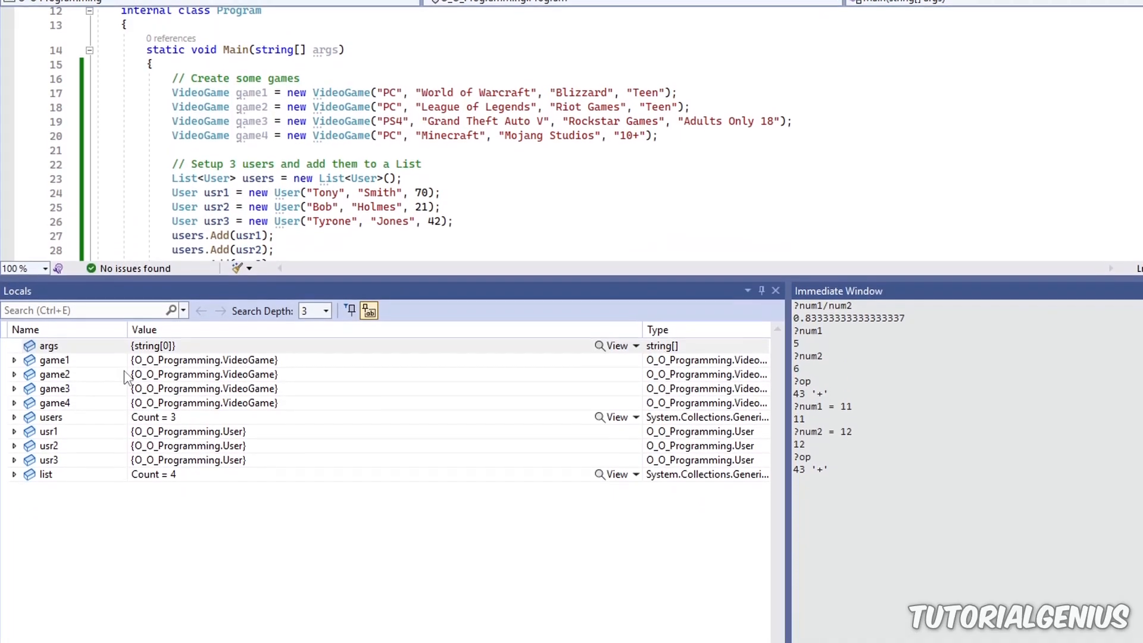
{"action": "left_click", "coordinate": [54, 360]}
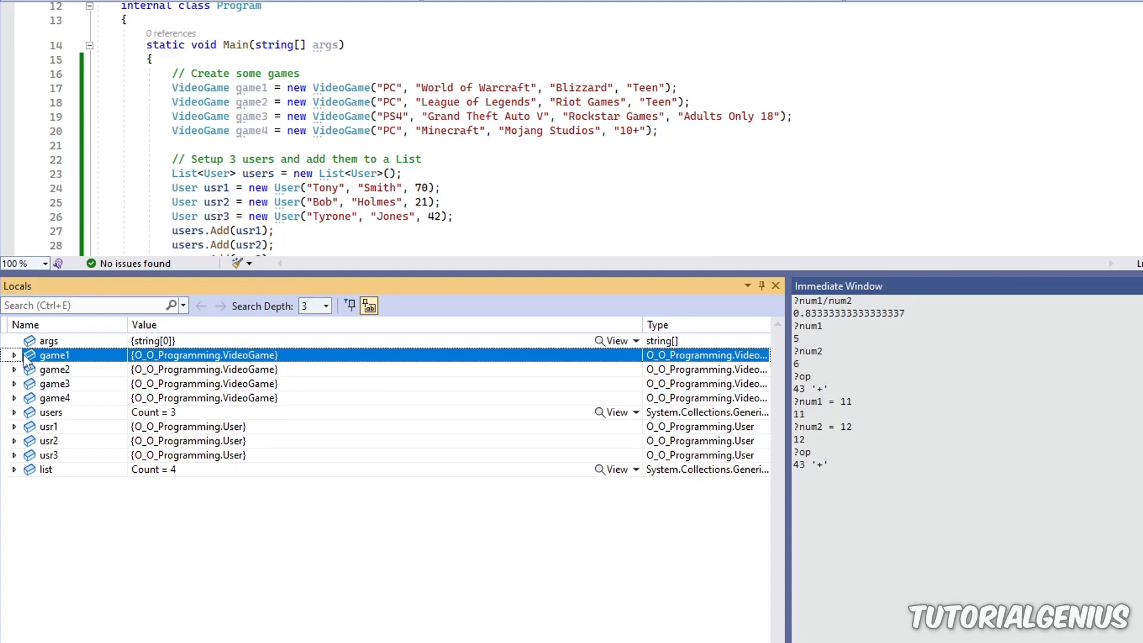
{"action": "mouse_move", "coordinate": [82, 364]}
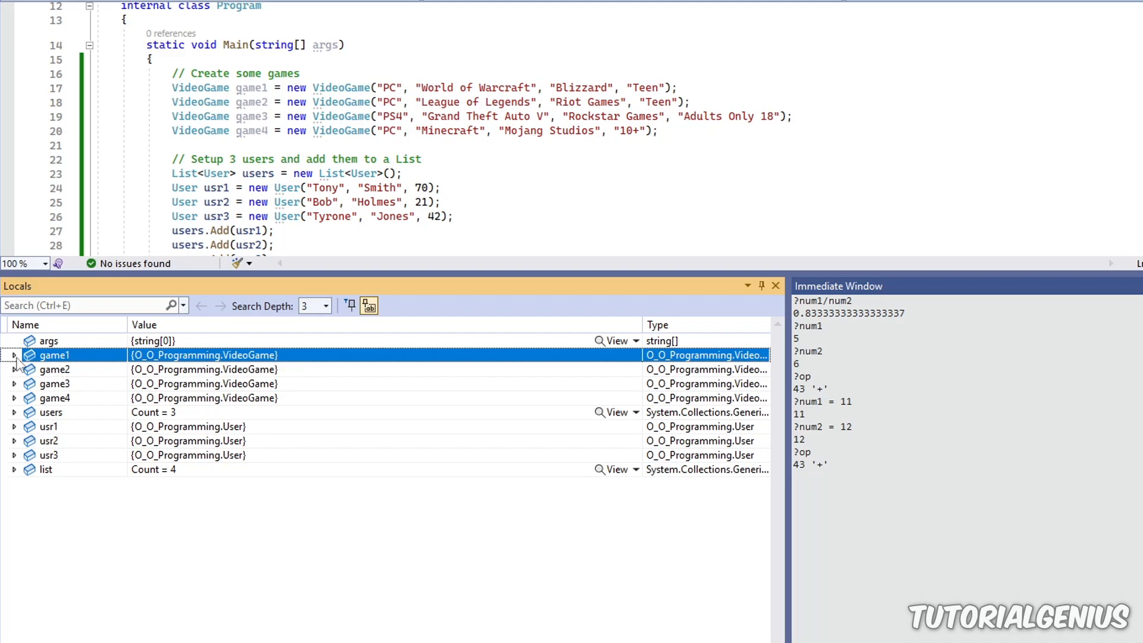
Expand game1 to show title "World of Warcraft", console "PC", publisher "Blizzard", rating "Teen"
{"action": "left_click", "coordinate": [13, 354]}
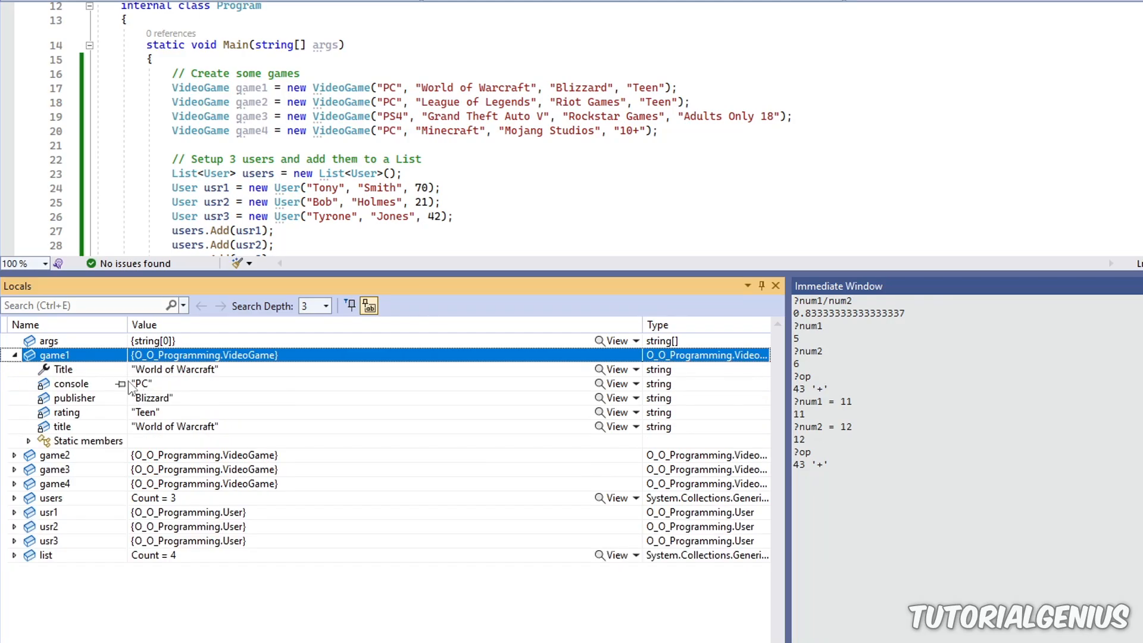
{"action": "mouse_move", "coordinate": [83, 373]}
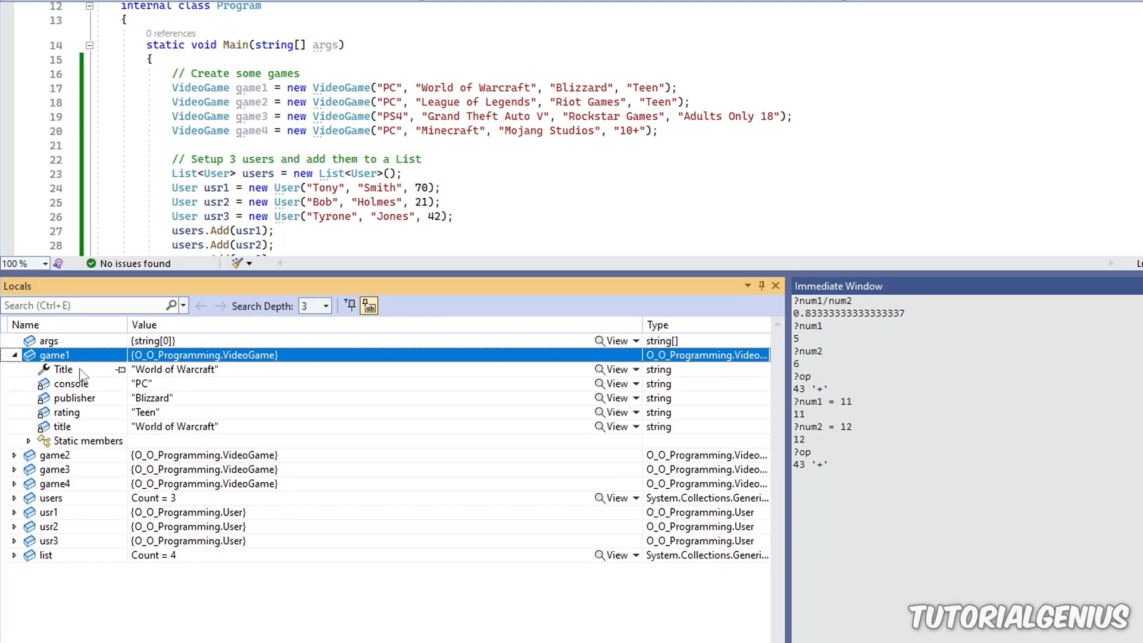
{"action": "mouse_move", "coordinate": [79, 436]}
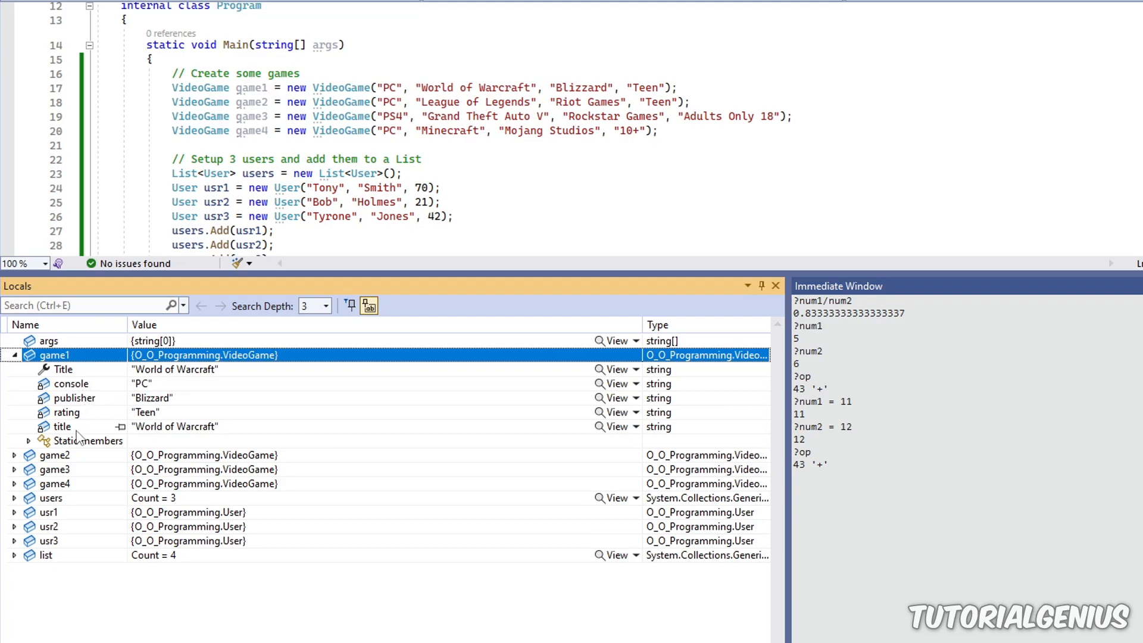
{"action": "mouse_move", "coordinate": [48, 397]}
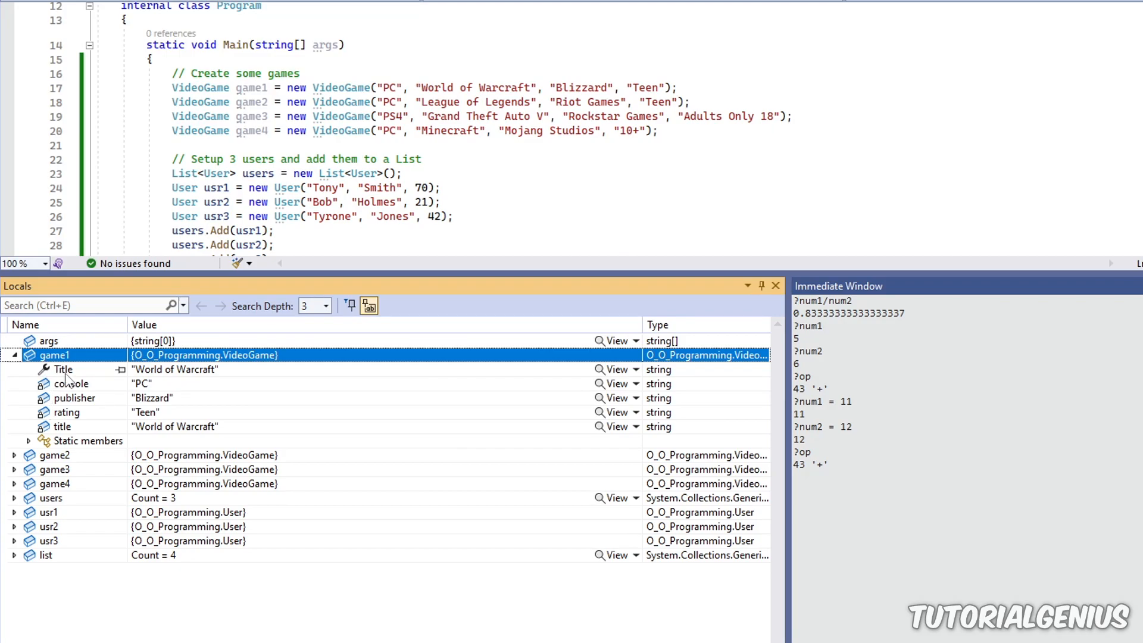
{"action": "mouse_move", "coordinate": [487, 384]}
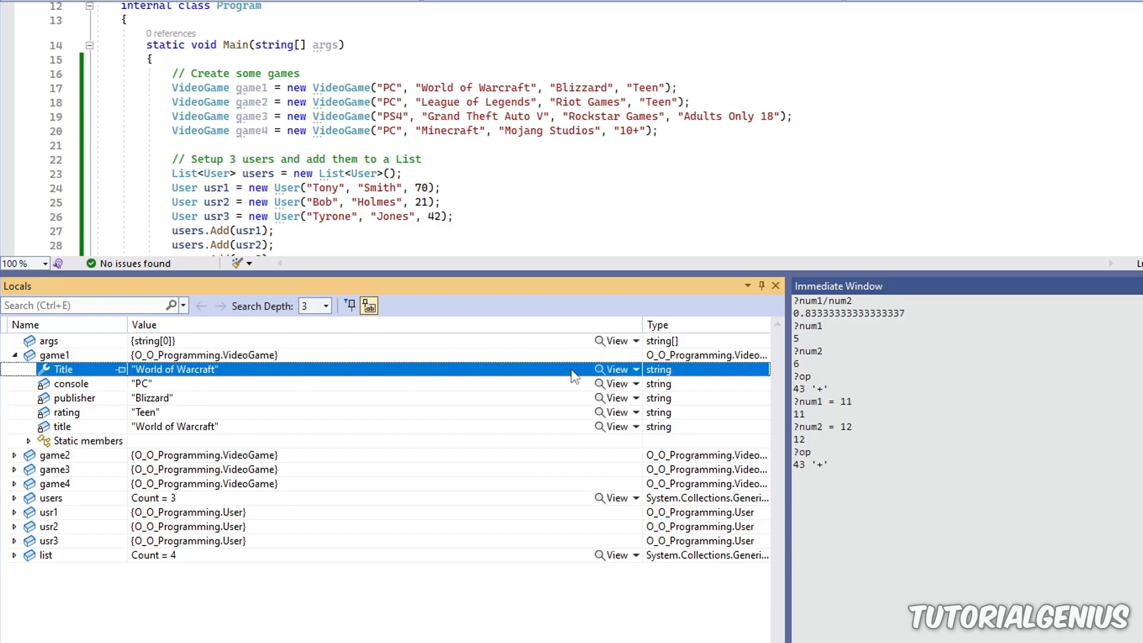
{"action": "mouse_move", "coordinate": [614, 369]}
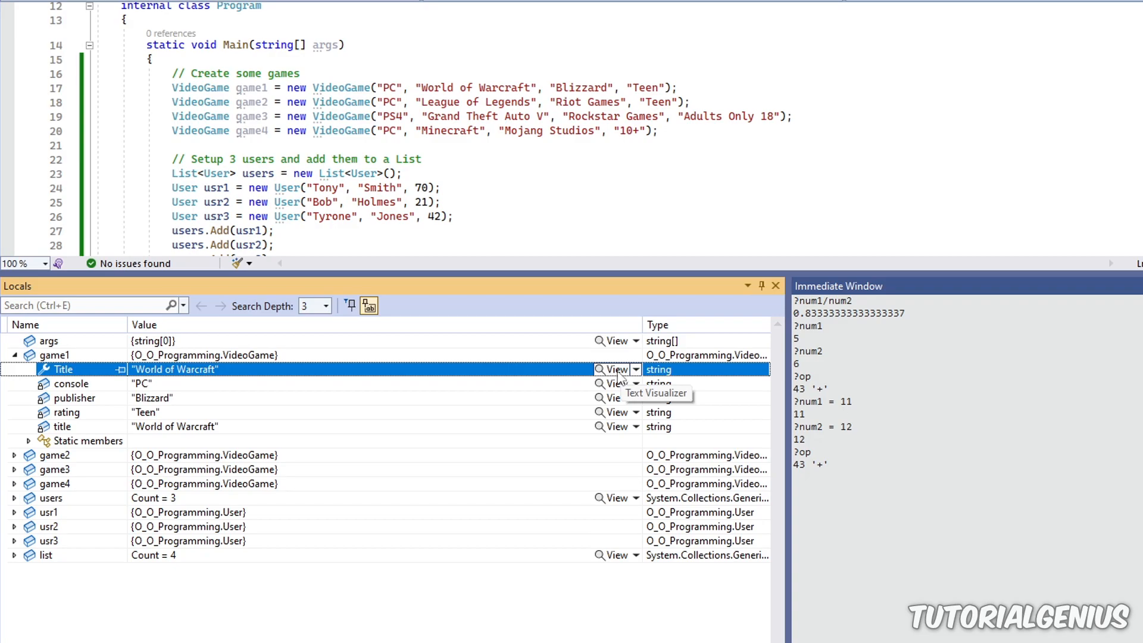
{"action": "left_click", "coordinate": [611, 369]}
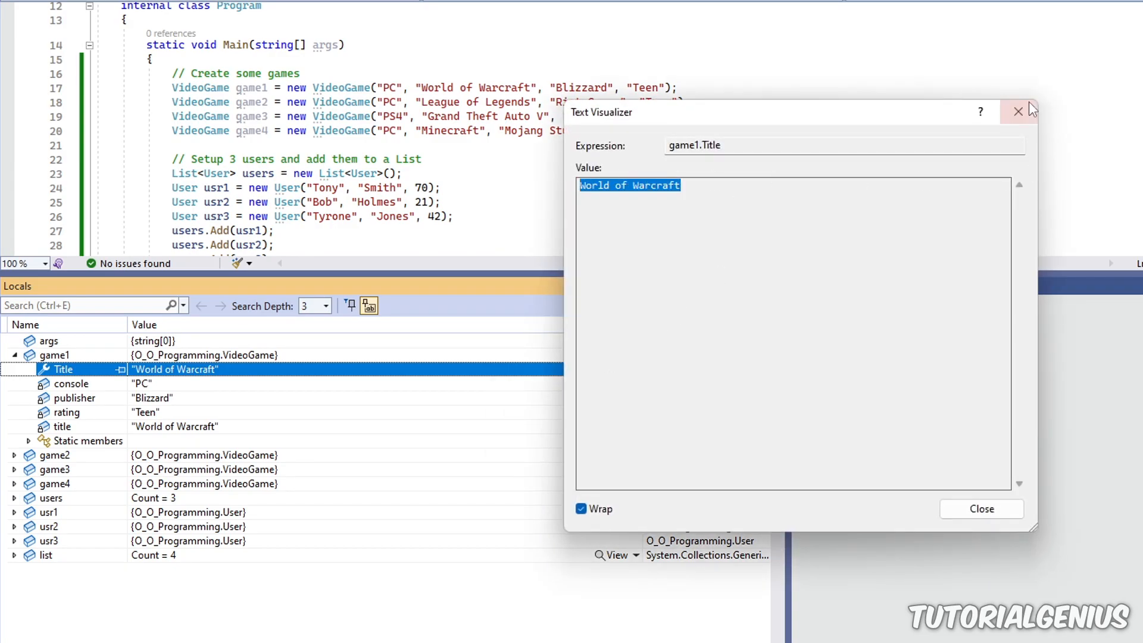
{"action": "left_click", "coordinate": [1018, 112]}
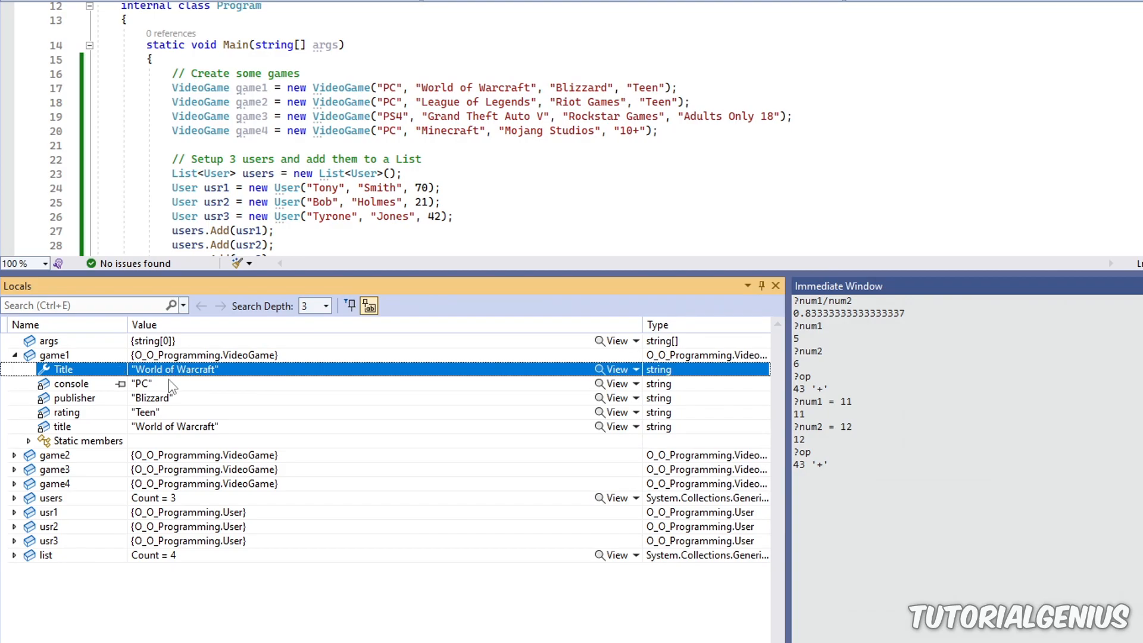
Edit game1's console value to 'MAC', then collapse game1 and expand game2
{"action": "left_click", "coordinate": [142, 383]}
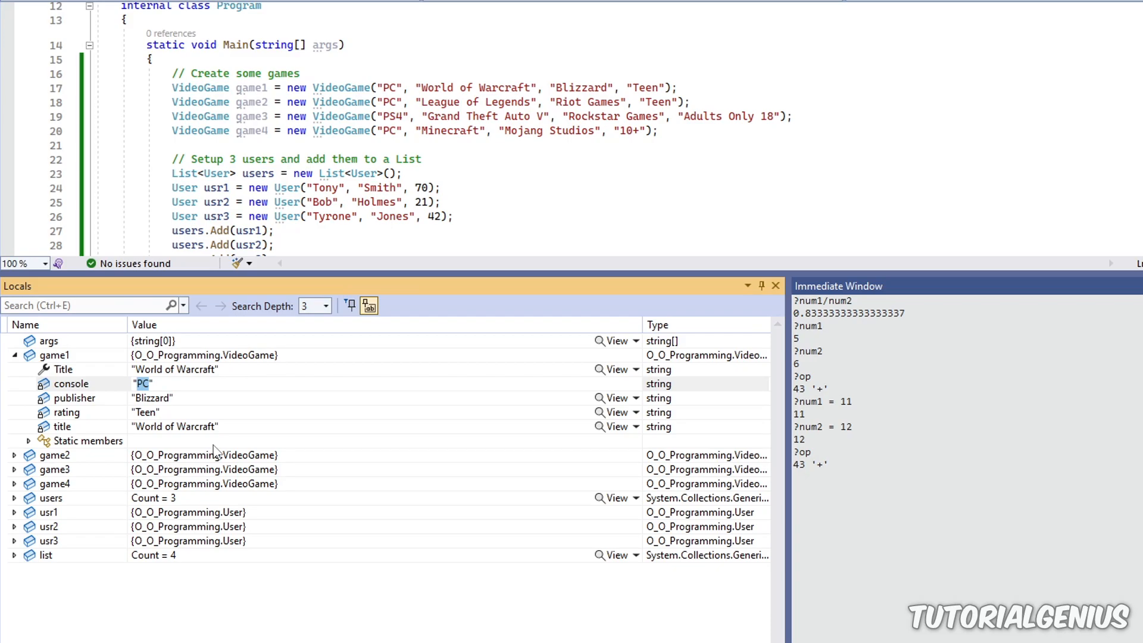
{"action": "type", "text": "MAC"}
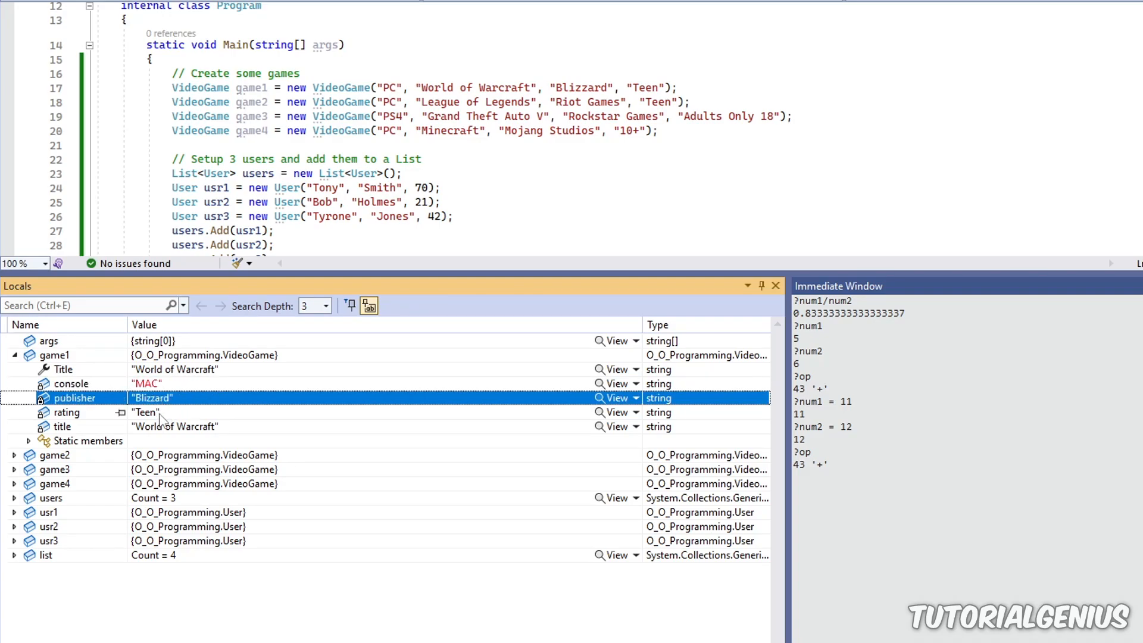
{"action": "left_click", "coordinate": [71, 383]}
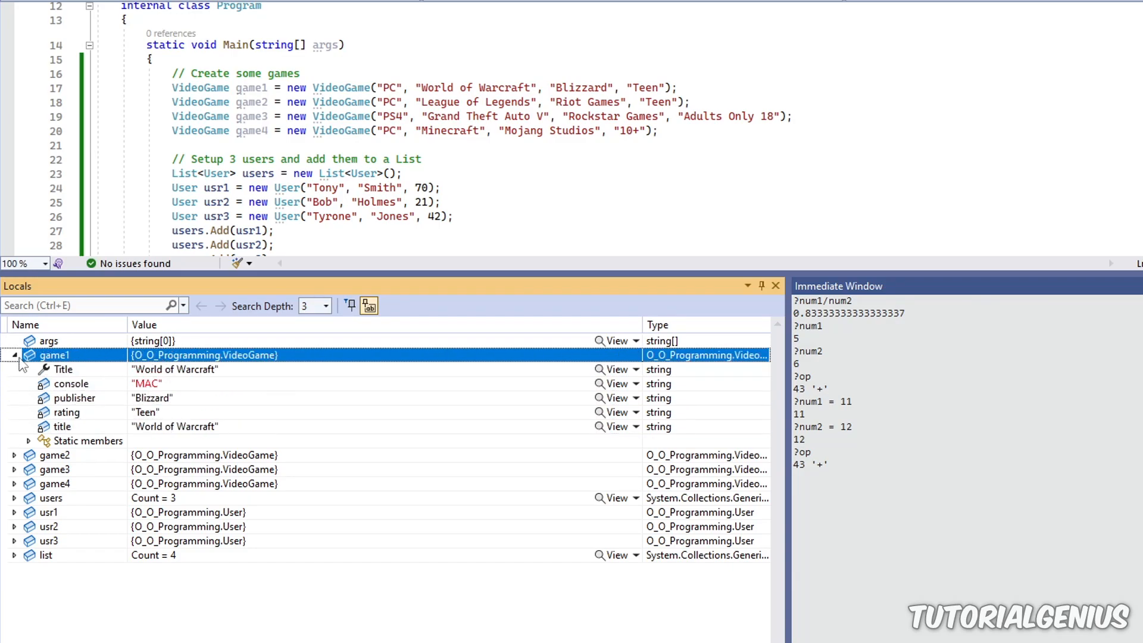
{"action": "left_click", "coordinate": [13, 369]}
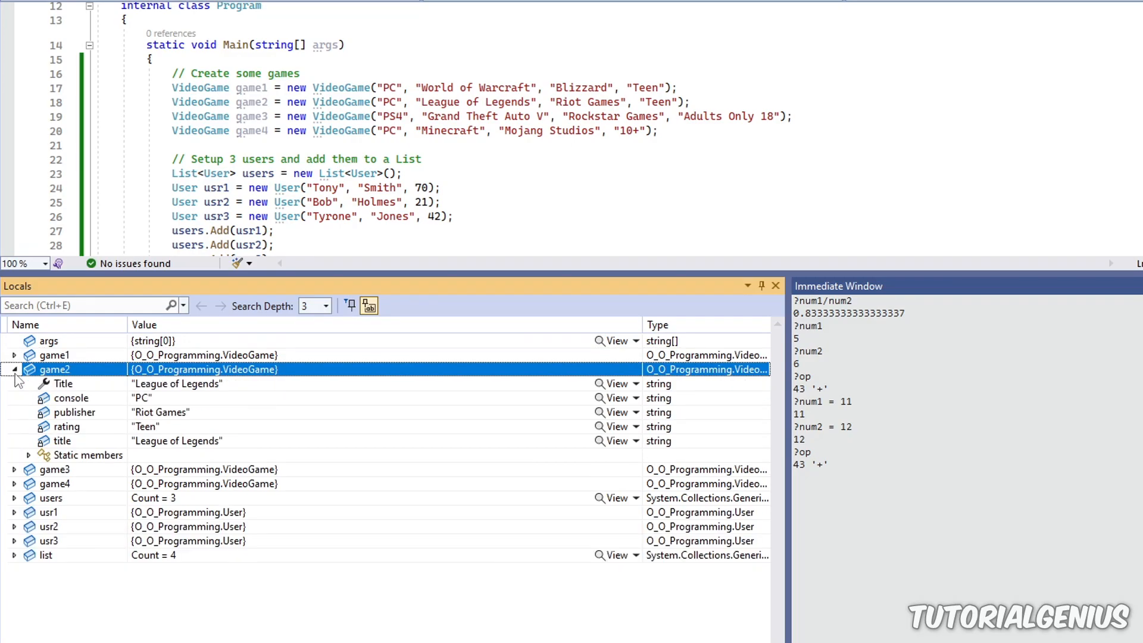
{"action": "left_click", "coordinate": [13, 369]}
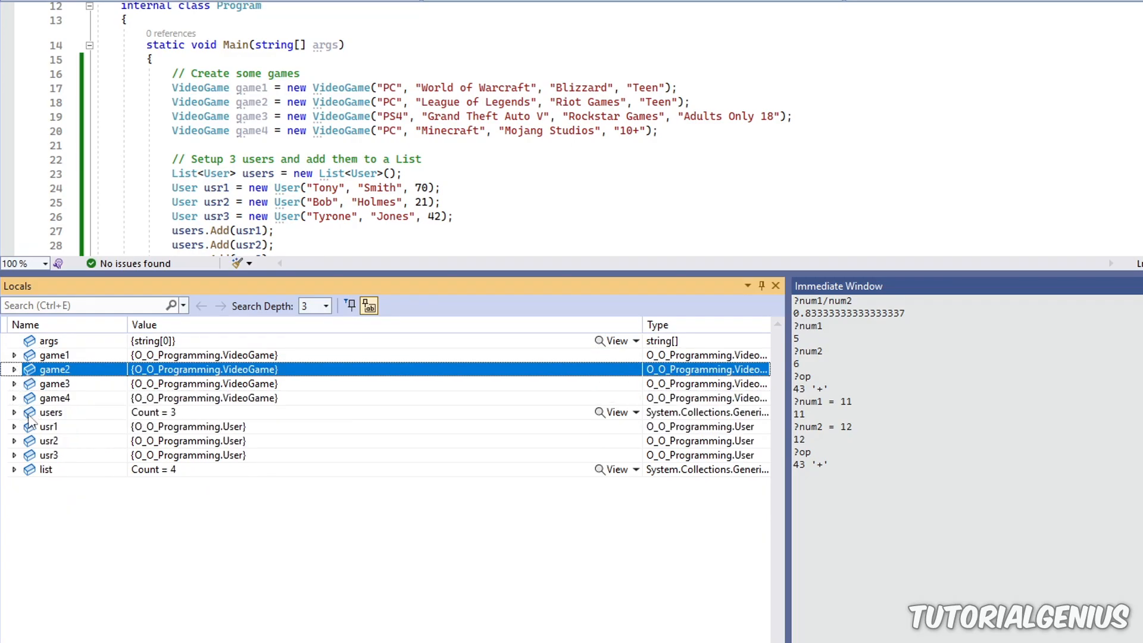
Collapse game2 and expand the users collection to inspect the first user's userAge
{"action": "left_click", "coordinate": [14, 412]}
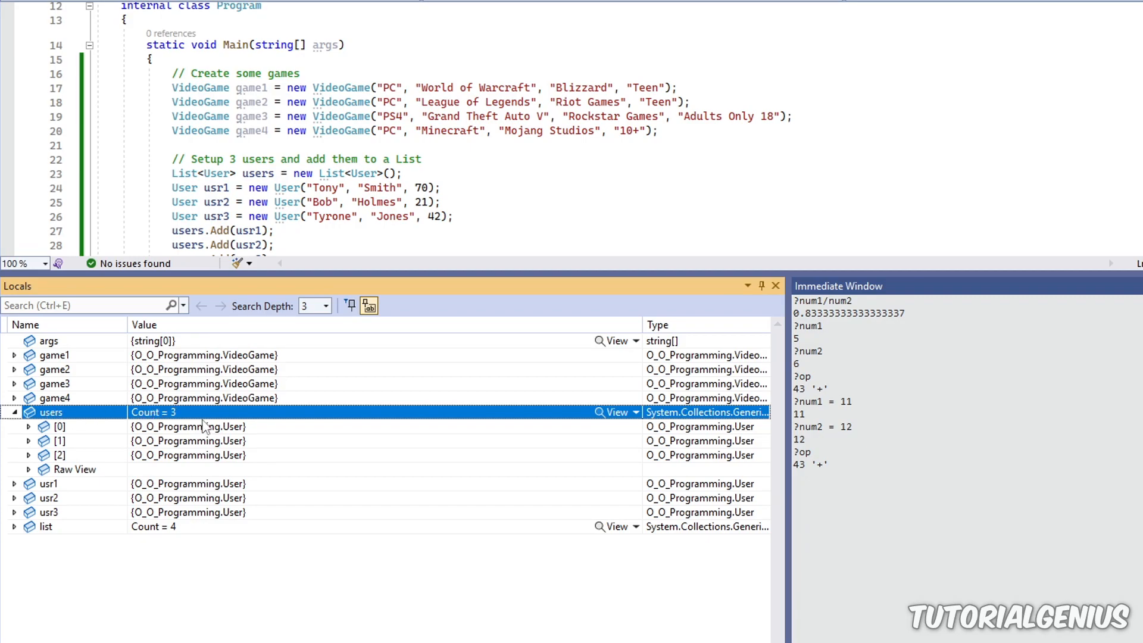
{"action": "left_click", "coordinate": [27, 426]}
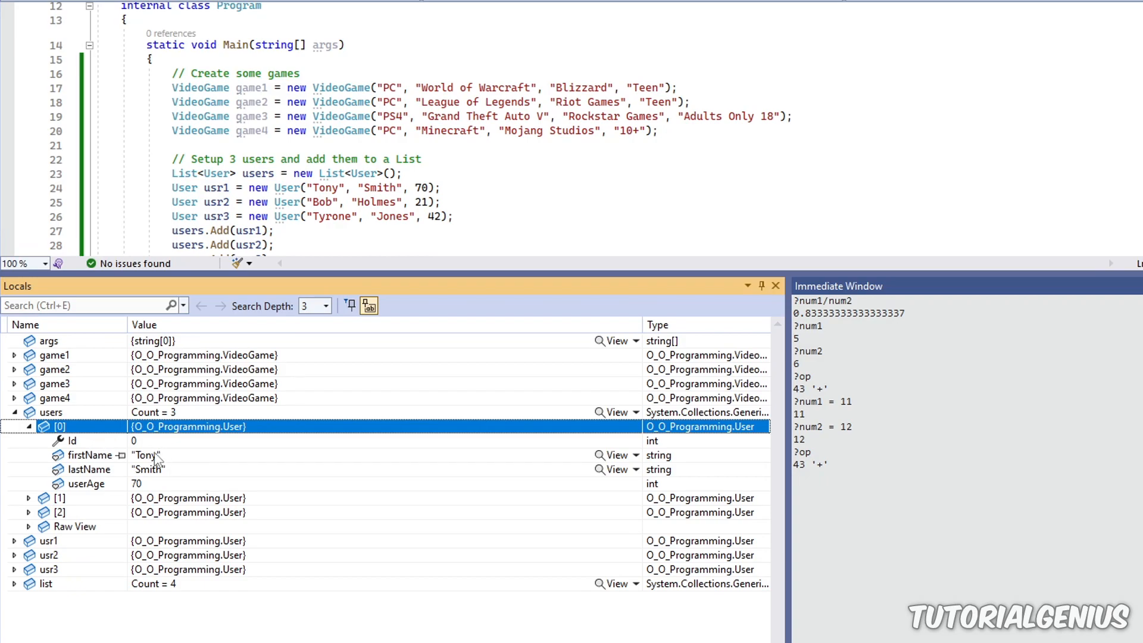
{"action": "left_click", "coordinate": [86, 484]}
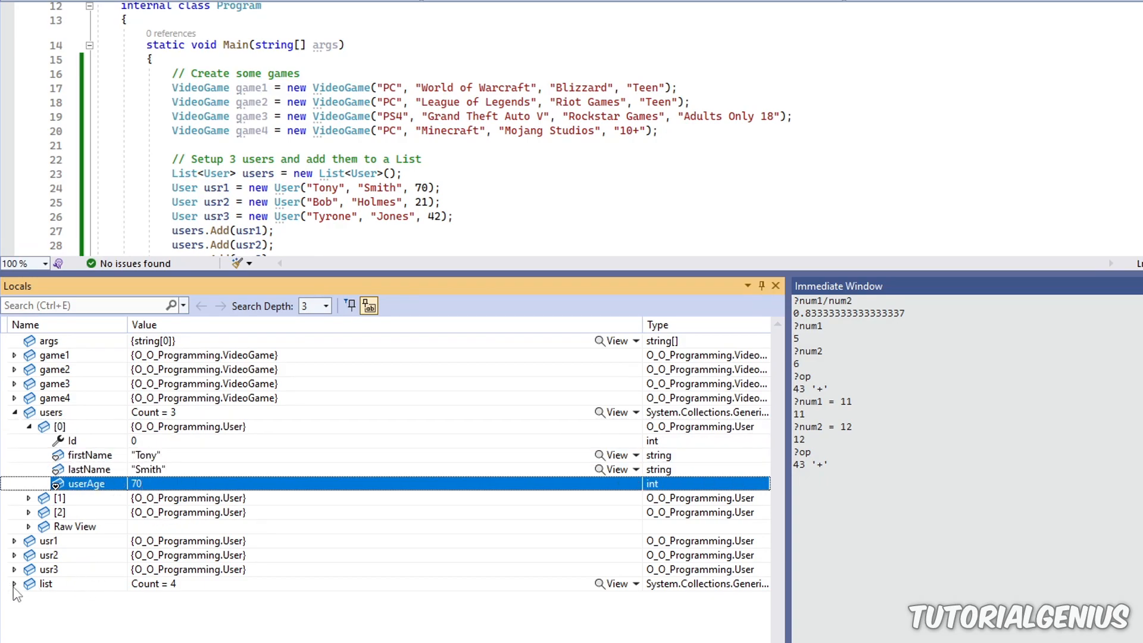
Expand the integer list to show values 1, 2, 3, 4 and collapse users
{"action": "left_click", "coordinate": [47, 583]}
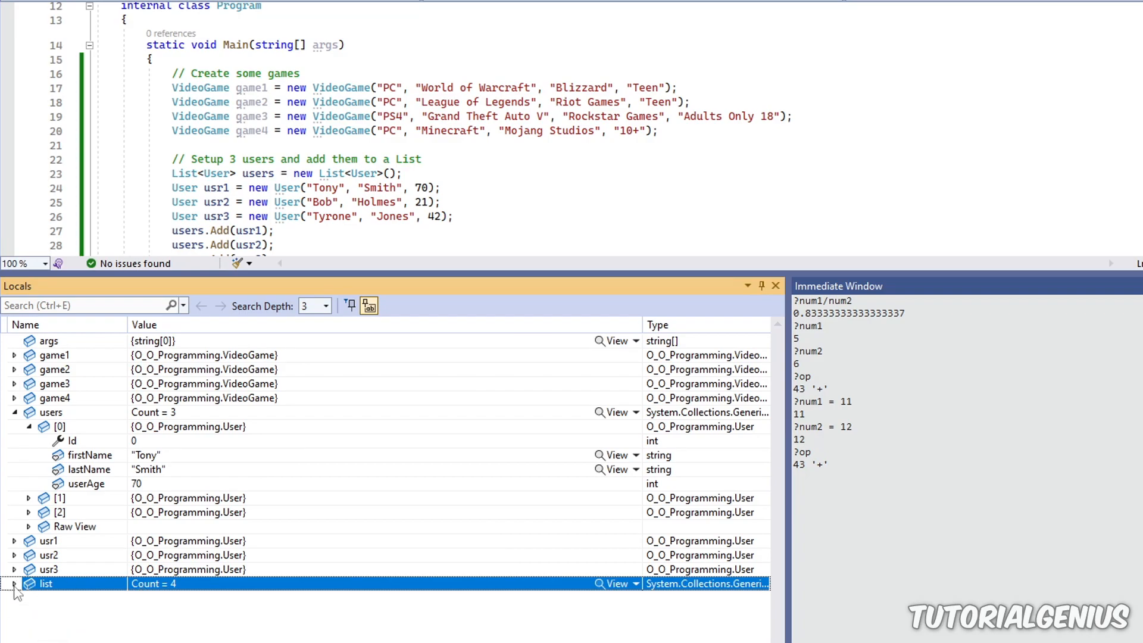
{"action": "left_click", "coordinate": [13, 583]}
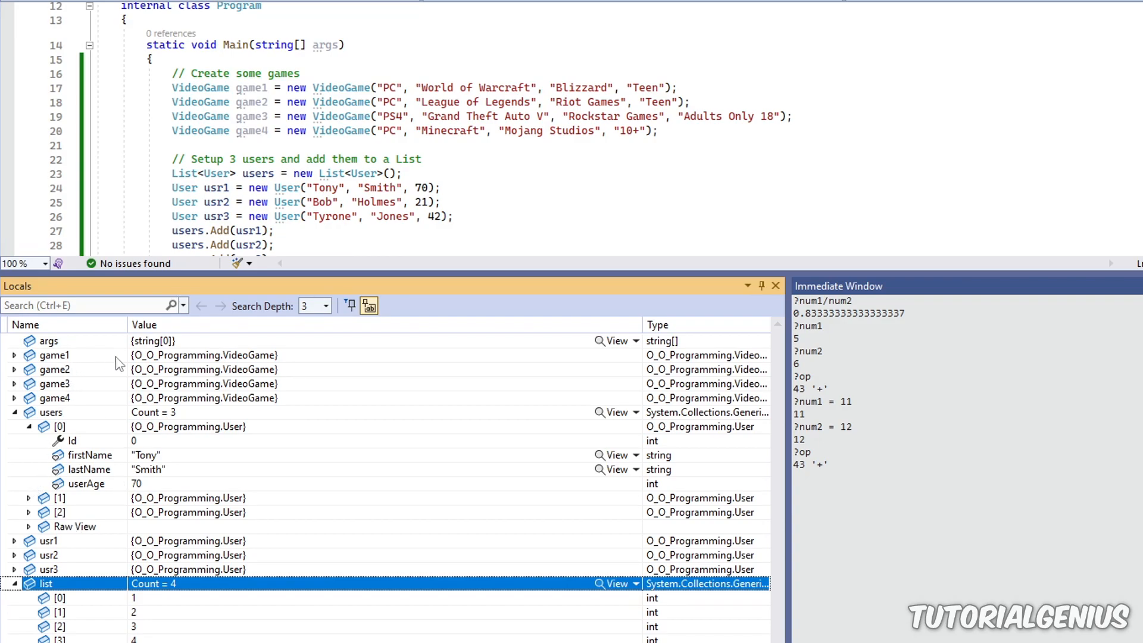
{"action": "mouse_move", "coordinate": [89, 365]}
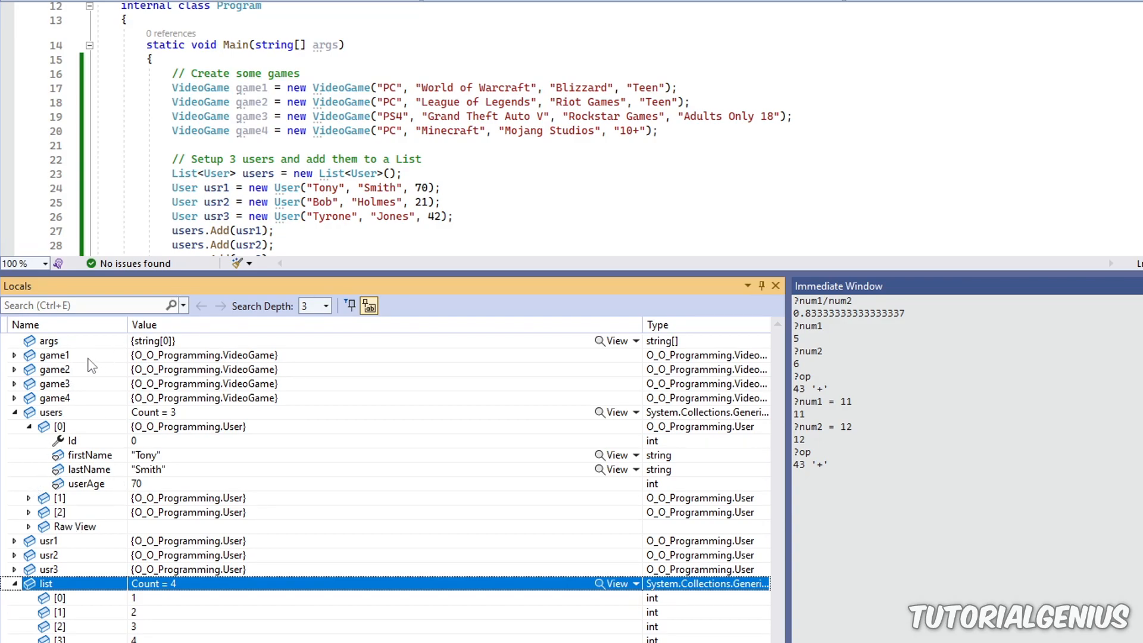
{"action": "mouse_move", "coordinate": [50, 355]}
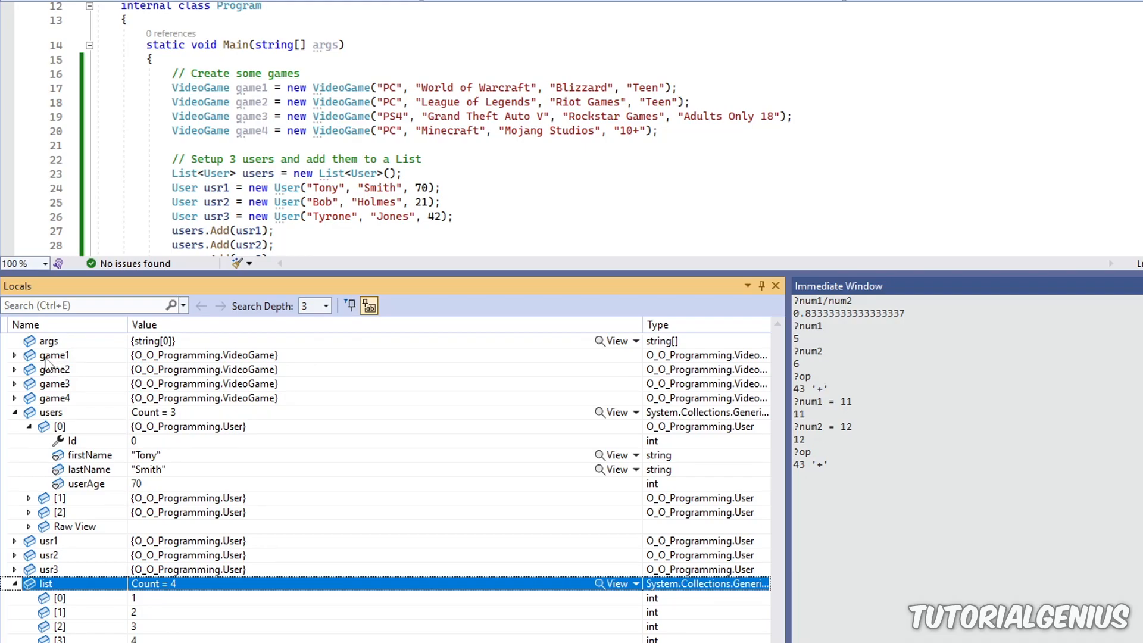
{"action": "left_click", "coordinate": [55, 355]}
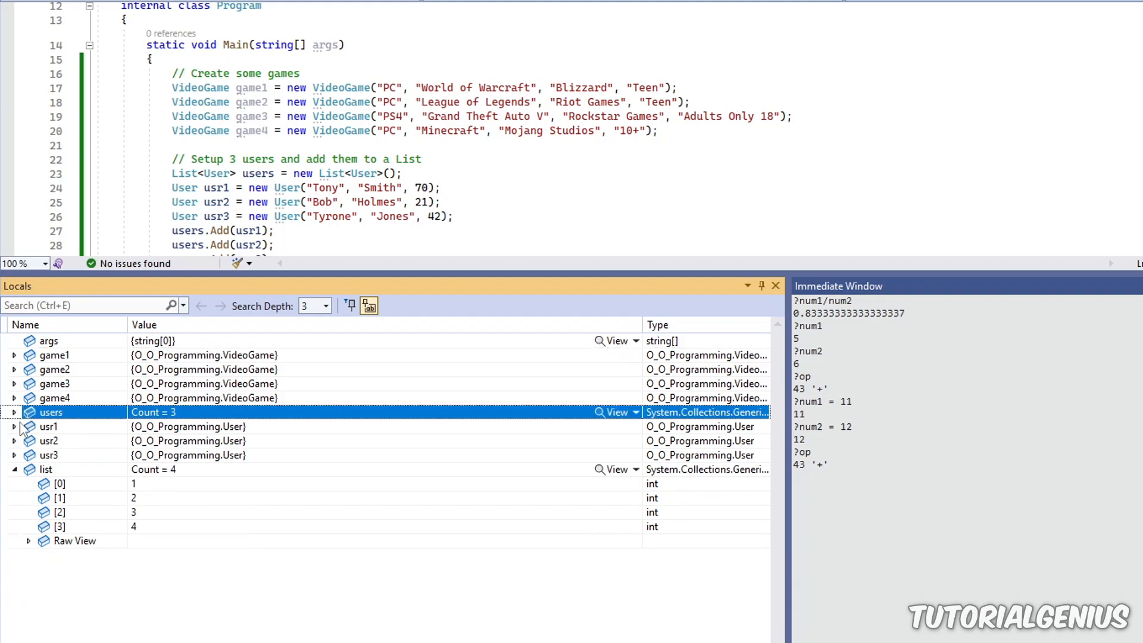
View the Autos window and expand list to show its four values 1 to 4
{"action": "left_click", "coordinate": [13, 469]}
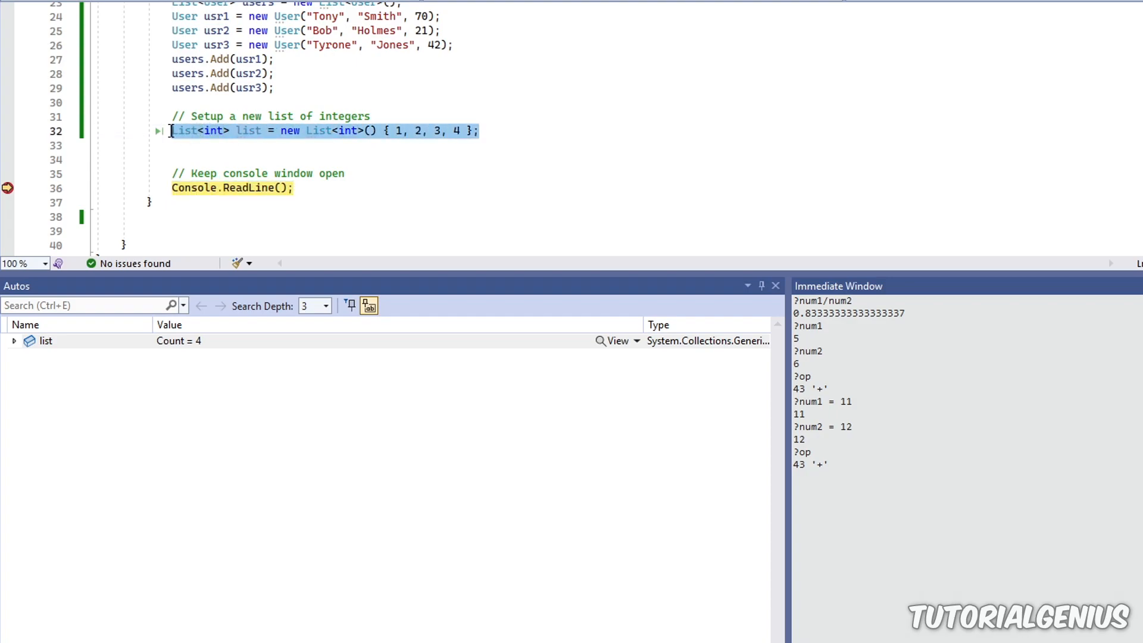
{"action": "left_click", "coordinate": [14, 340]}
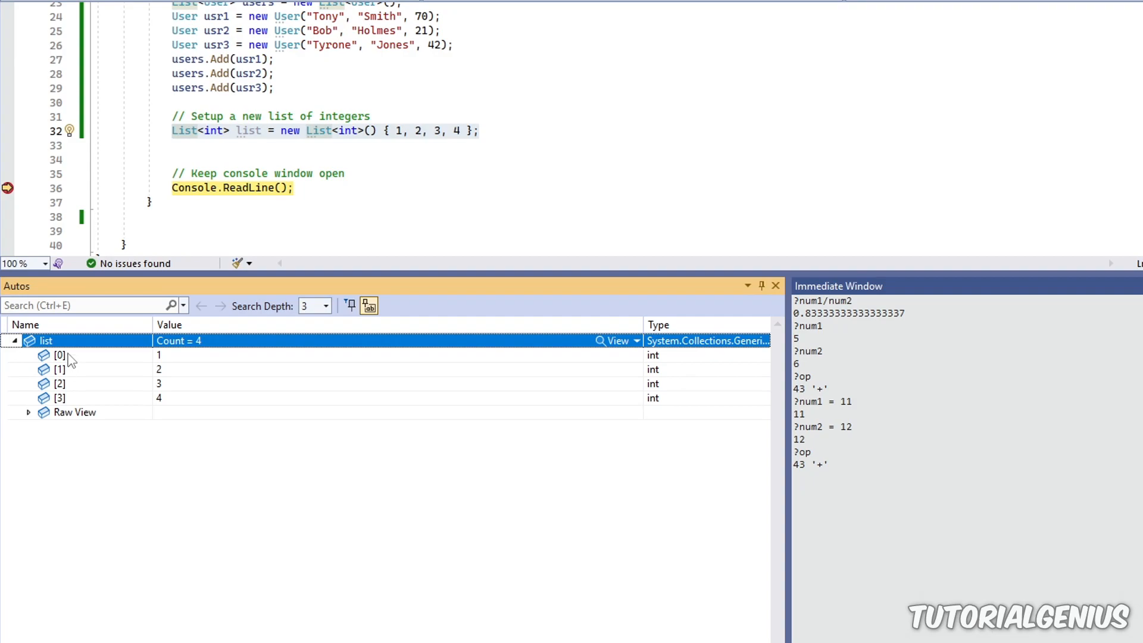
{"action": "mouse_move", "coordinate": [200, 417]}
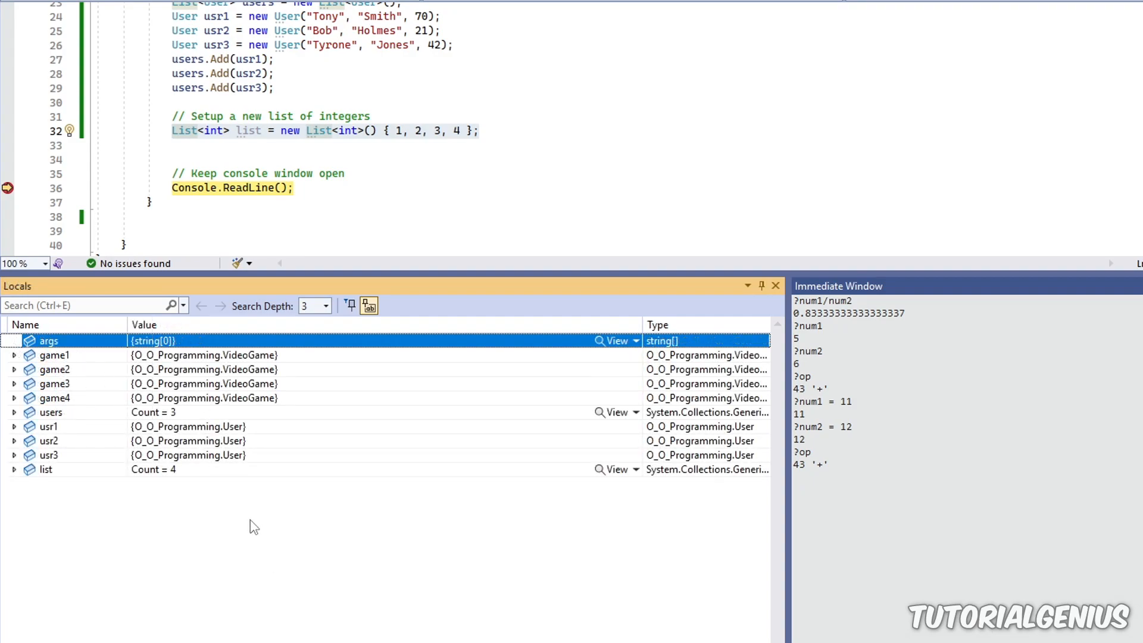
{"action": "mouse_move", "coordinate": [98, 355]}
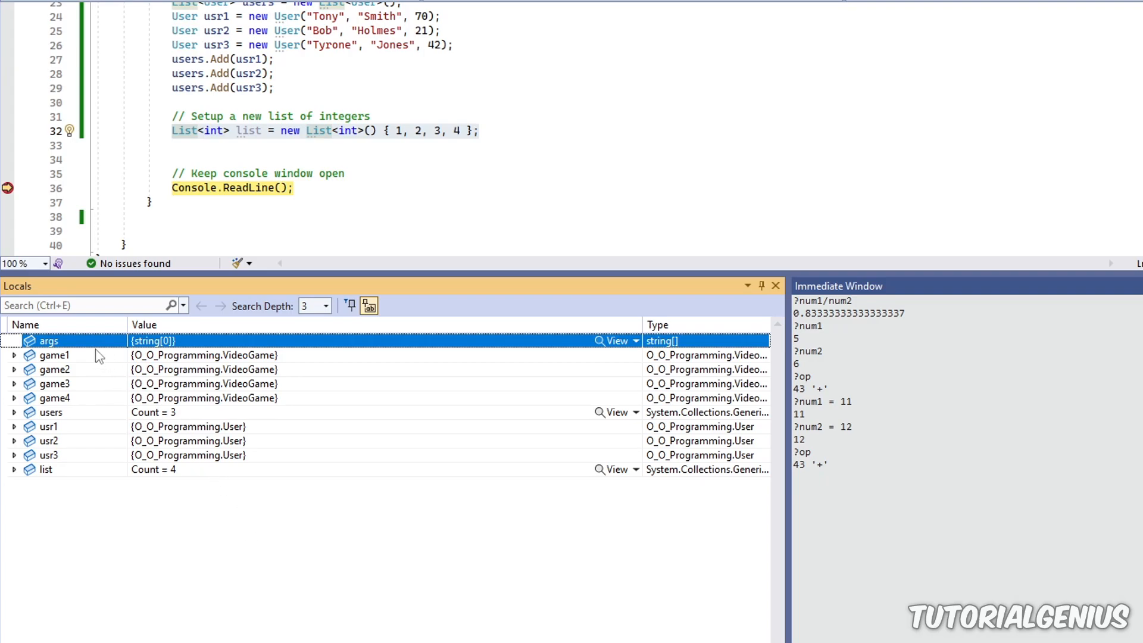
{"action": "mouse_move", "coordinate": [132, 369]}
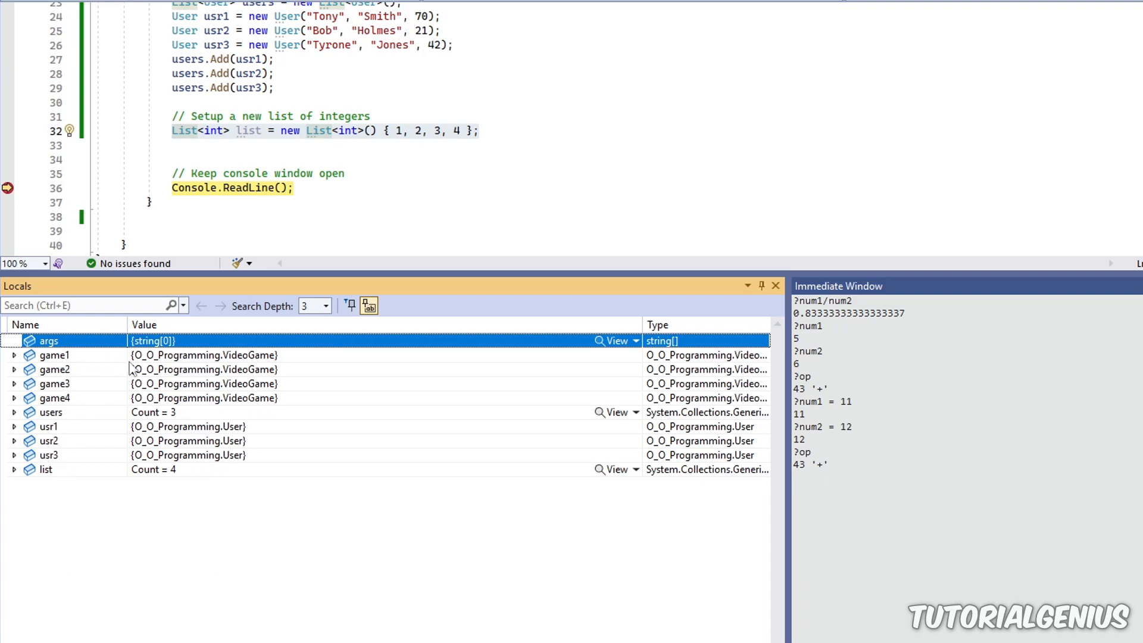
{"action": "mouse_move", "coordinate": [217, 455]}
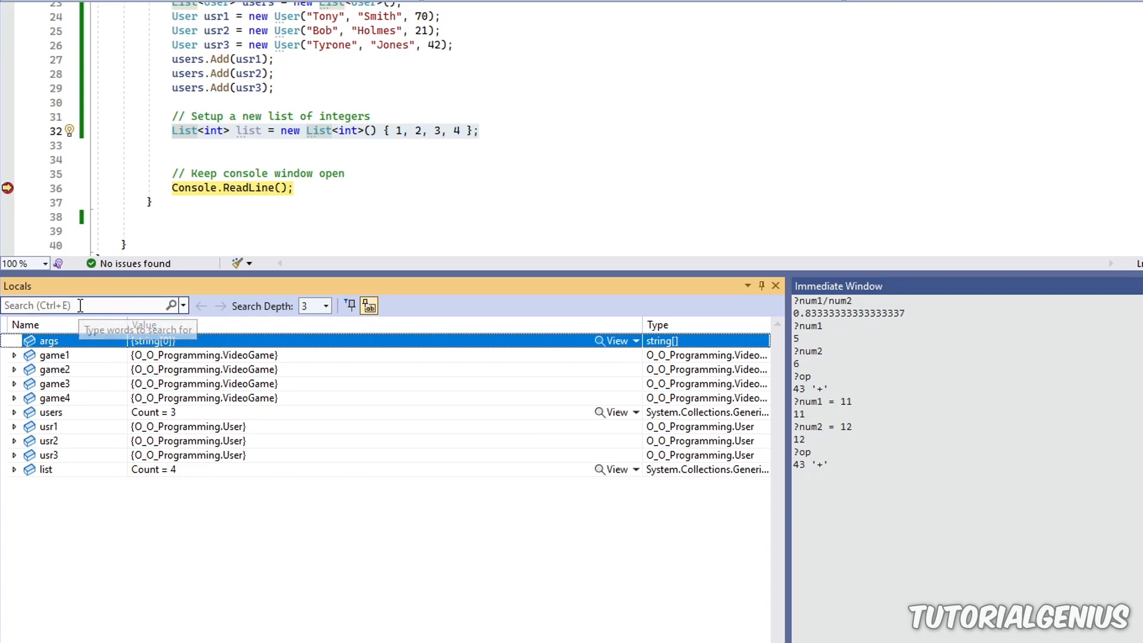
Search the Locals for 'usr' to highlight usr1, usr2 and usr3, keeping search depth 3
{"action": "type", "text": "u"}
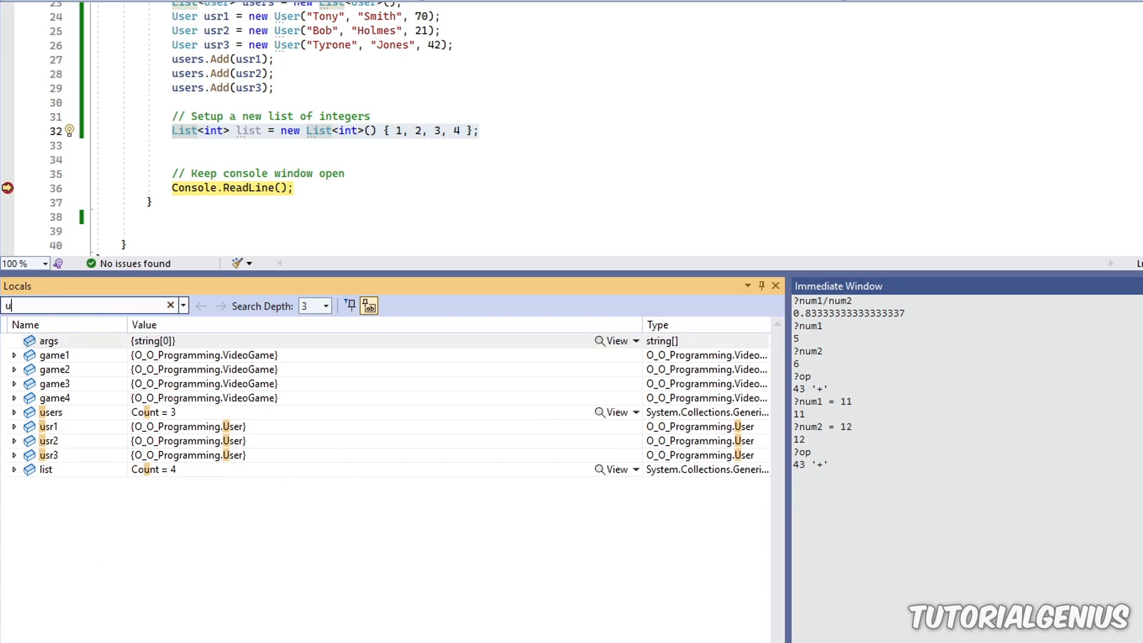
{"action": "type", "text": "sr"}
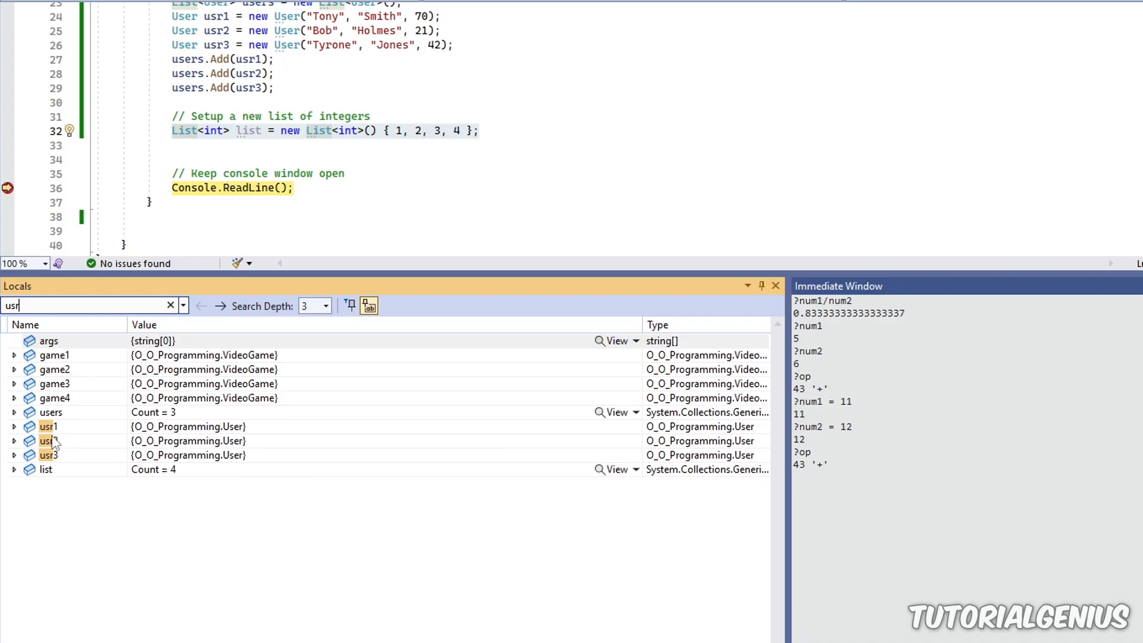
{"action": "left_click", "coordinate": [325, 306]}
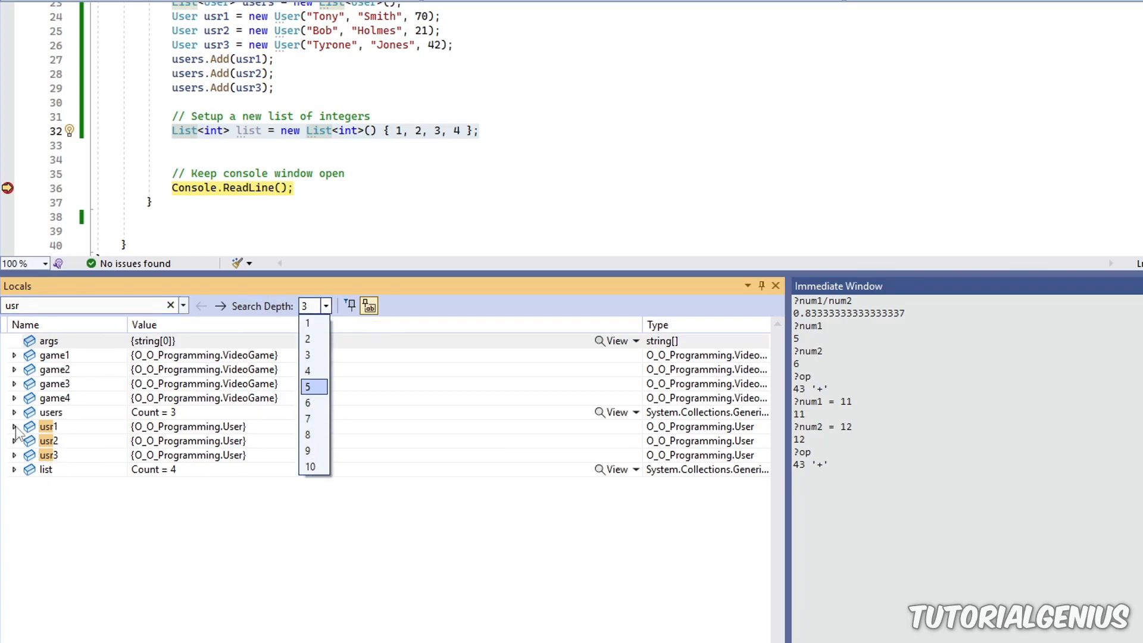
{"action": "left_click", "coordinate": [14, 426]}
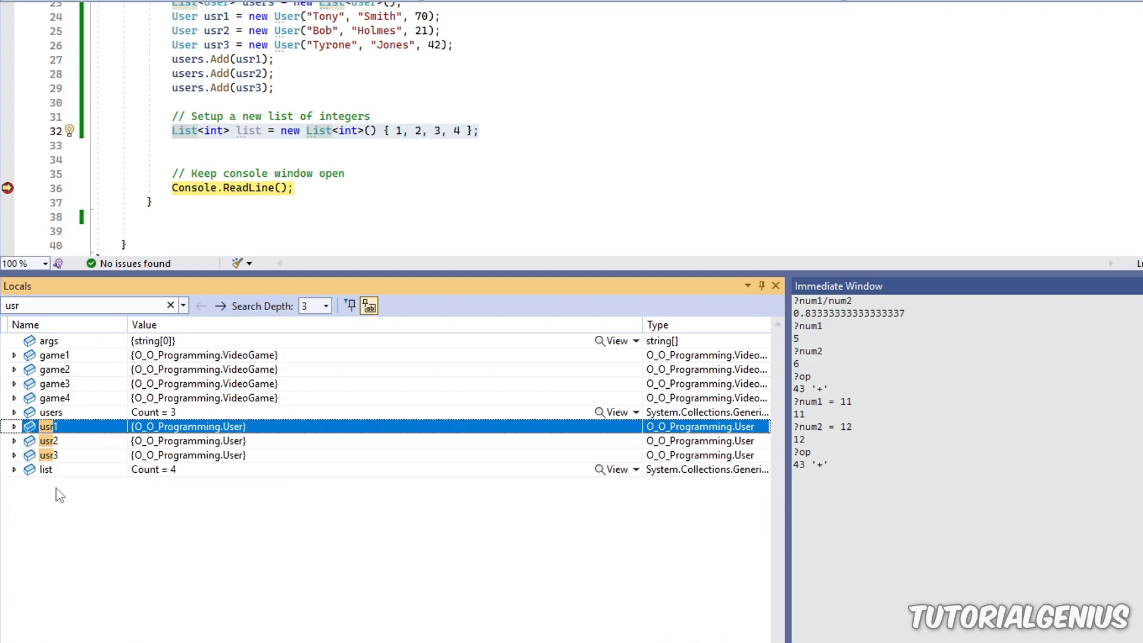
{"action": "mouse_move", "coordinate": [92, 528]}
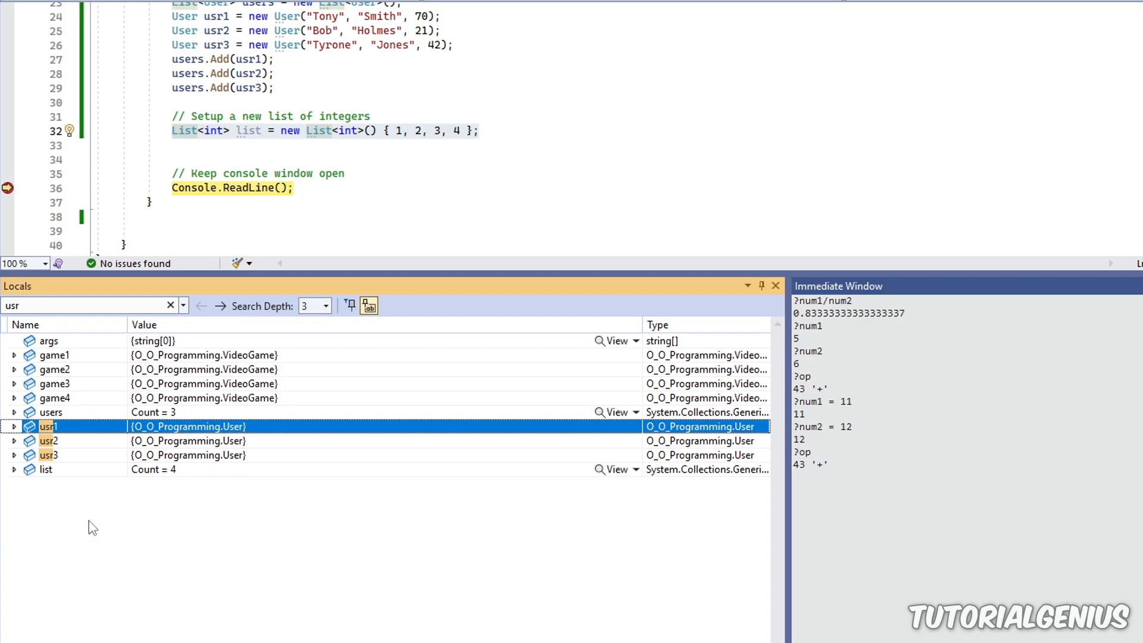
{"action": "mouse_move", "coordinate": [85, 512]}
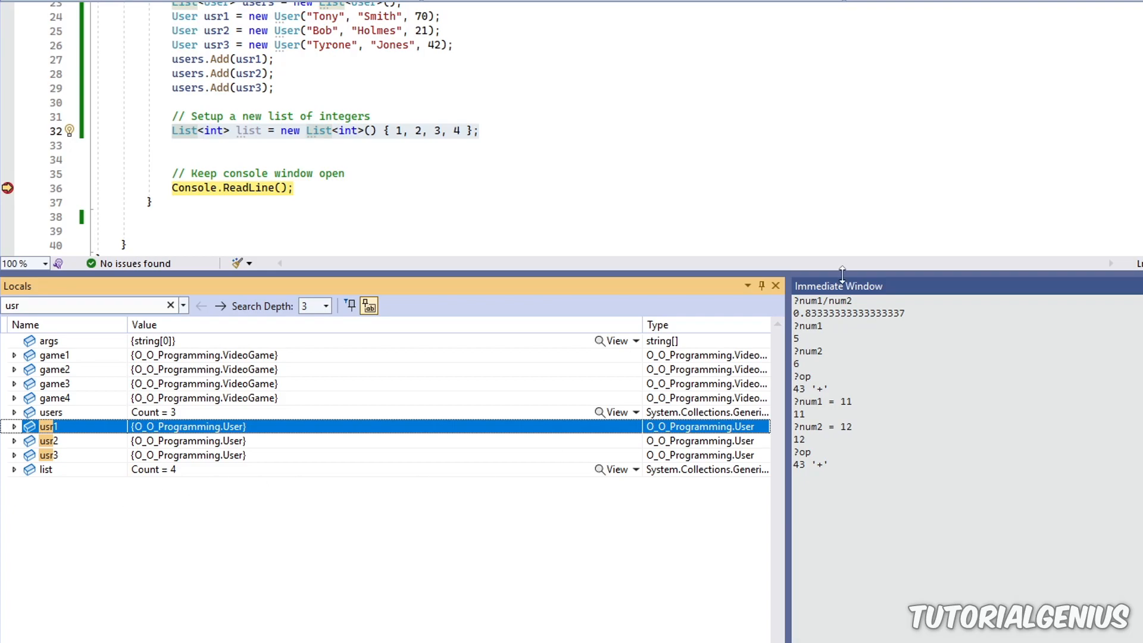
{"action": "mouse_move", "coordinate": [907, 365]}
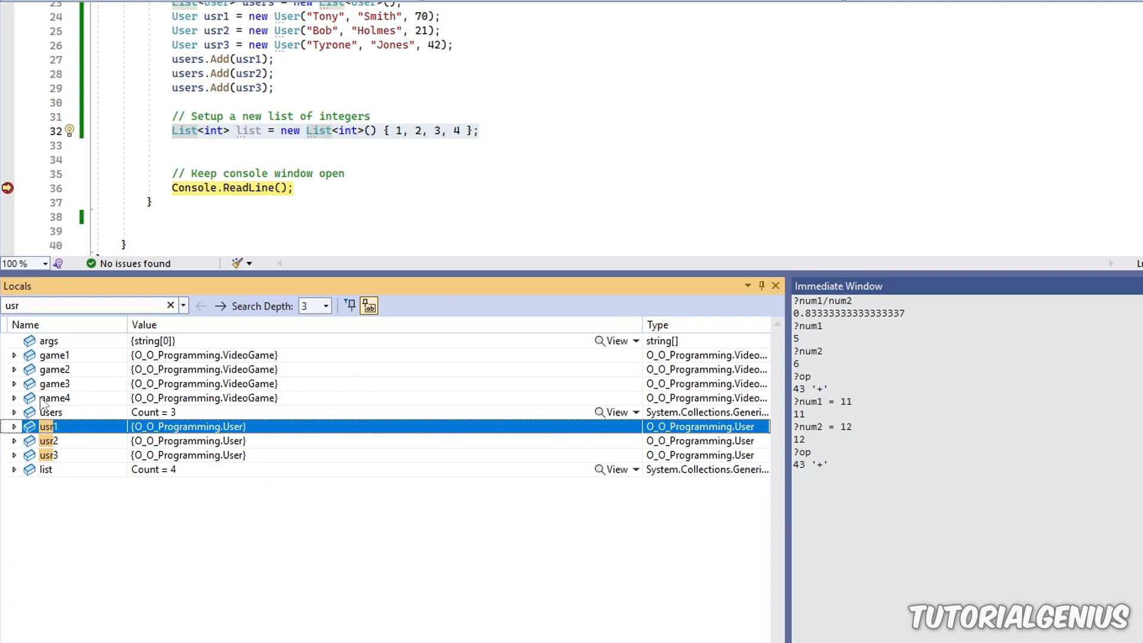
{"action": "mouse_move", "coordinate": [18, 368]}
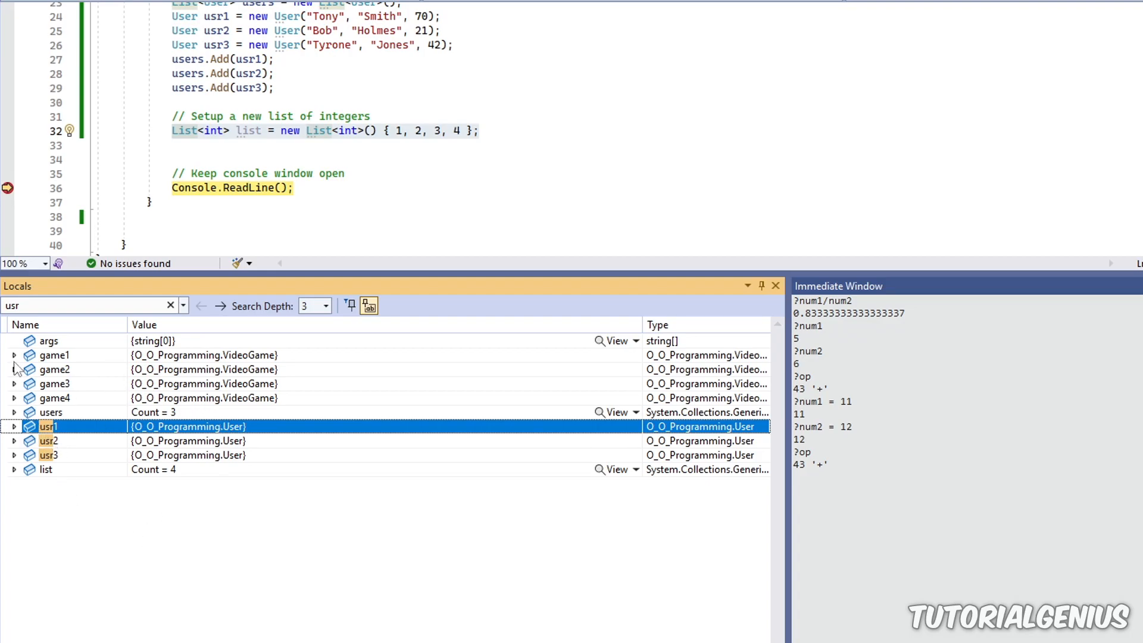
Expand game1 to show console MAC, publisher Blizzard and rating Teen, selecting console
{"action": "left_click", "coordinate": [14, 354]}
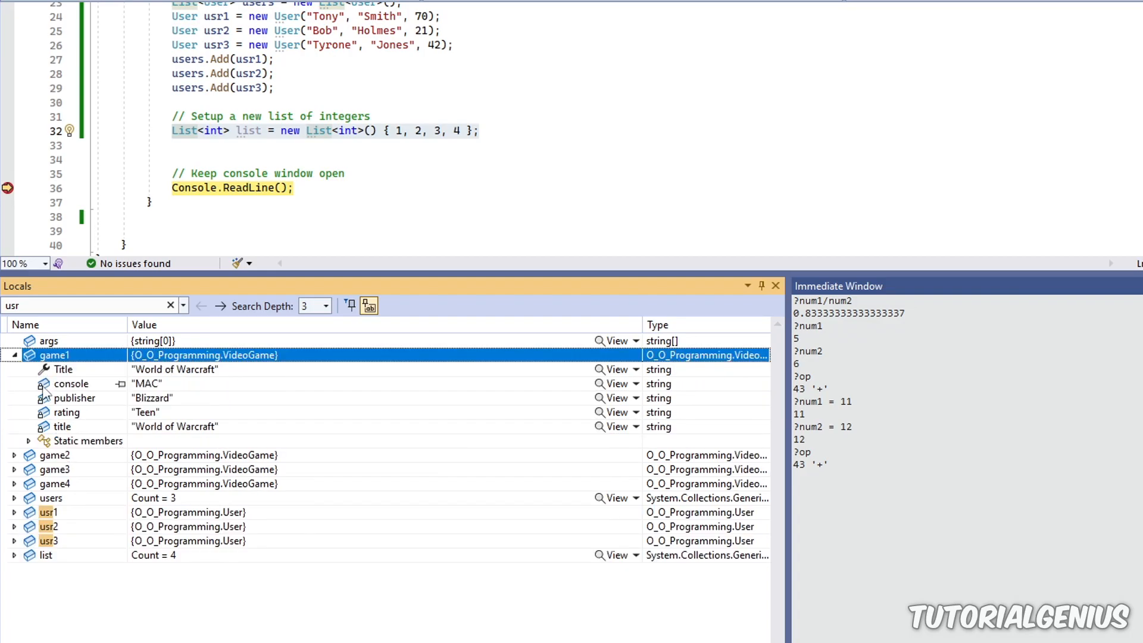
{"action": "left_click", "coordinate": [72, 384]}
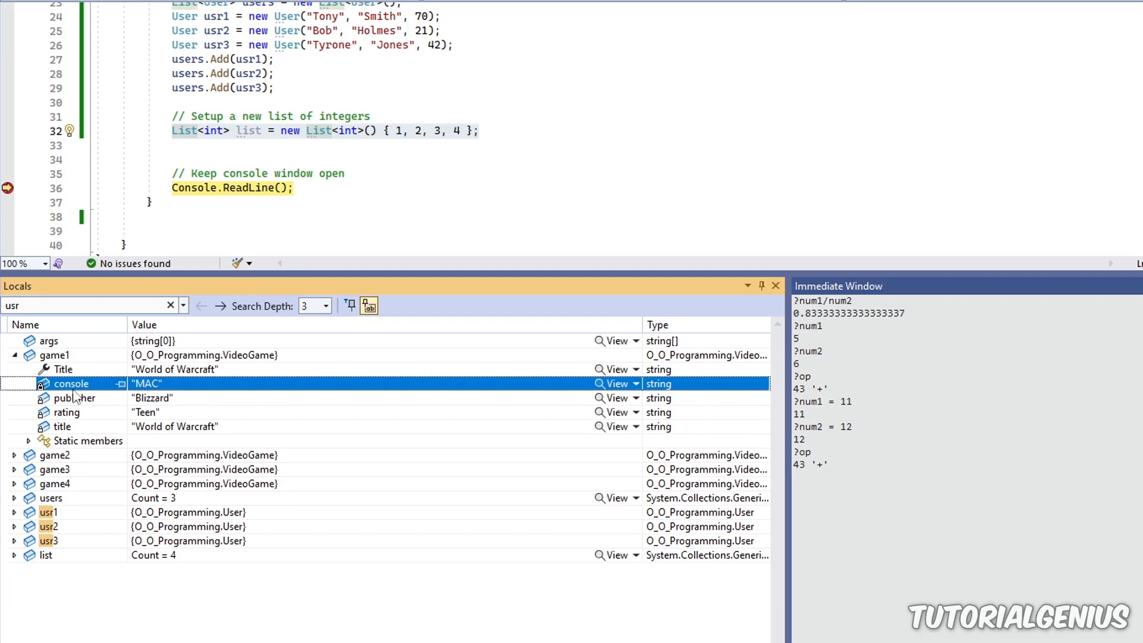